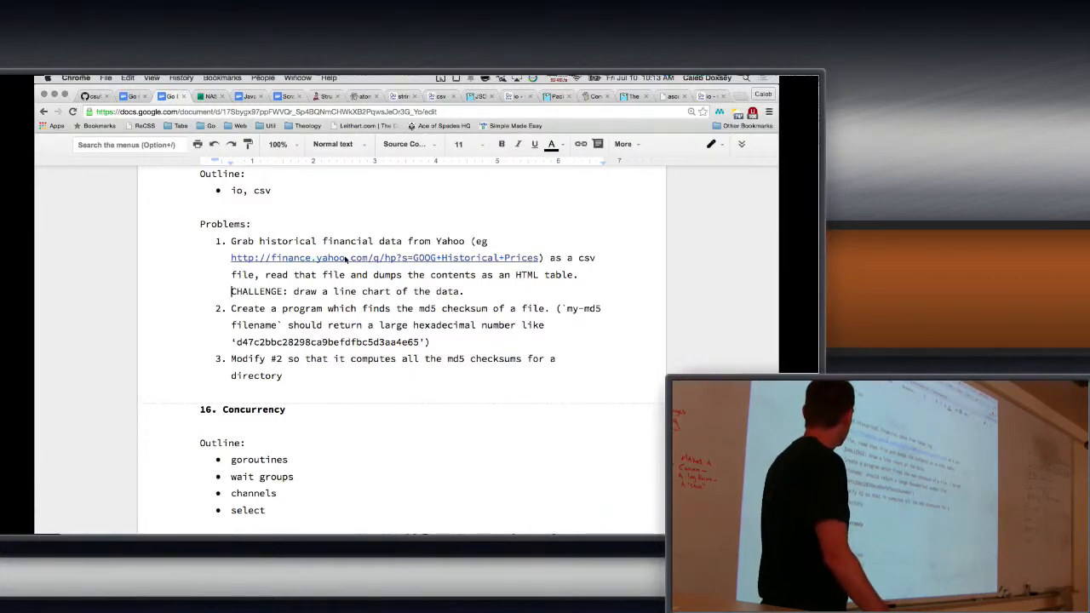
Create examples/historical-table/main.go containing package main and an empty func main().
{"action": "key", "text": "cmd+tab"}
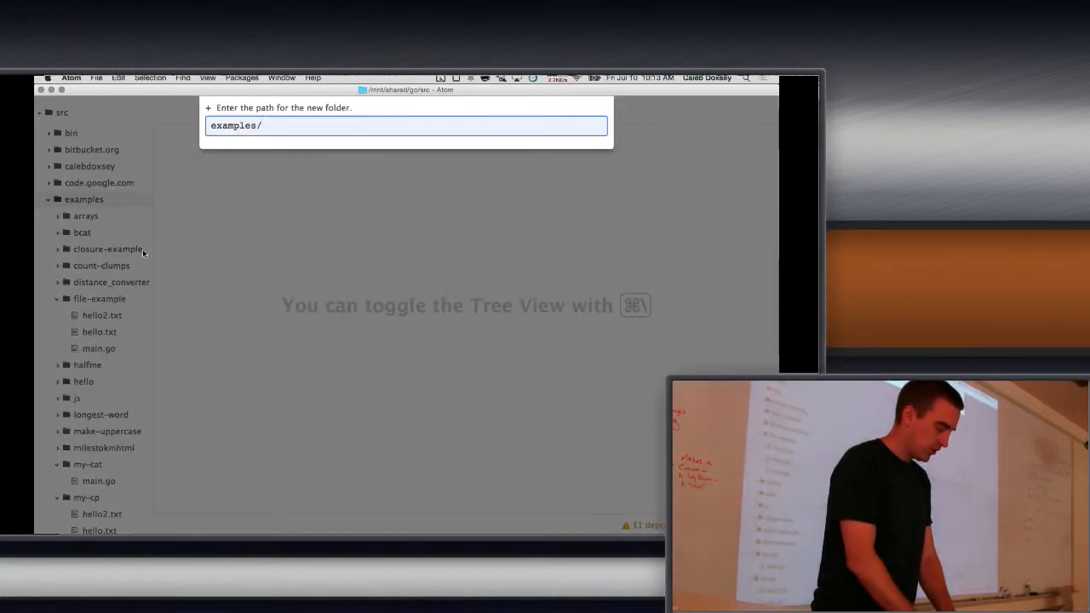
{"action": "type", "text": "historical-"}
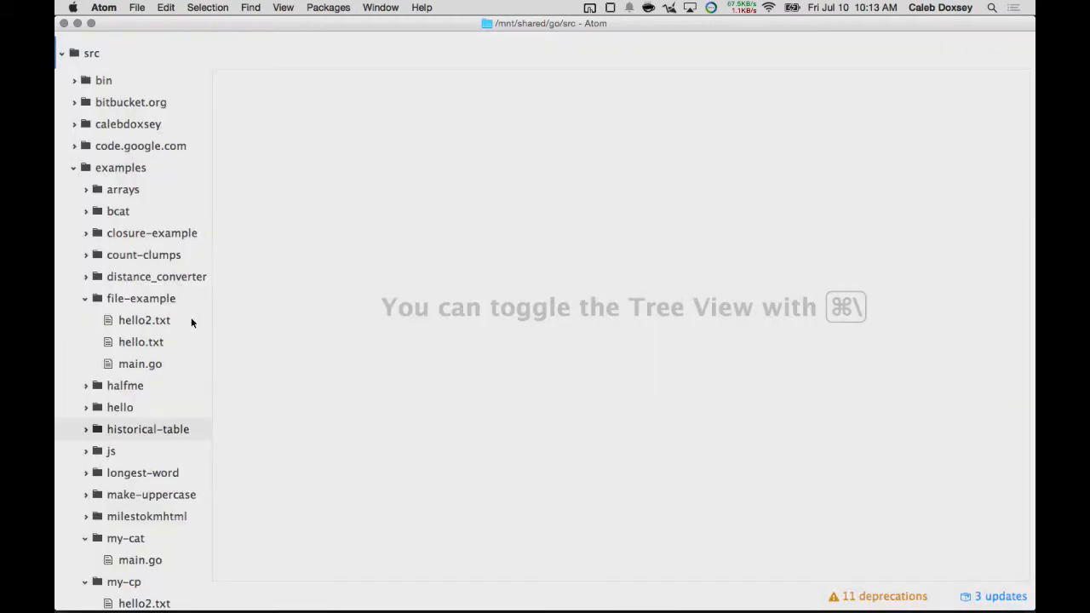
{"action": "mouse_move", "coordinate": [176, 417]}
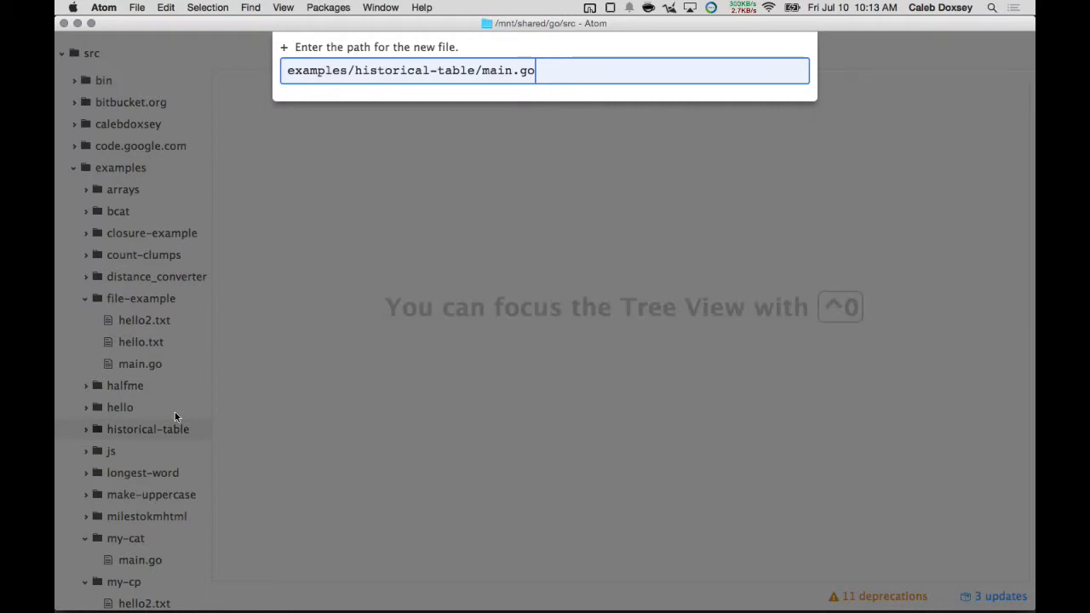
{"action": "key", "text": "enter"}
{"action": "type", "text": "o"}
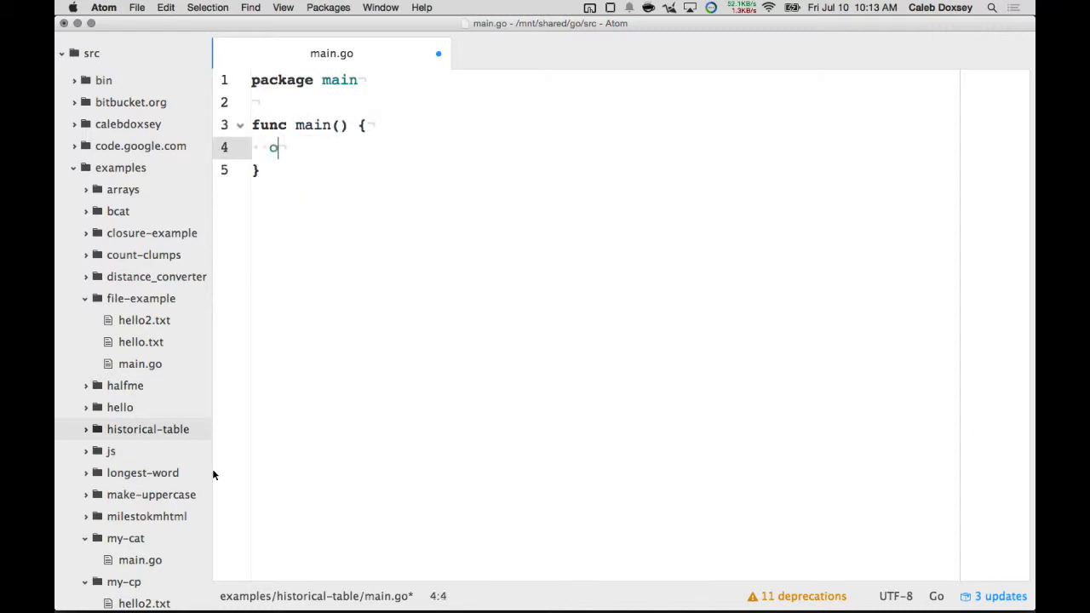
Move ~/Downloads/table.csv into ../historical-table/ and change into that folder.
{"action": "type", "text": "f, err := os."}
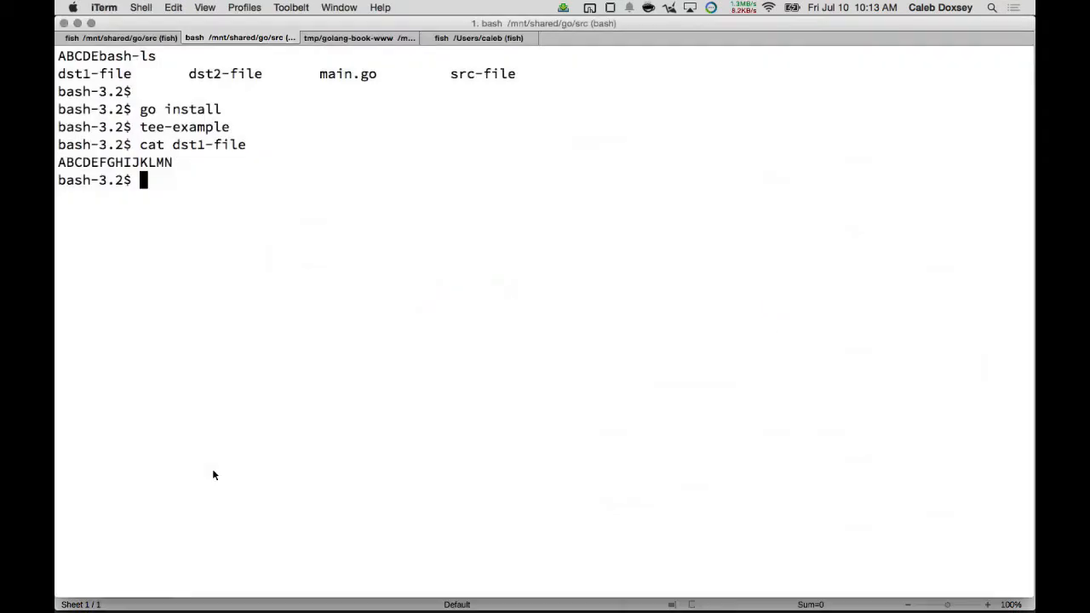
{"action": "type", "text": "mv"}
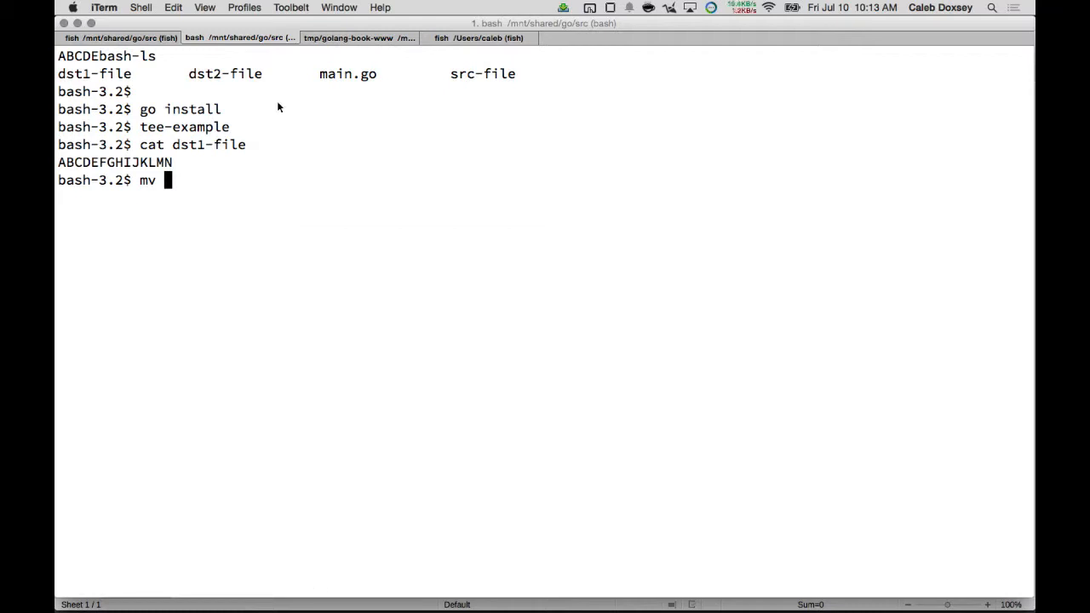
{"action": "type", "text": "~/Downloads/tt"}
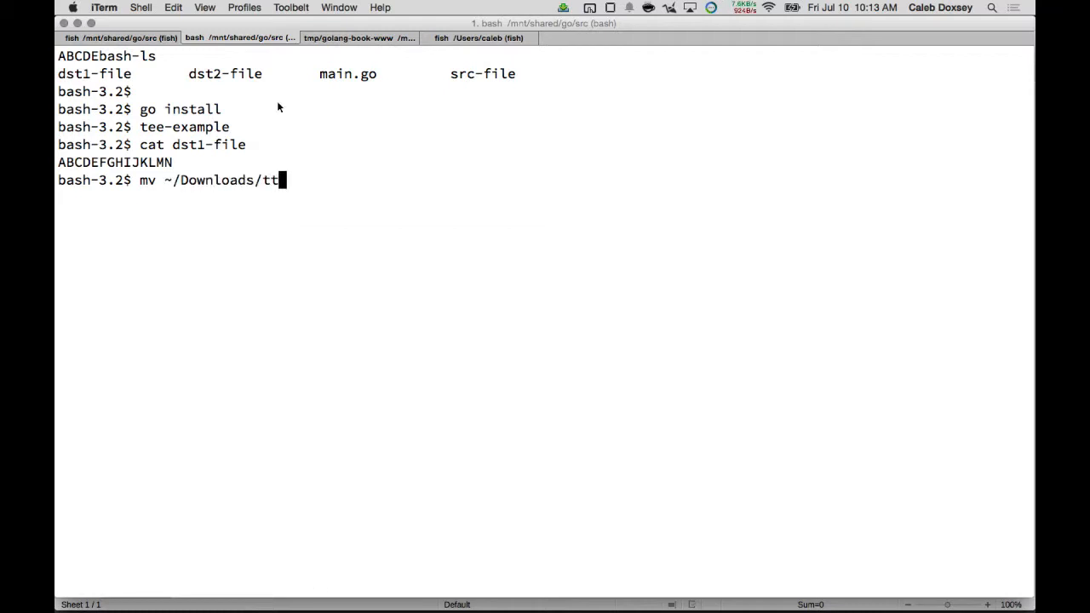
{"action": "type", "text": "able."}
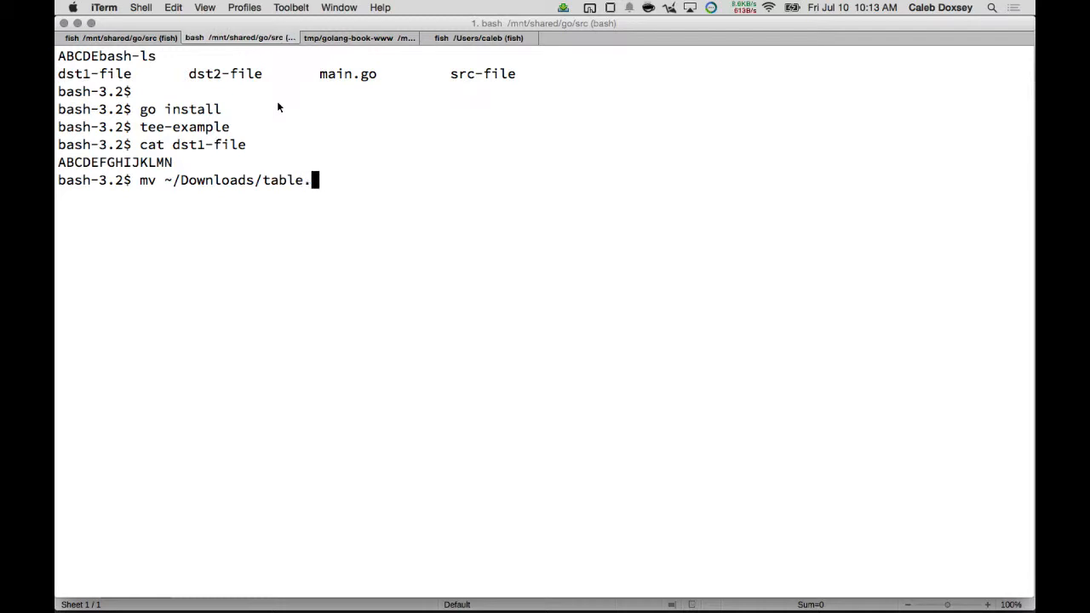
{"action": "type", "text": "csv"}
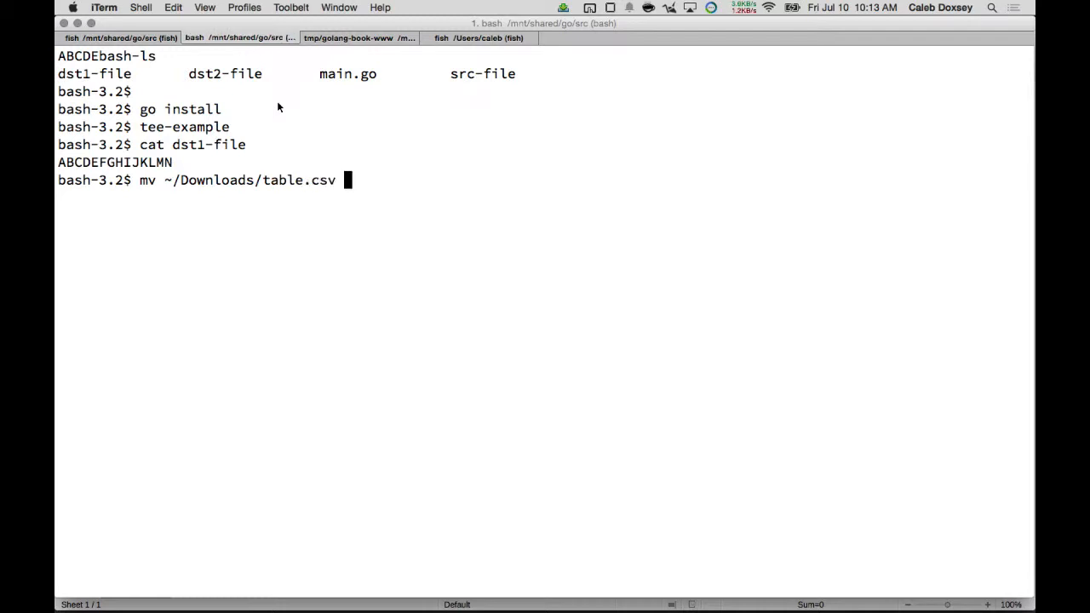
{"action": "type", "text": "../historical-table/"}
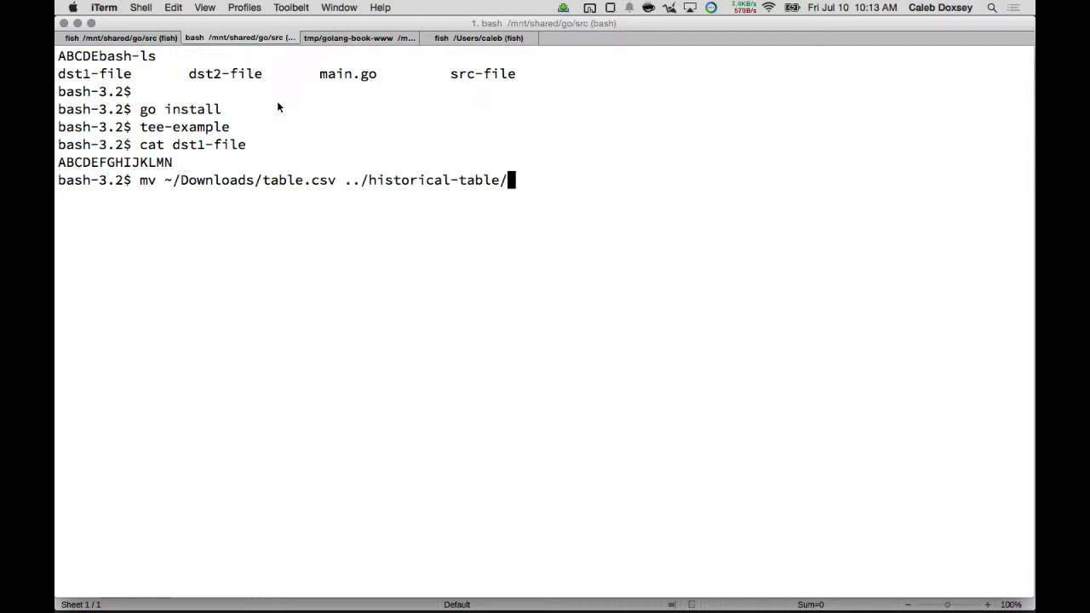
{"action": "type", "text": "cd ../"}
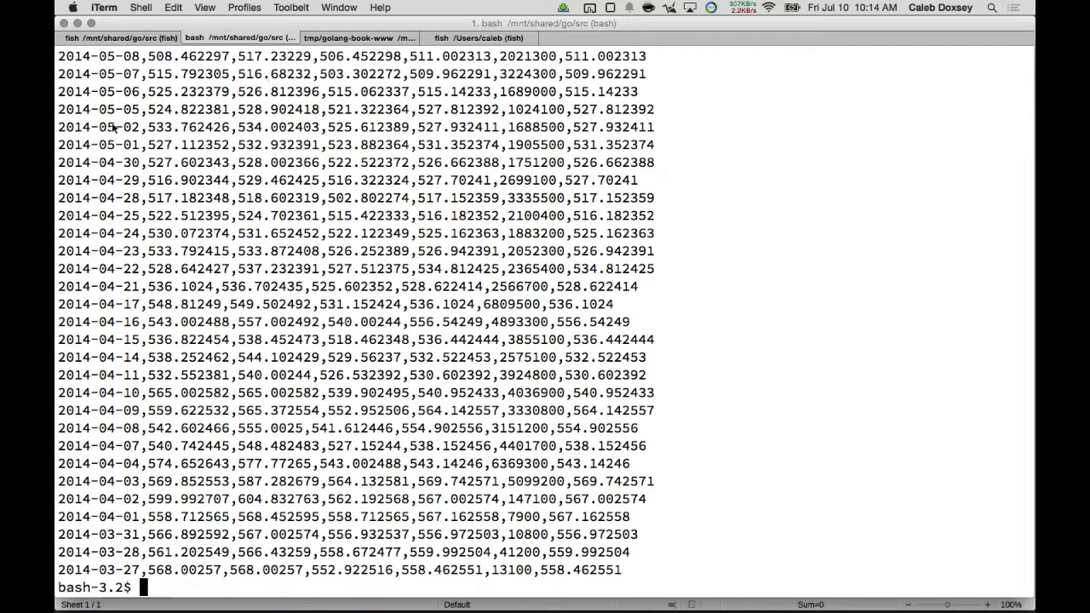
Open table.csv with panic(err) on failure, defer f.Close(), and create a csv.NewReader.
{"action": "key", "text": "cmd+tab"}
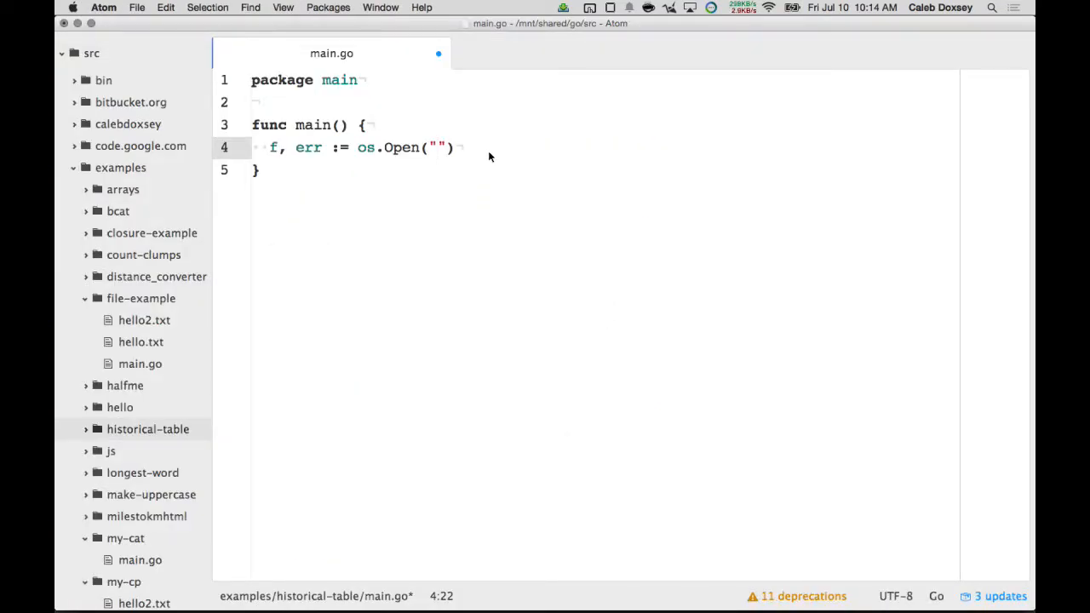
{"action": "type", "text": "table.csv"}
{"action": "type", "text": "if err != nil {"}
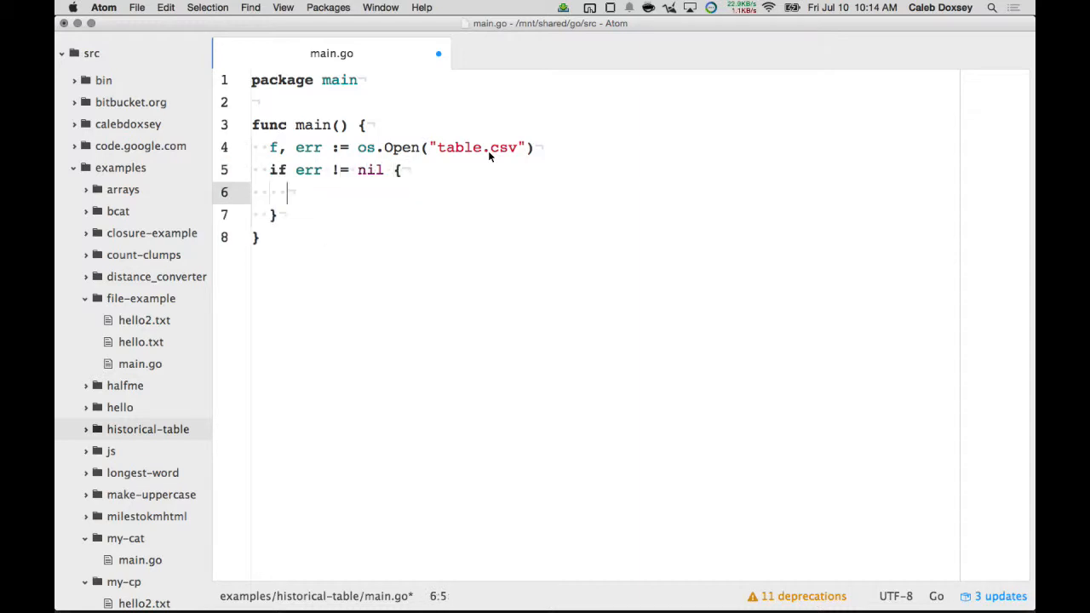
{"action": "type", "text": "panic(err)"}
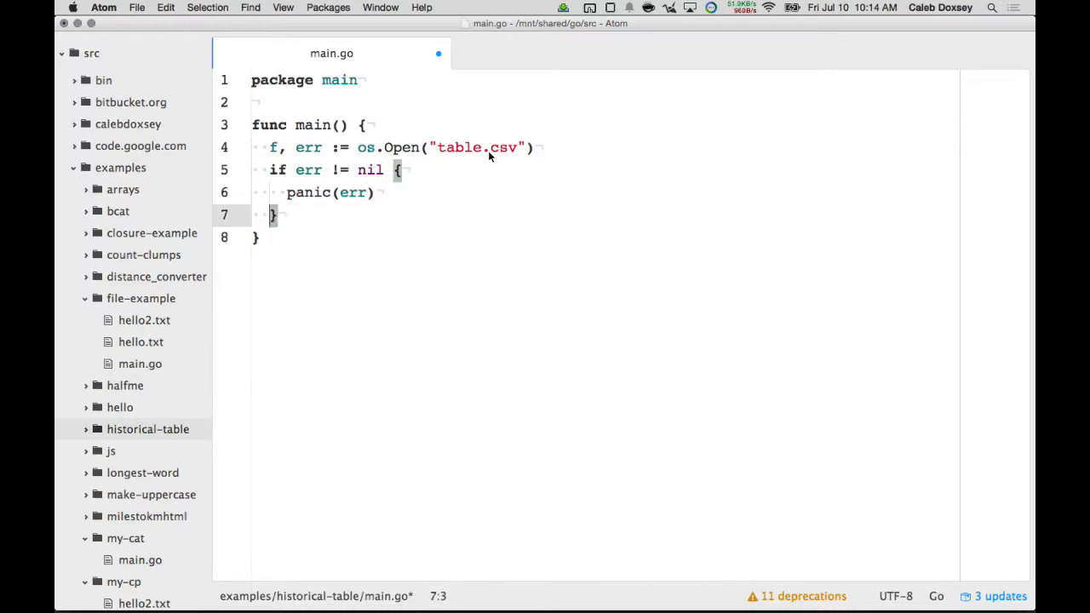
{"action": "type", "text": "defer f.Close("}
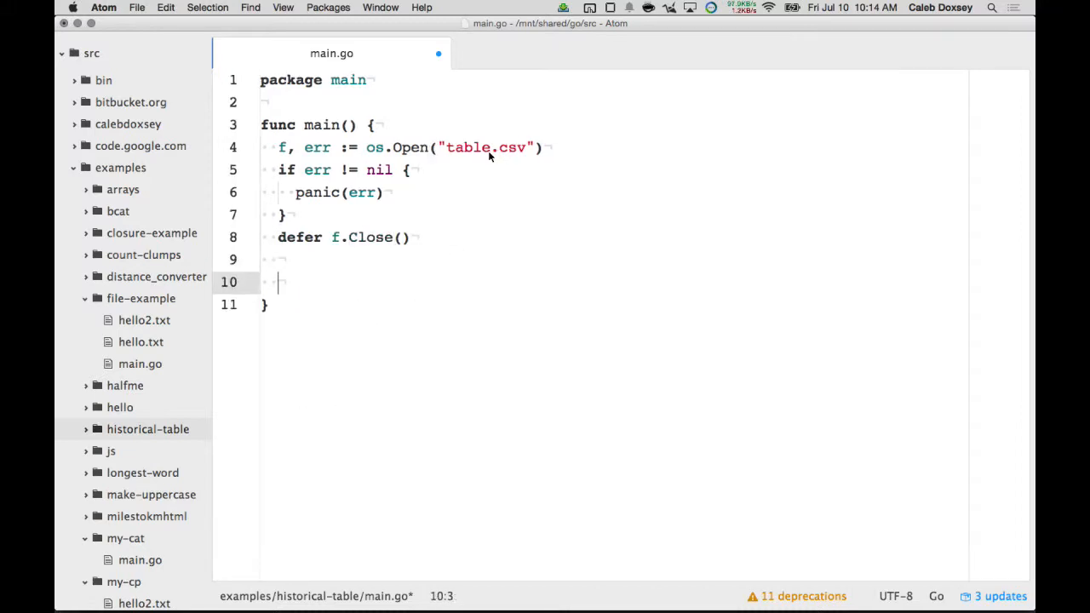
{"action": "type", "text": "rdr := c"}
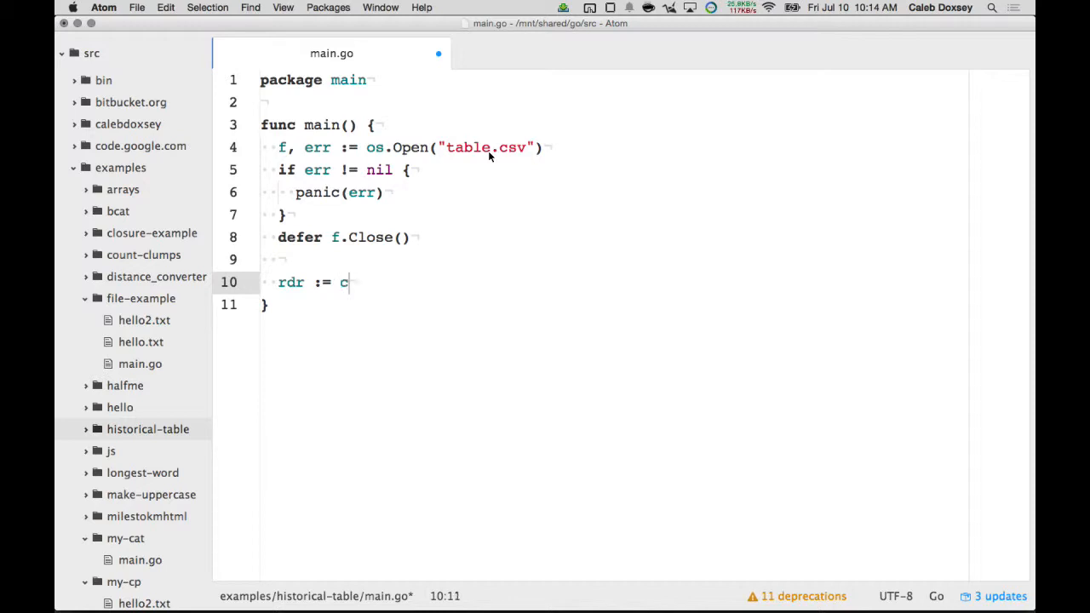
{"action": "type", "text": "sv.NewReader(f"}
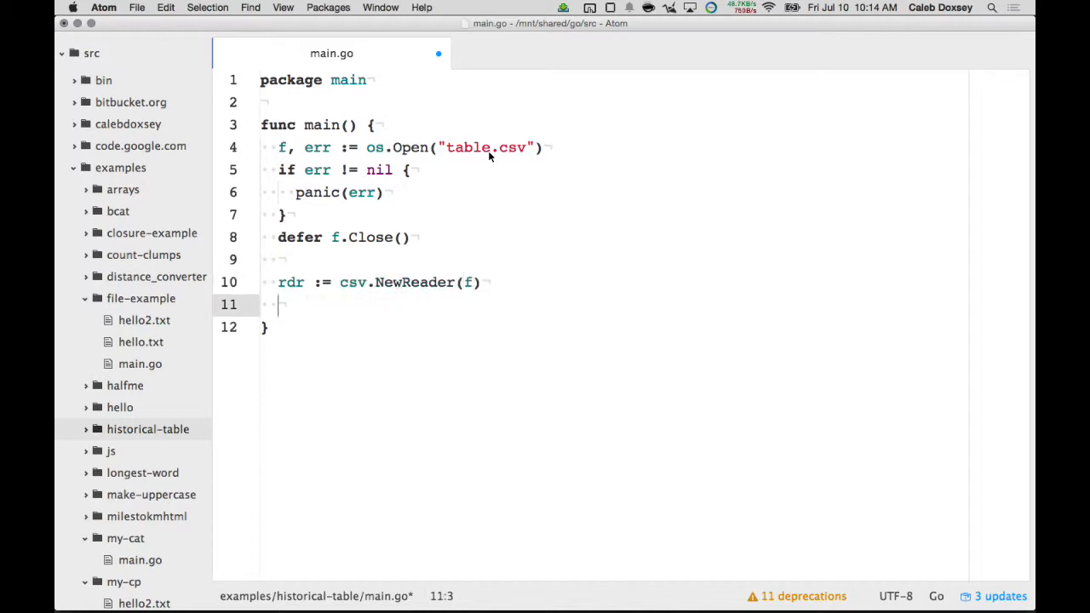
Read every record with rdr.ReadAll() and panic if err != nil.
{"action": "type", "text": "for {"}
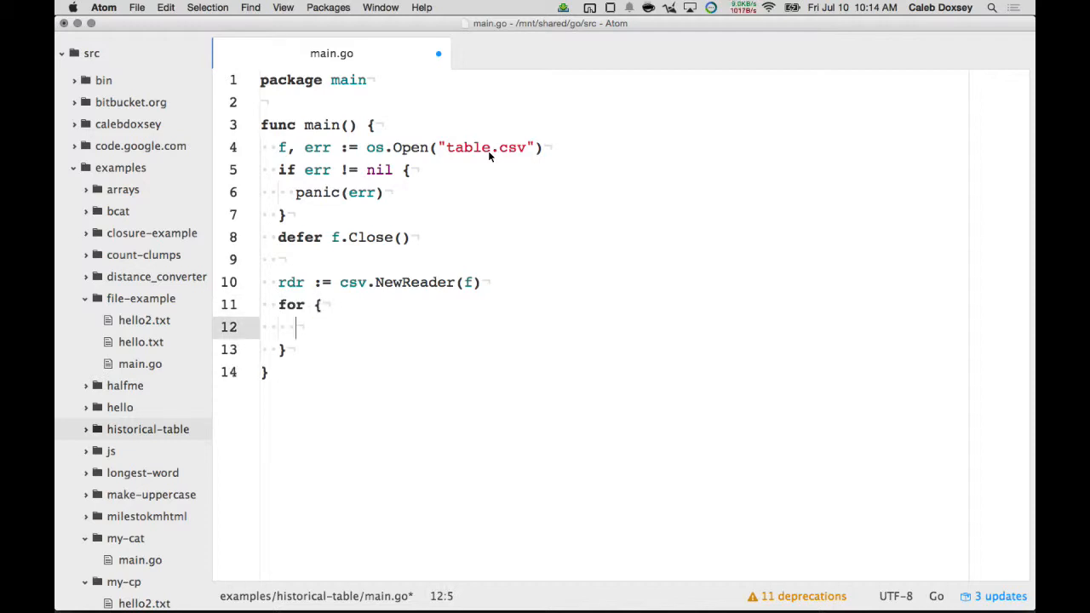
{"action": "type", "text": "row, err"}
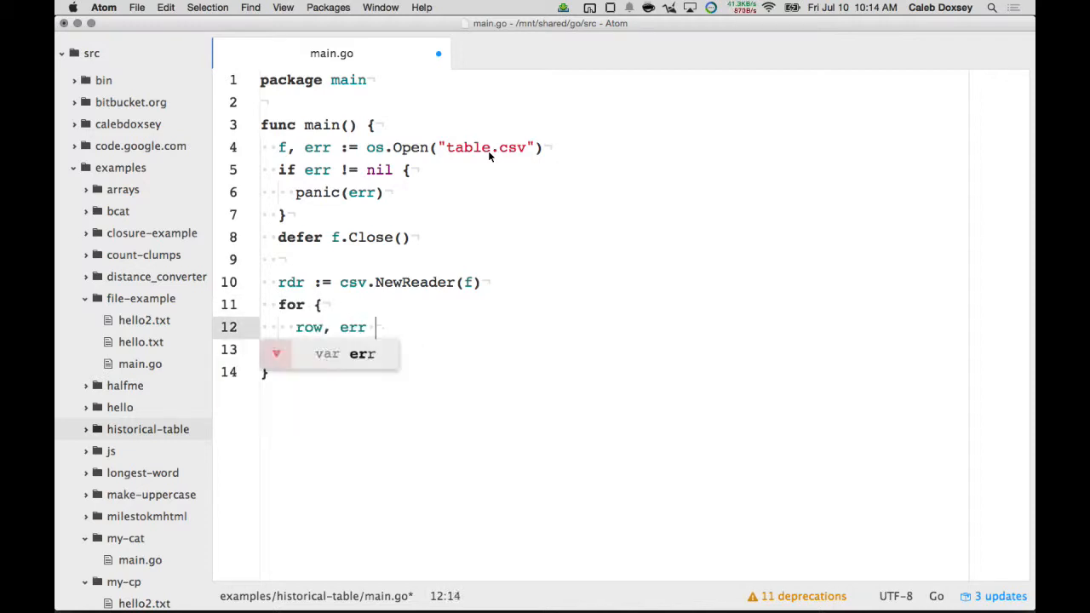
{"action": "type", "text": ":= r"}
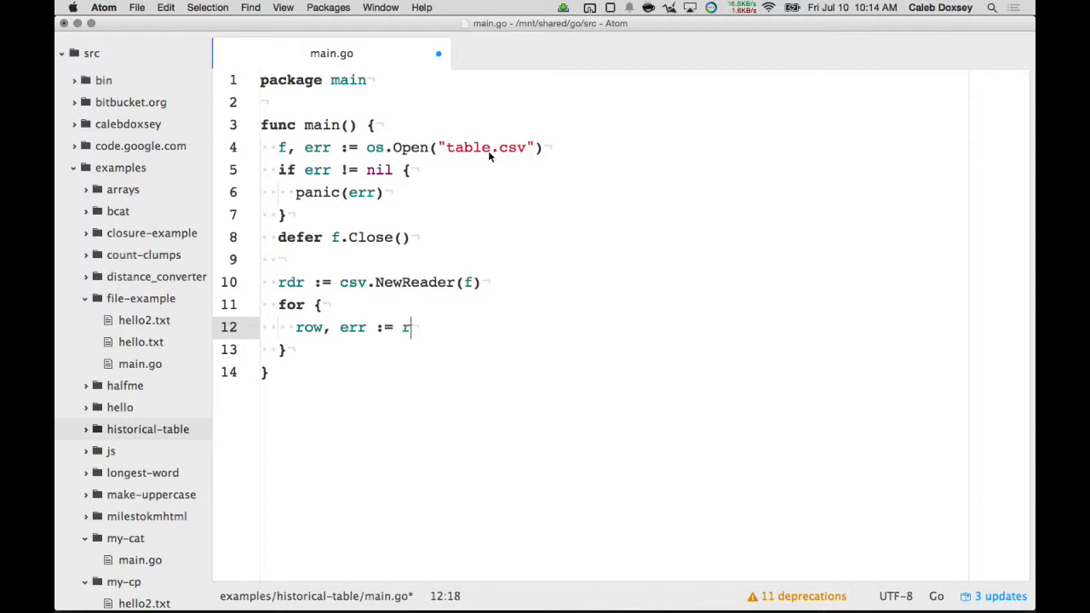
{"action": "type", "text": "dr.Read()"}
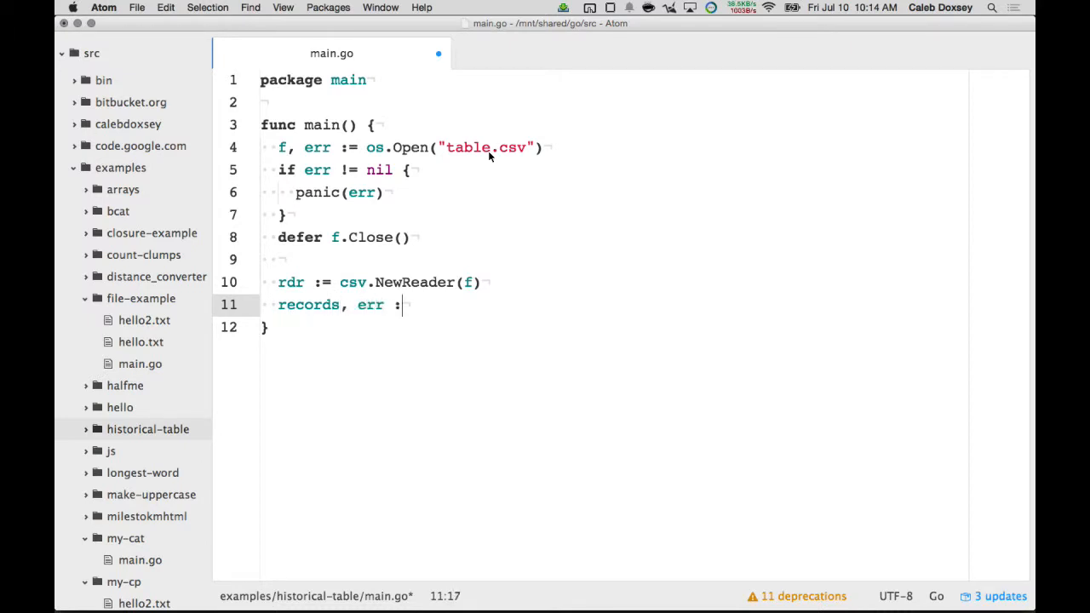
{"action": "type", "text": "rdr.ReadA"}
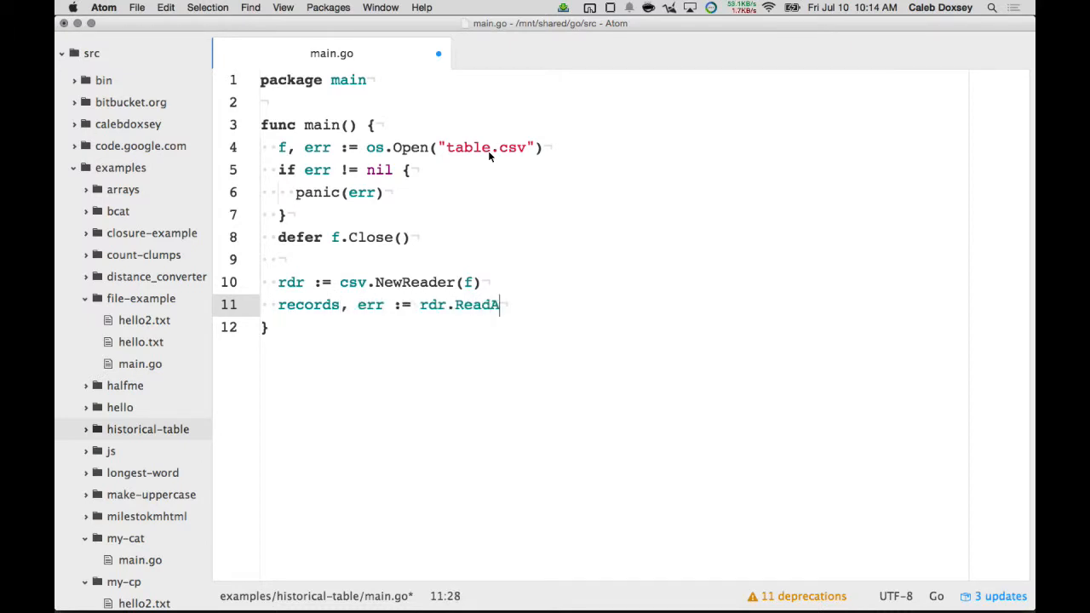
{"action": "type", "text": "ll()"}
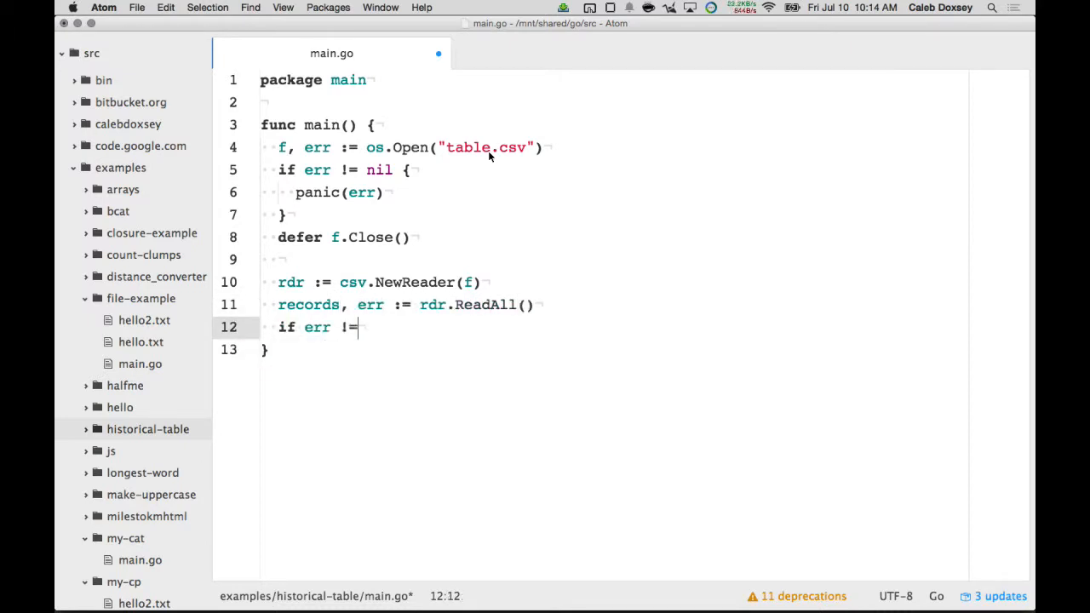
{"action": "type", "text": "nil {"}
{"action": "type", "text": "f"}
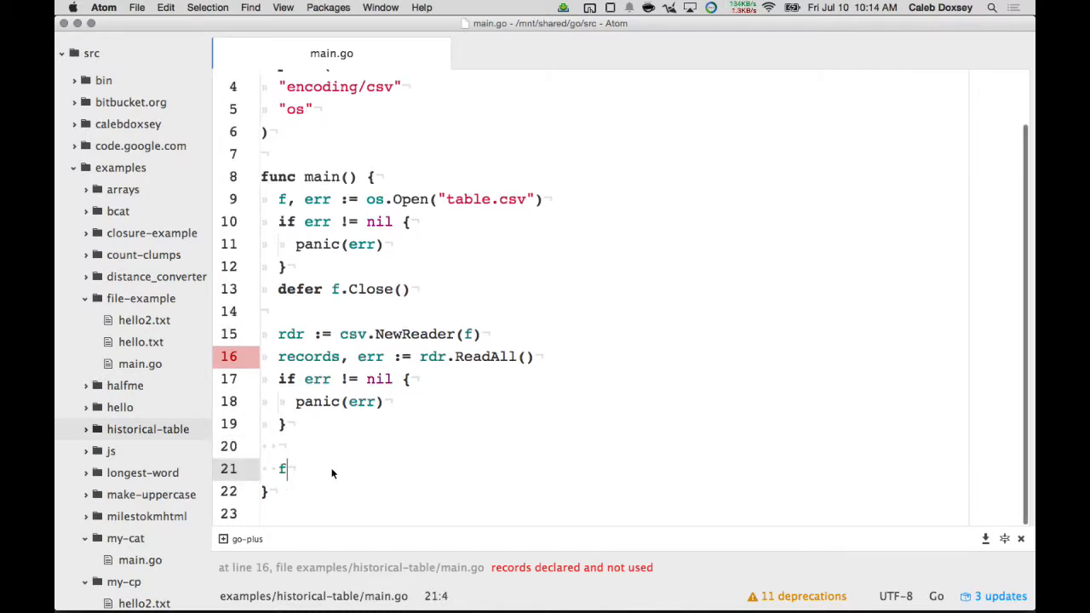
Add for _, row := range rows with a record struct of Date string and Open float64.
{"action": "type", "text": "or _, rec"}
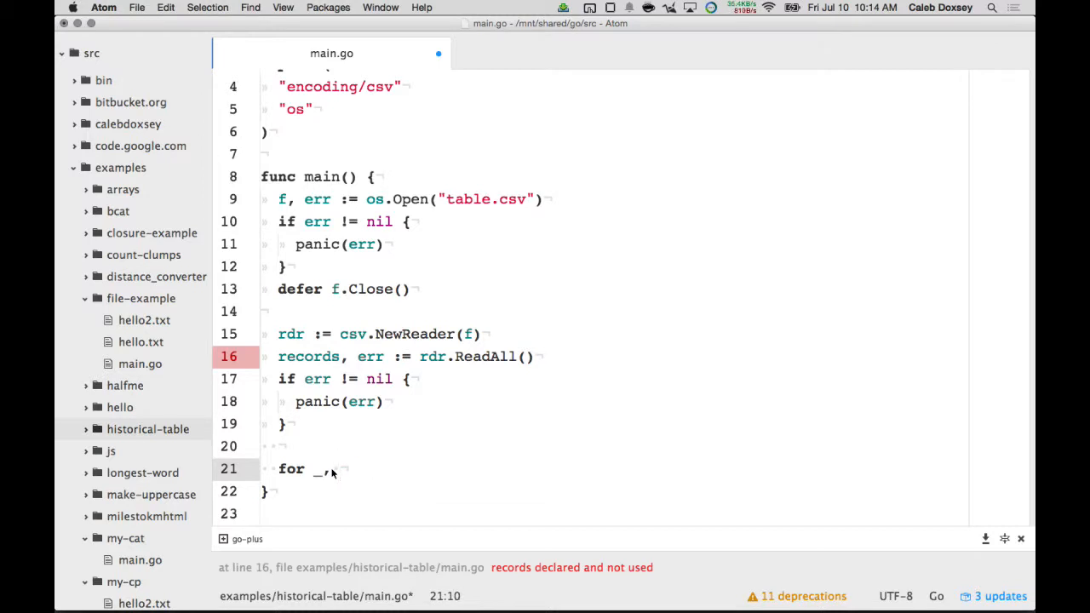
{"action": "type", "text": "row := range"}
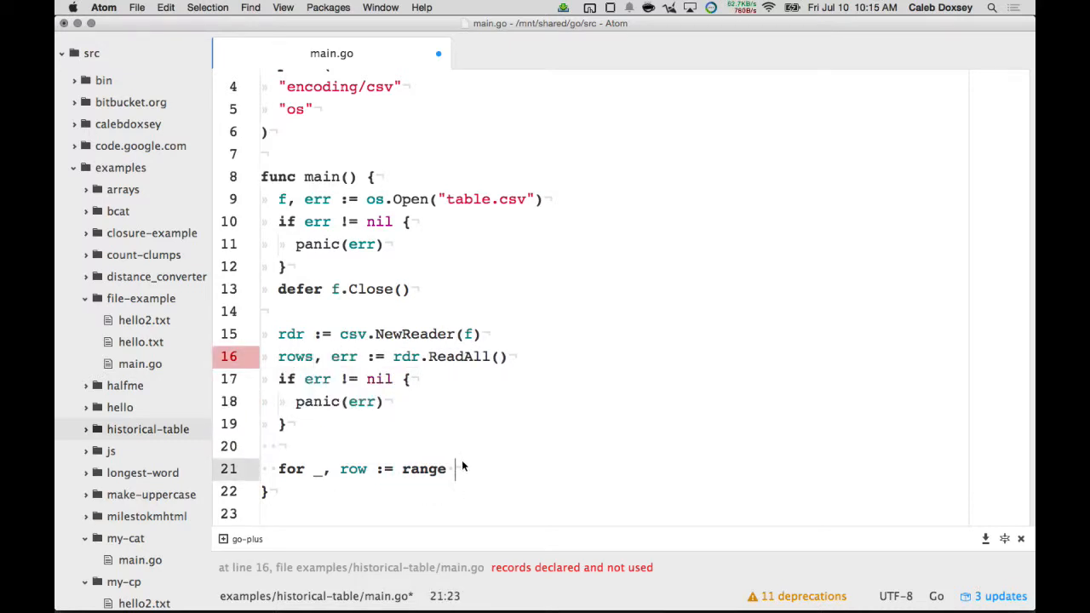
{"action": "type", "text": "rows {"}
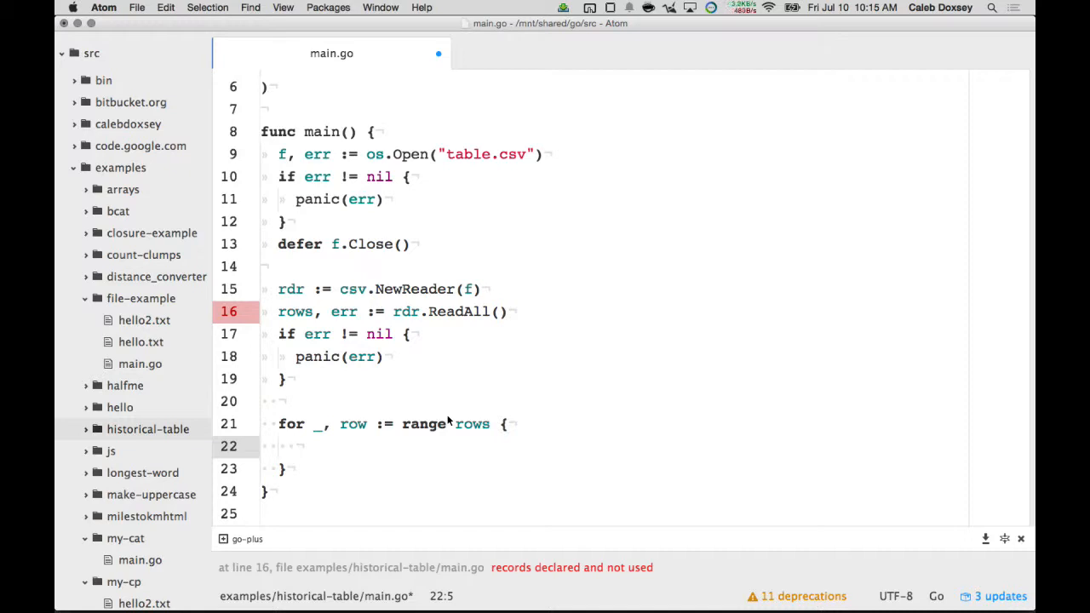
{"action": "left_click", "coordinate": [296, 445]}
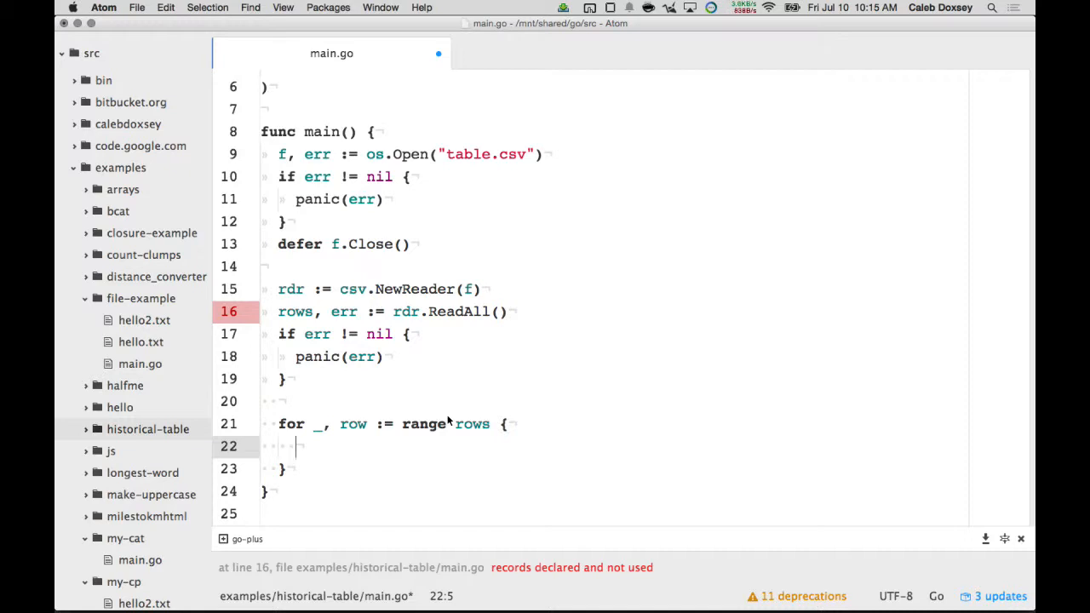
{"action": "type", "text": "type re"}
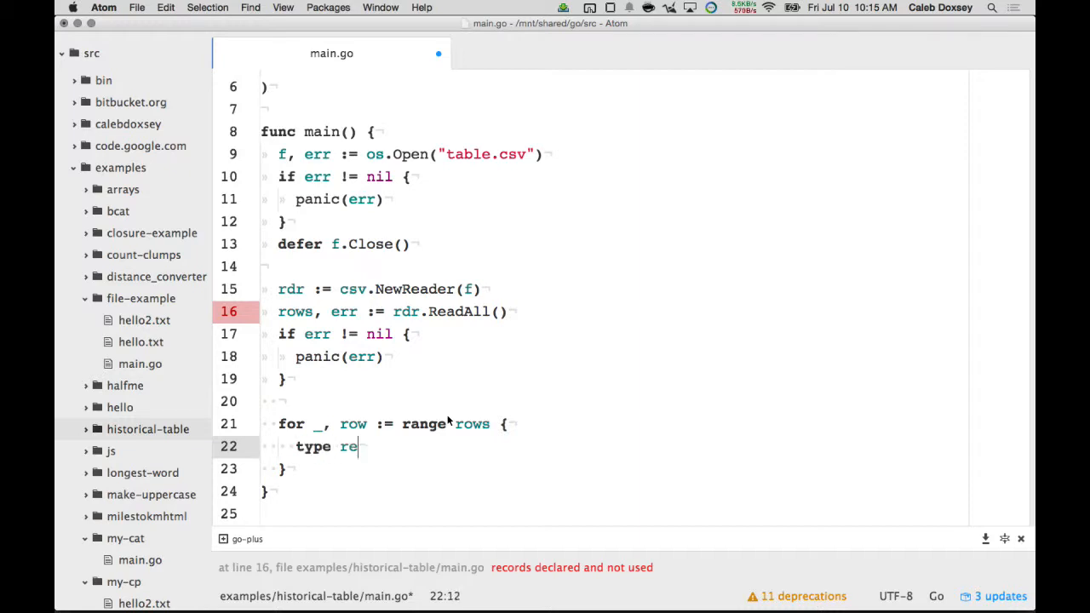
{"action": "type", "text": "cord struct {"}
{"action": "type", "text": "Open"}
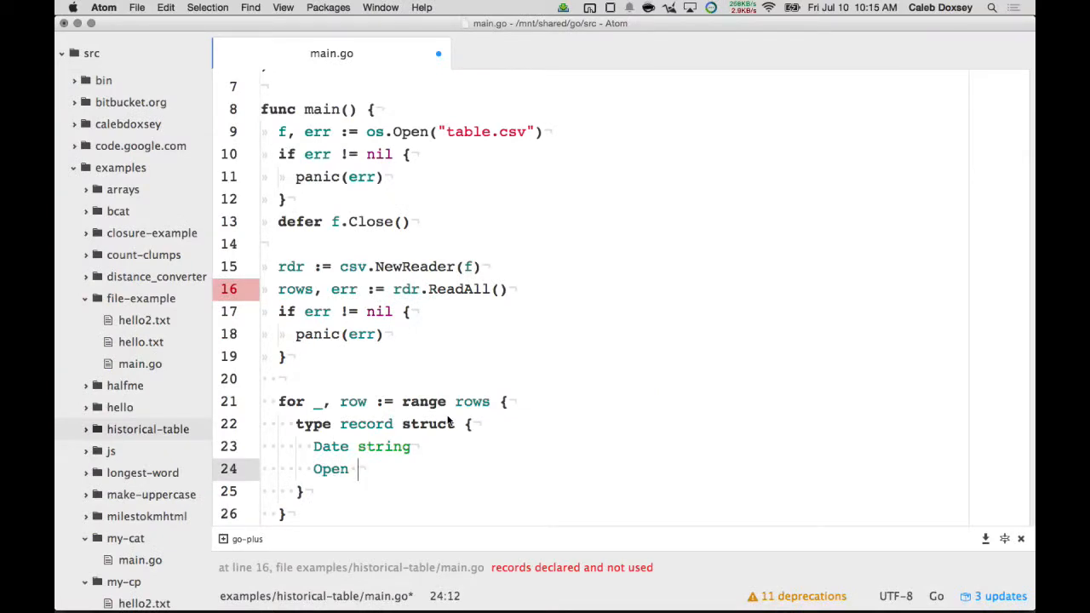
{"action": "type", "text": "float64"}
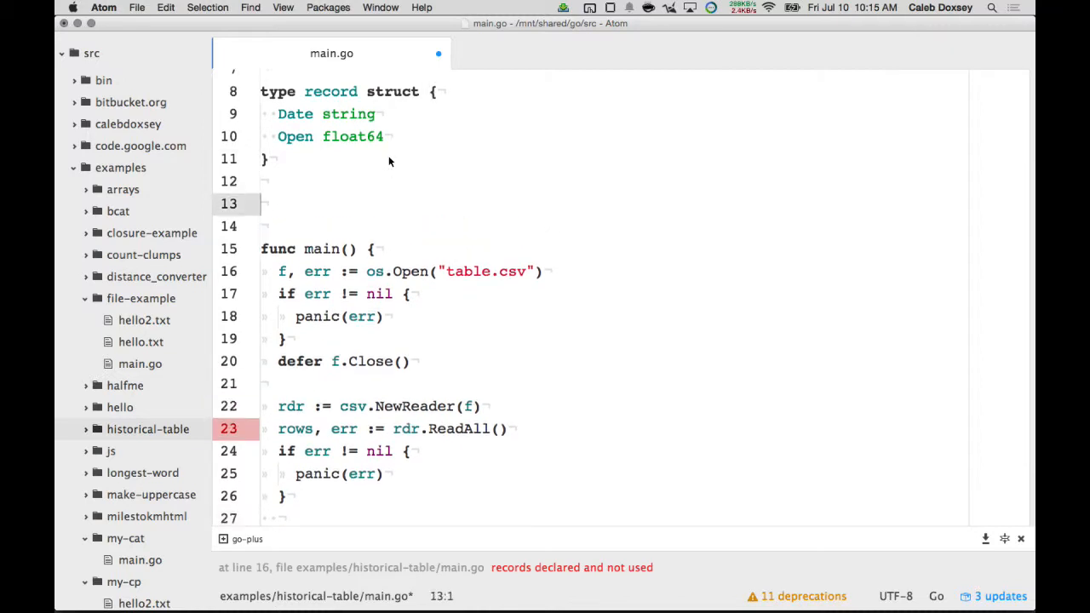
Declare func makeRecord(row []string) record returning a record with Date: row[0].
{"action": "type", "text": "func make"}
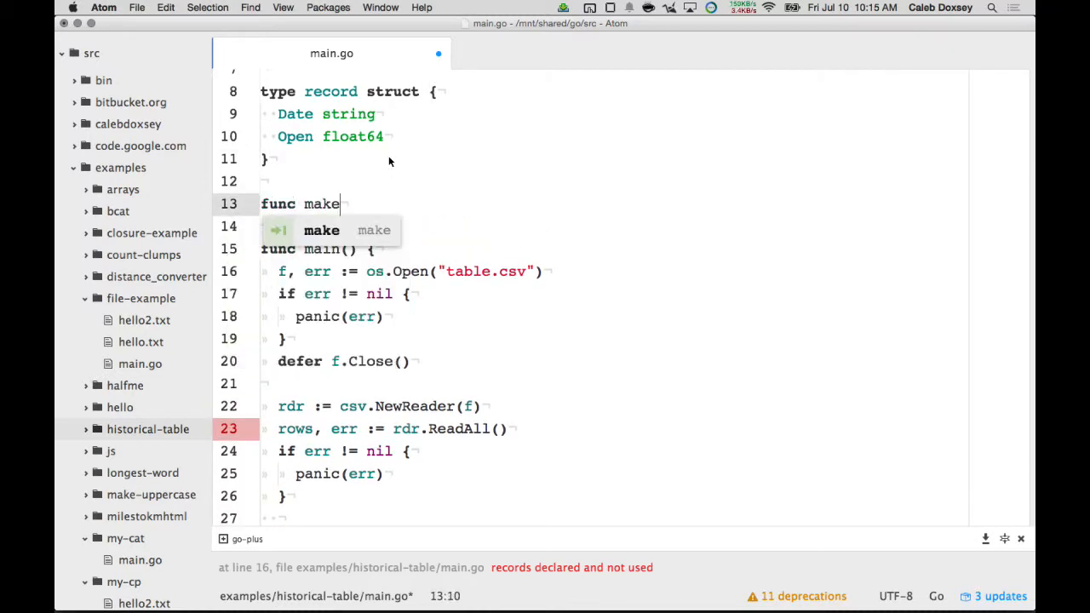
{"action": "type", "text": "Recor"}
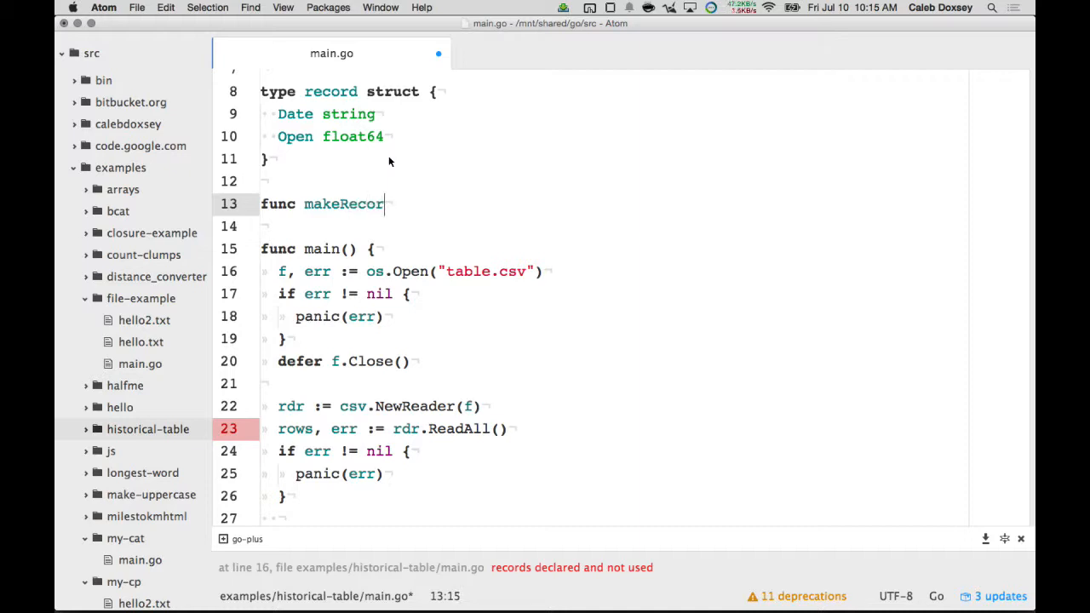
{"action": "type", "text": "d([]"}
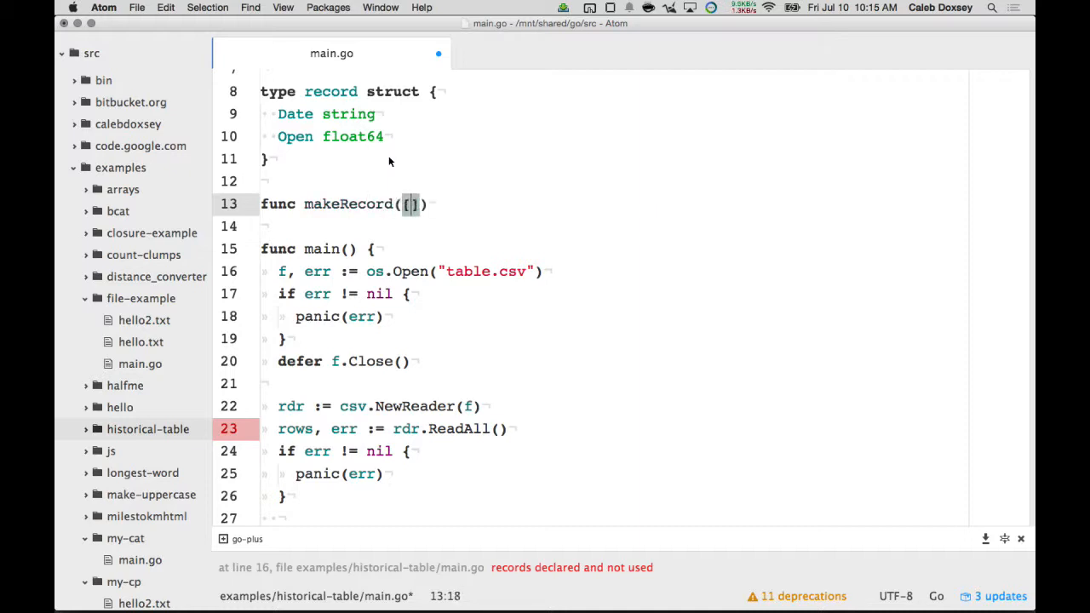
{"action": "type", "text": "string"}
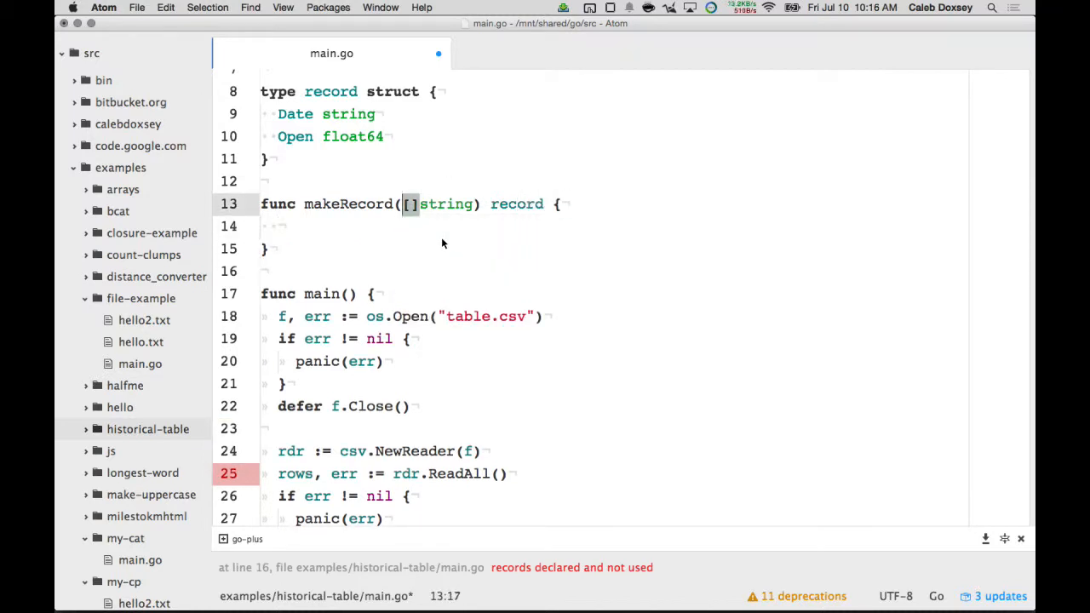
{"action": "type", "text": "row"}
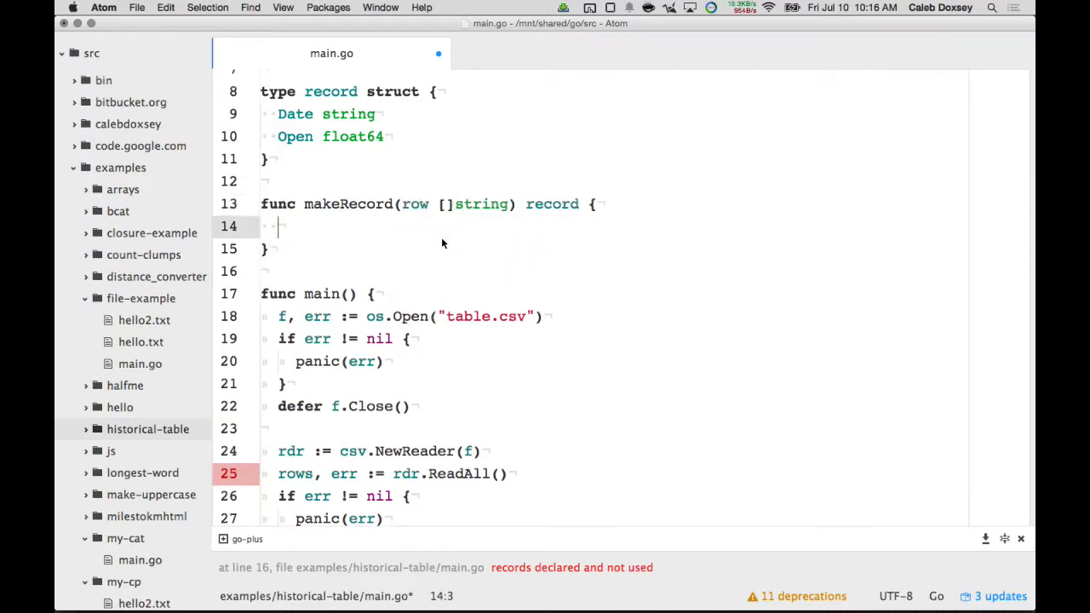
{"action": "type", "text": "return record{}"}
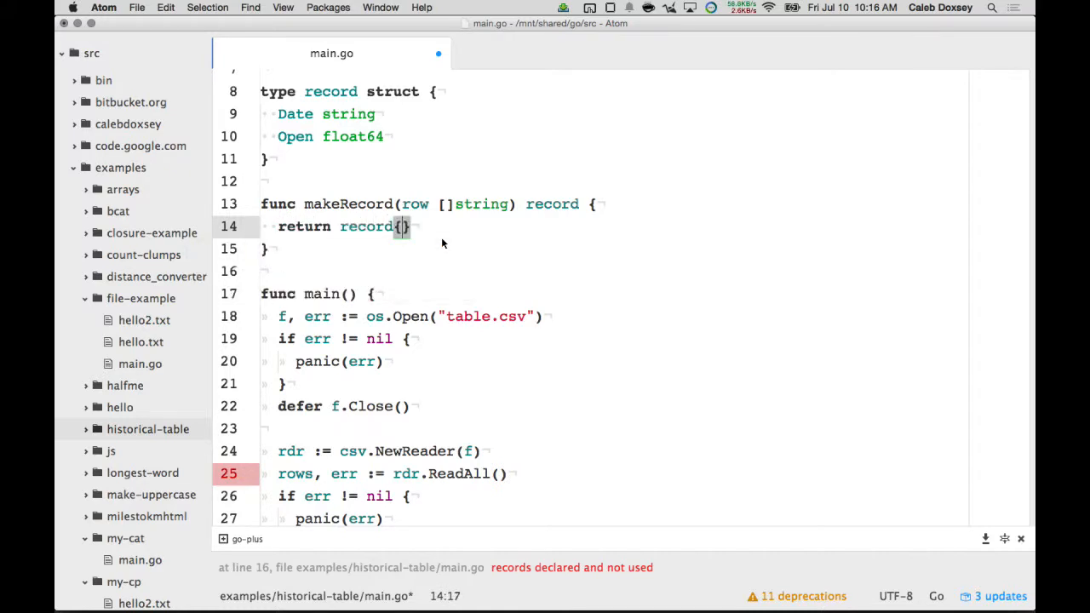
{"action": "type", "text": "Date: row[]"}
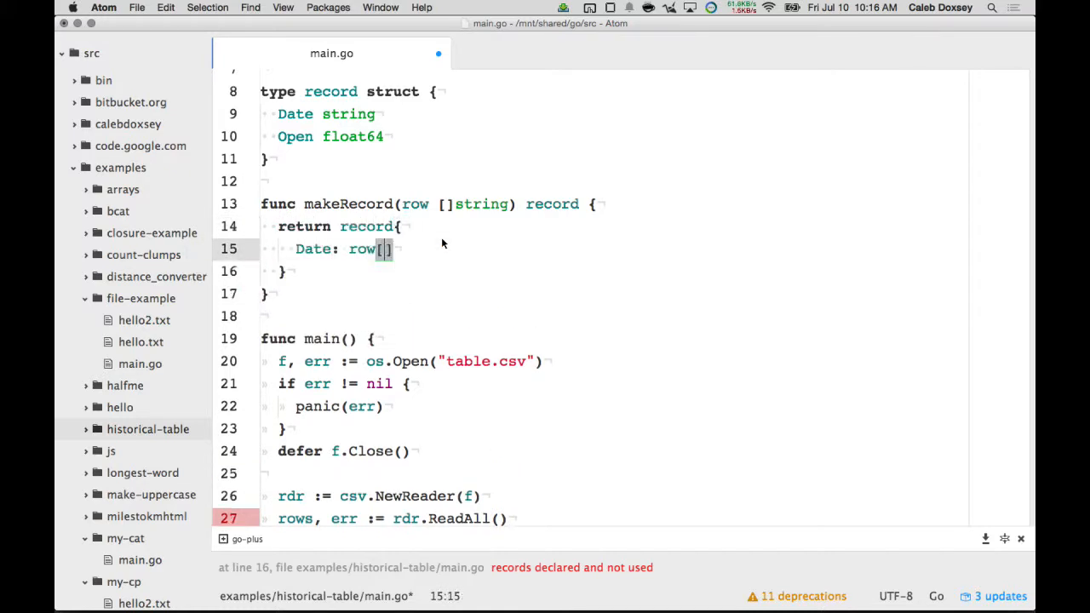
{"action": "type", "text": "0],"}
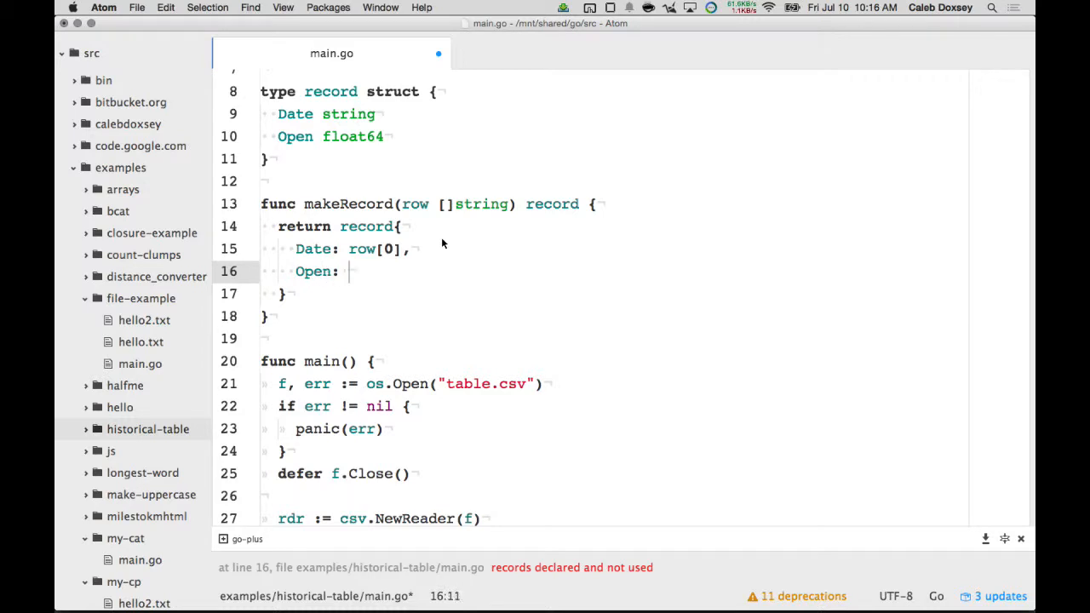
Parse row[1] with strconv.ParseFloat(row[1], 64) and use it as Open.
{"action": "type", "text": "jo"}
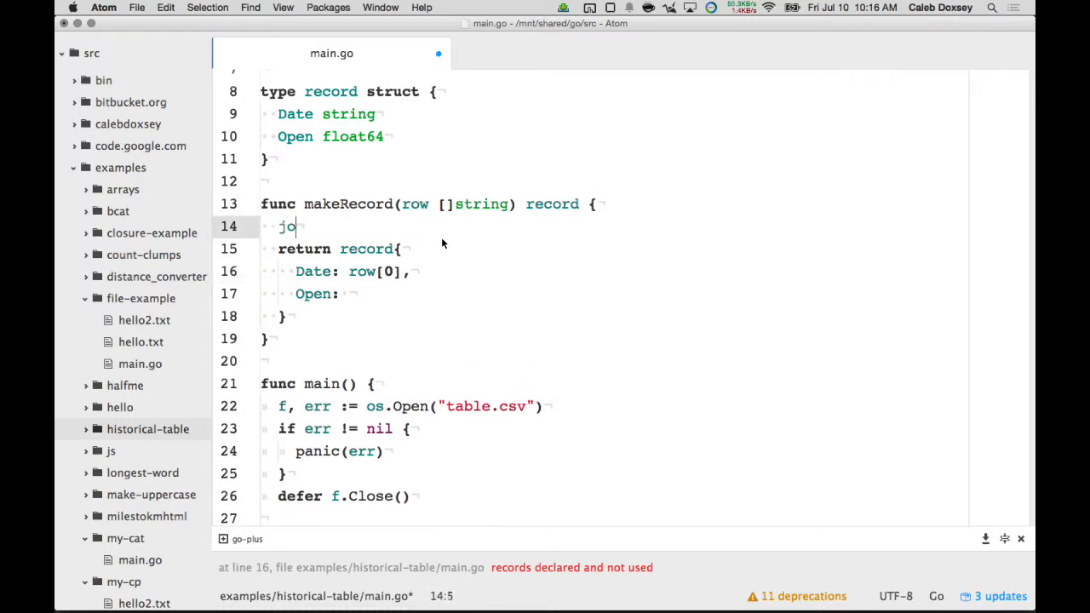
{"action": "type", "text": "pen,"}
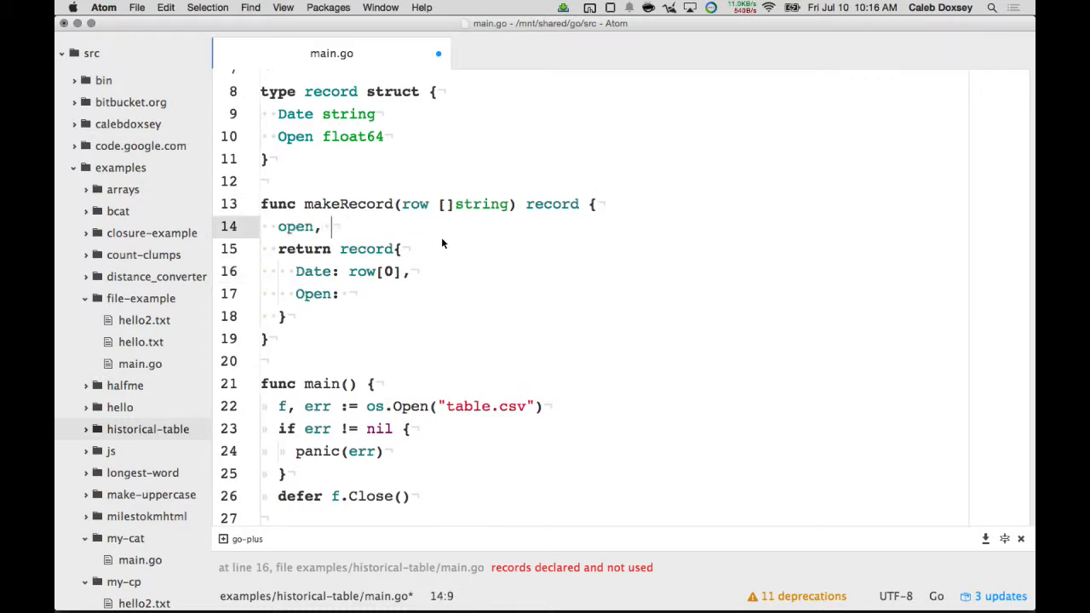
{"action": "type", "text": "_ :"}
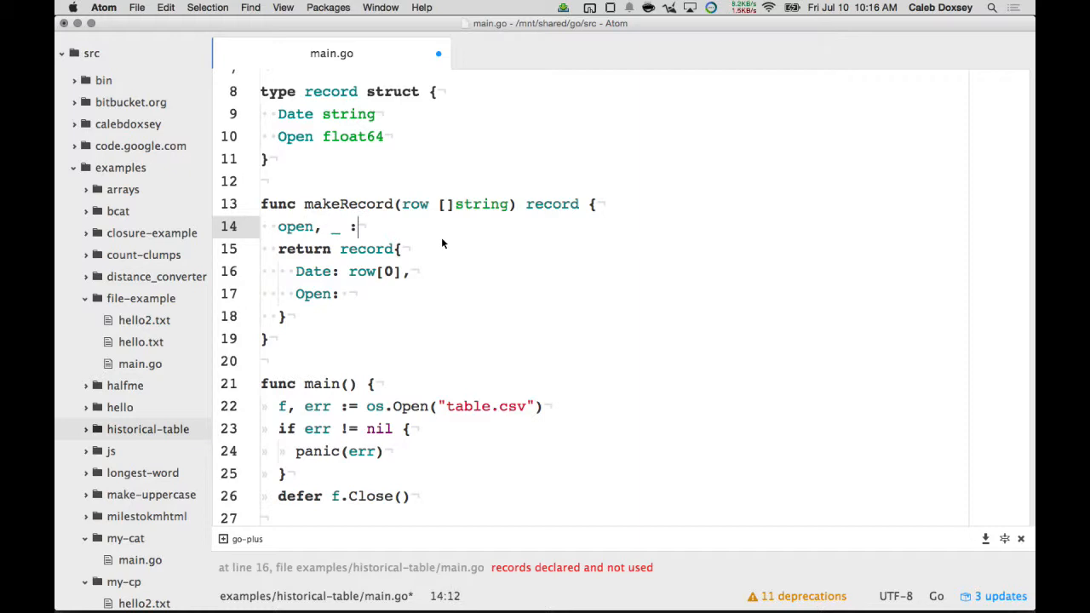
{"action": "type", "text": "strconv"}
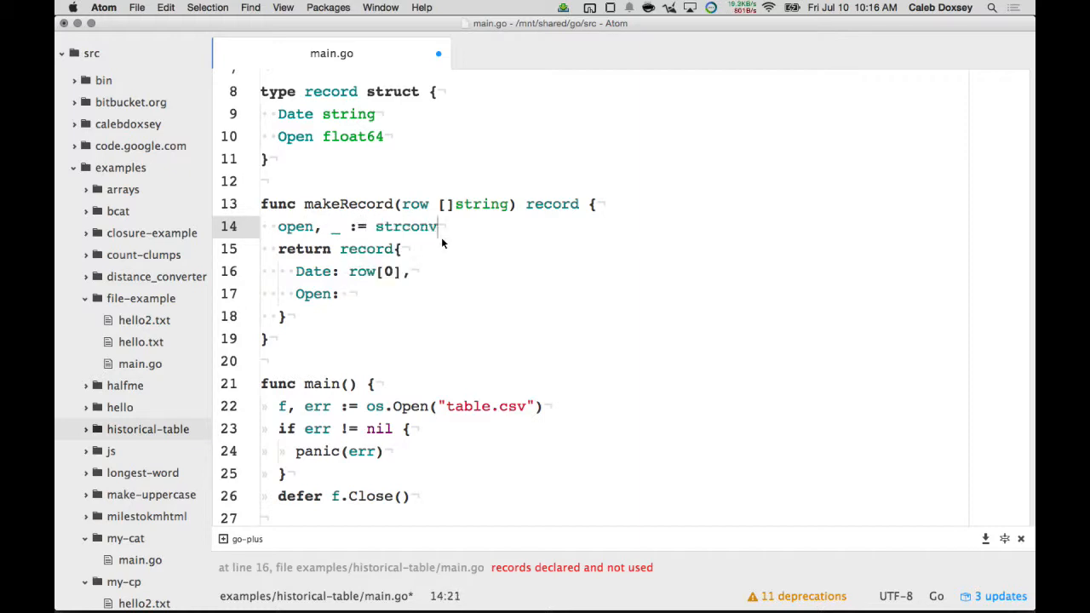
{"action": "type", "text": ".ParseFloat(row[1],"}
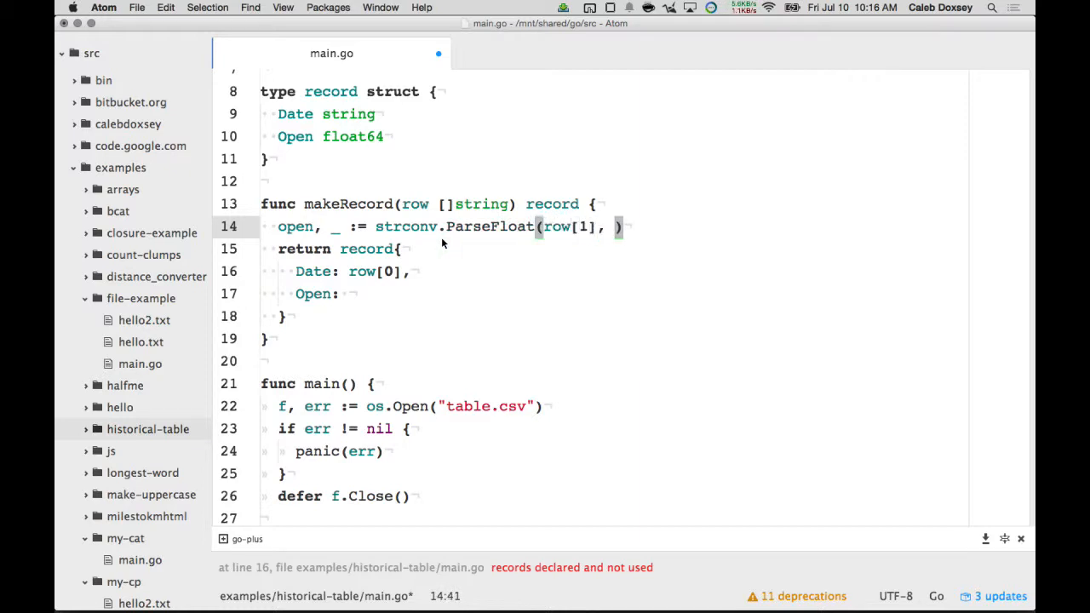
{"action": "type", "text": "64"}
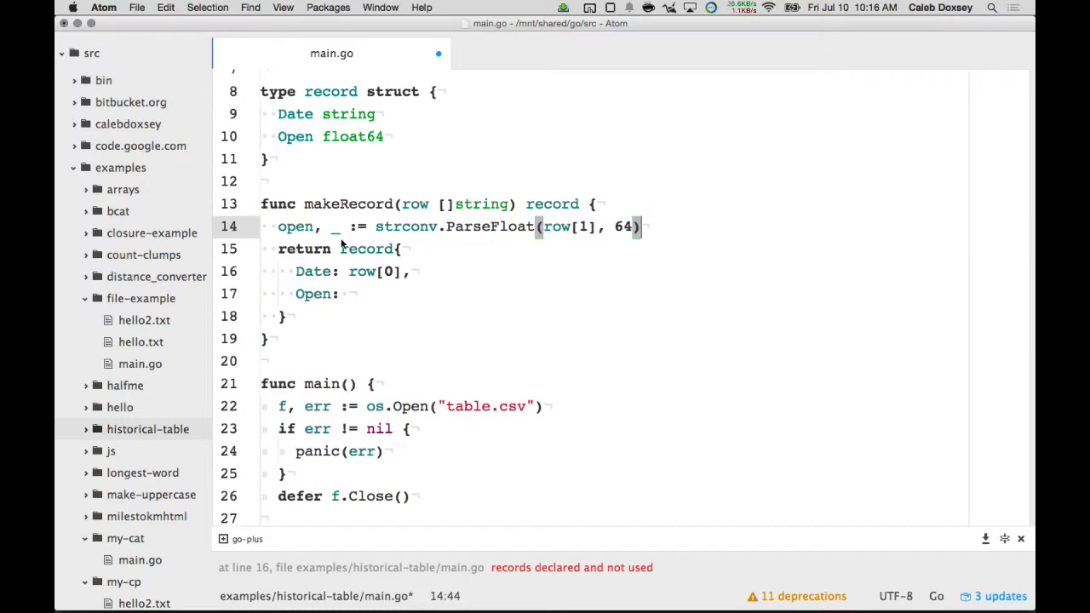
{"action": "type", "text": "open"}
{"action": "type", "text": "record :="}
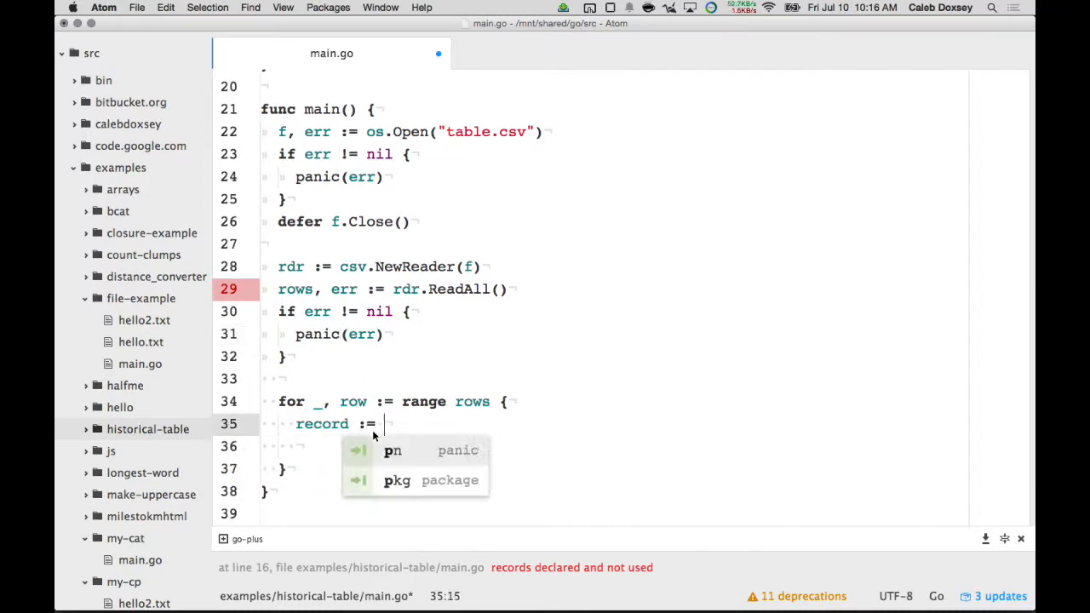
In the loop, build record := makeRecord(row) and print it with fmt.Println(record).
{"action": "type", "text": "makeRecord(row []string)"}
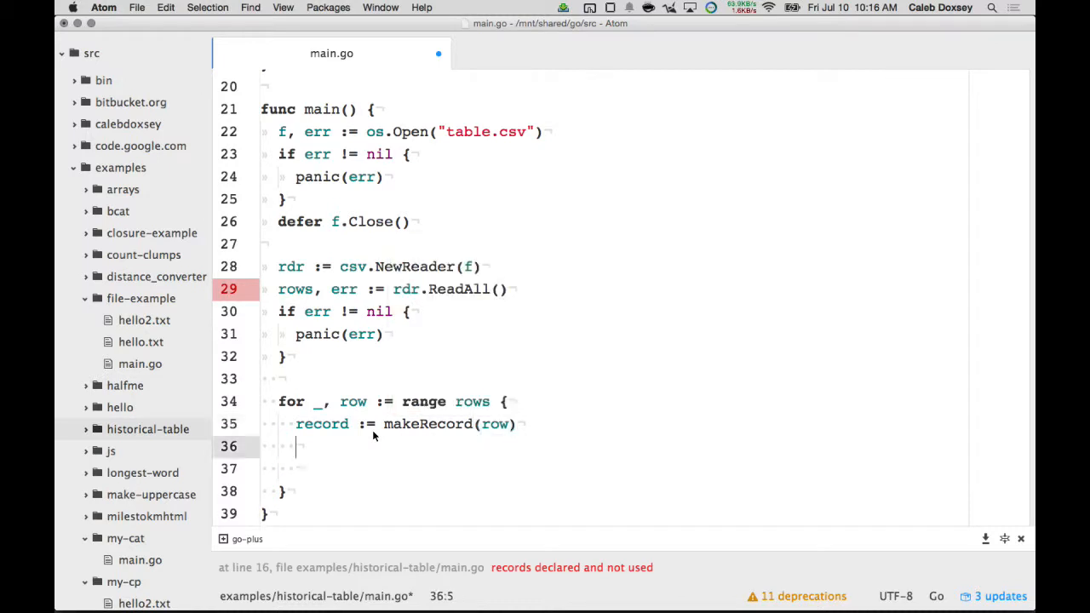
{"action": "type", "text": "fmt.Printl"}
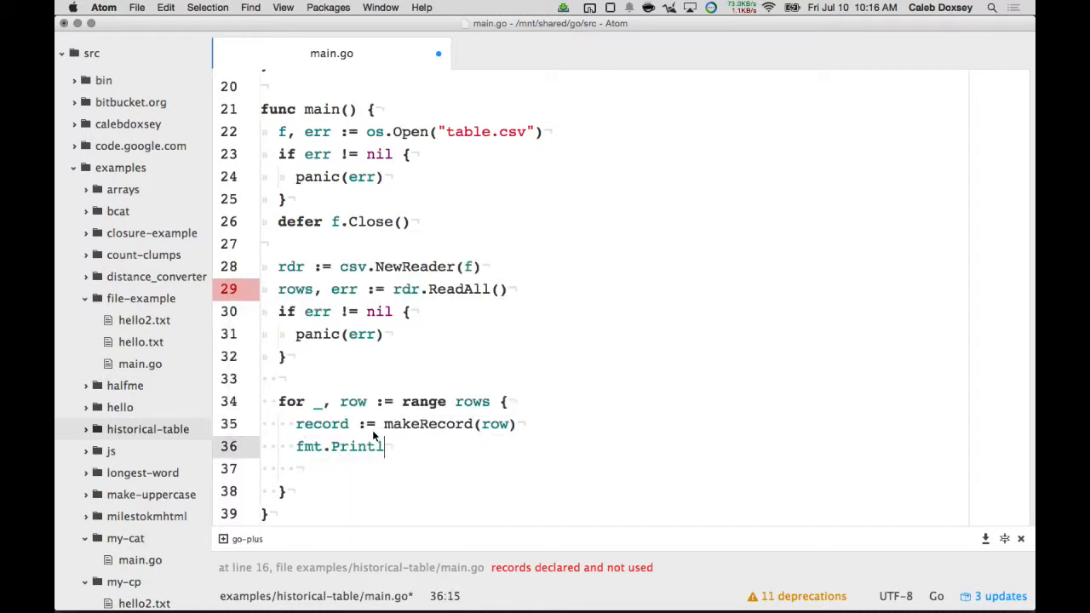
{"action": "type", "text": "n(record)"}
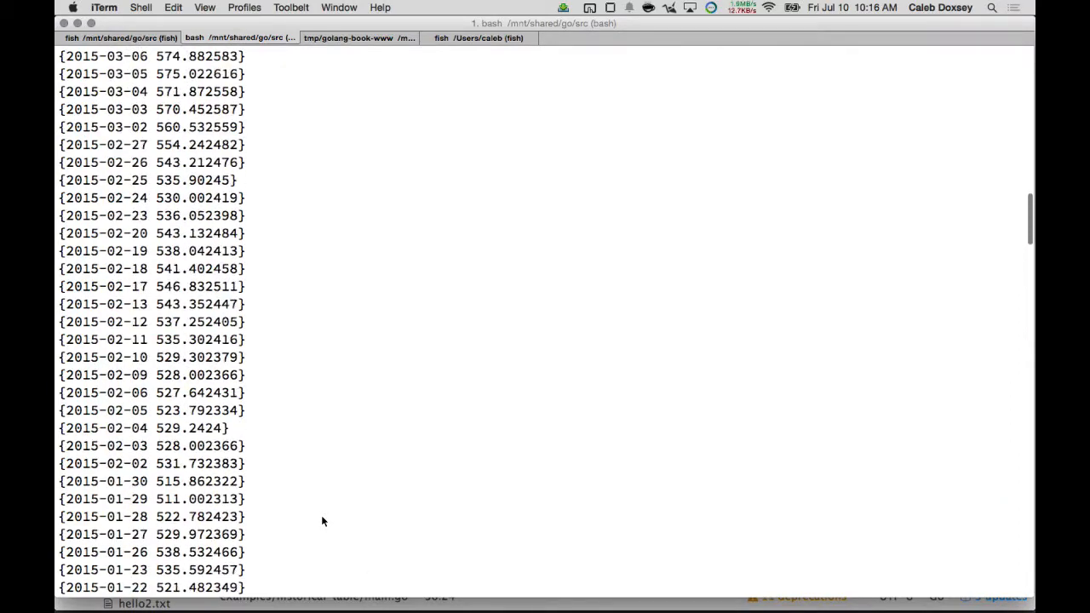
Run historical-table and scroll through the output, which starts with a {Date 0} record.
{"action": "key", "text": "Return"}
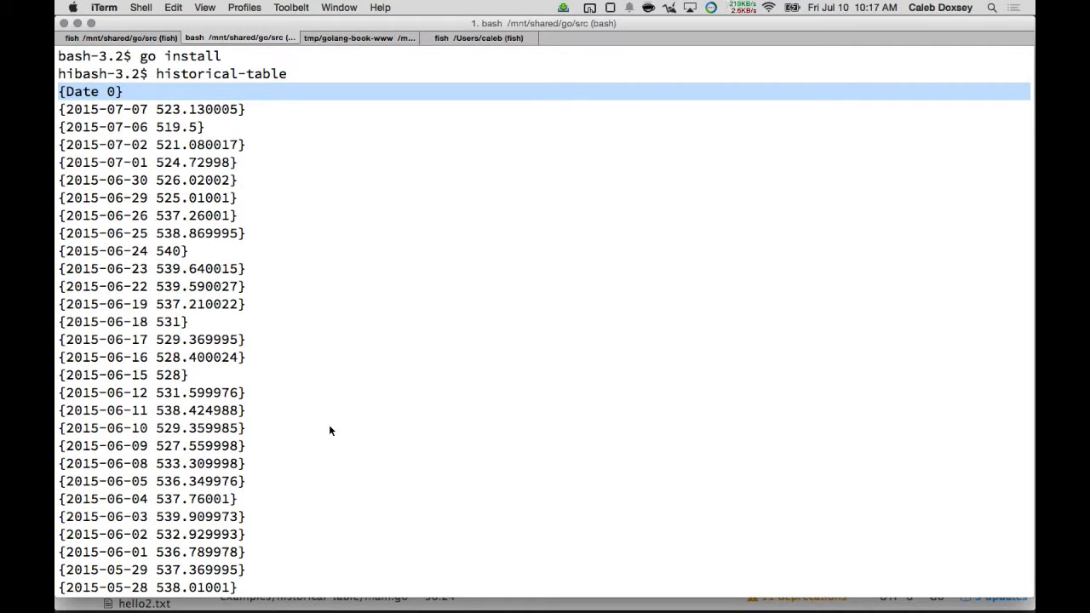
{"action": "mouse_move", "coordinate": [201, 372]}
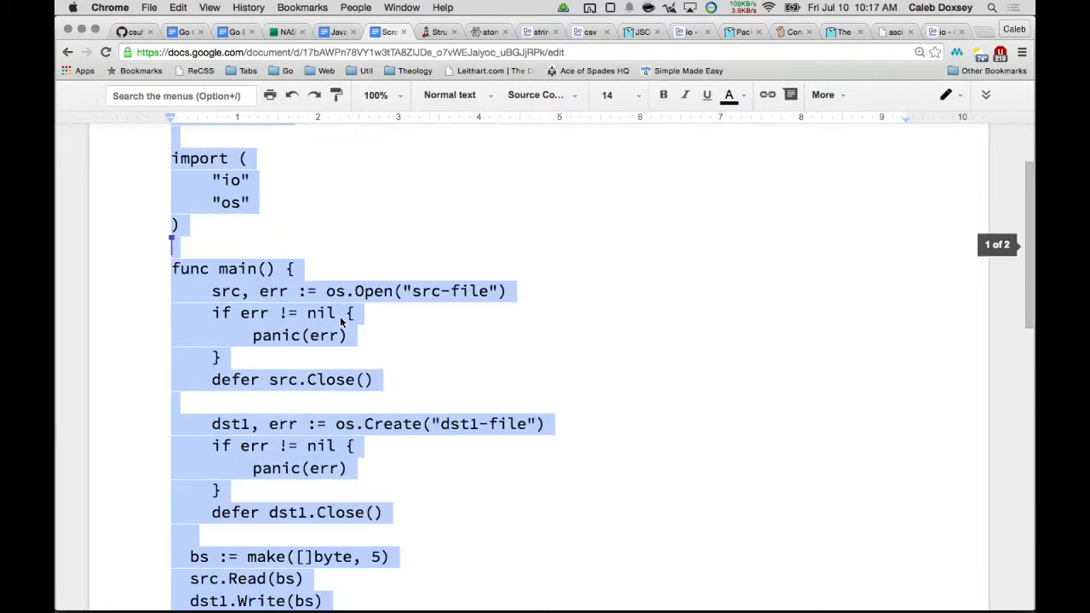
{"action": "scroll", "scroll_direction": "down", "scroll_amount": 3}
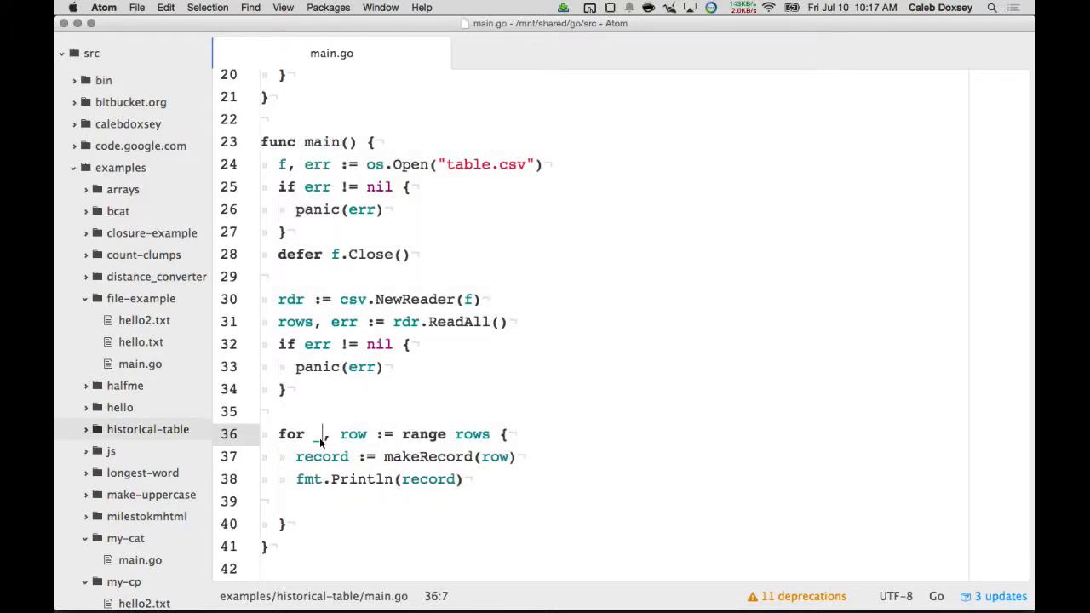
Use for i, row := range rows with if i == 0 { continue }, then rerun historical-table.
{"action": "type", "text": "if i == 0 {"}
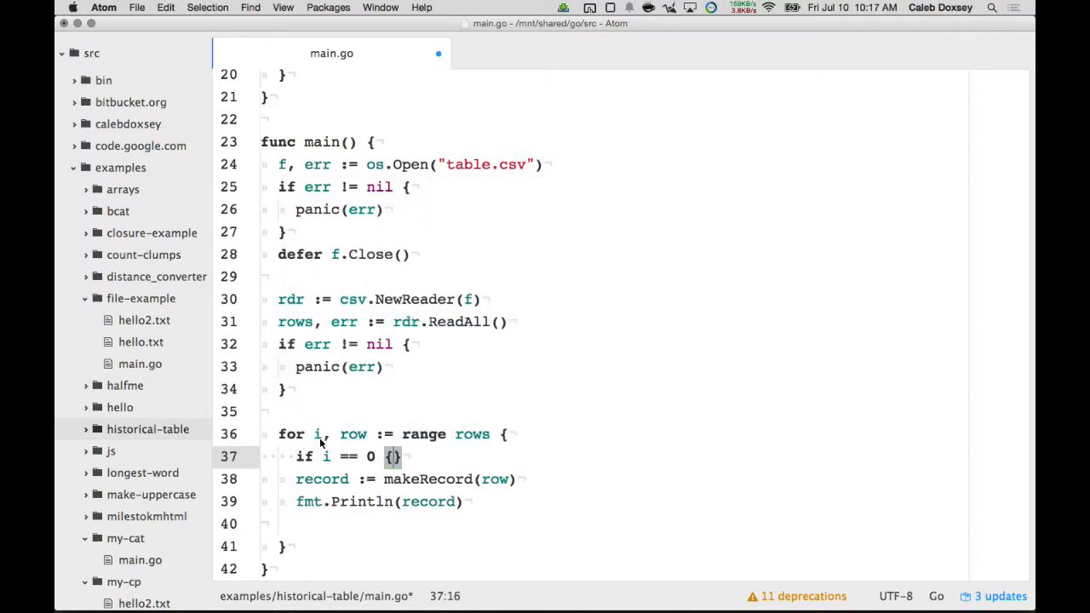
{"action": "type", "text": "continue"}
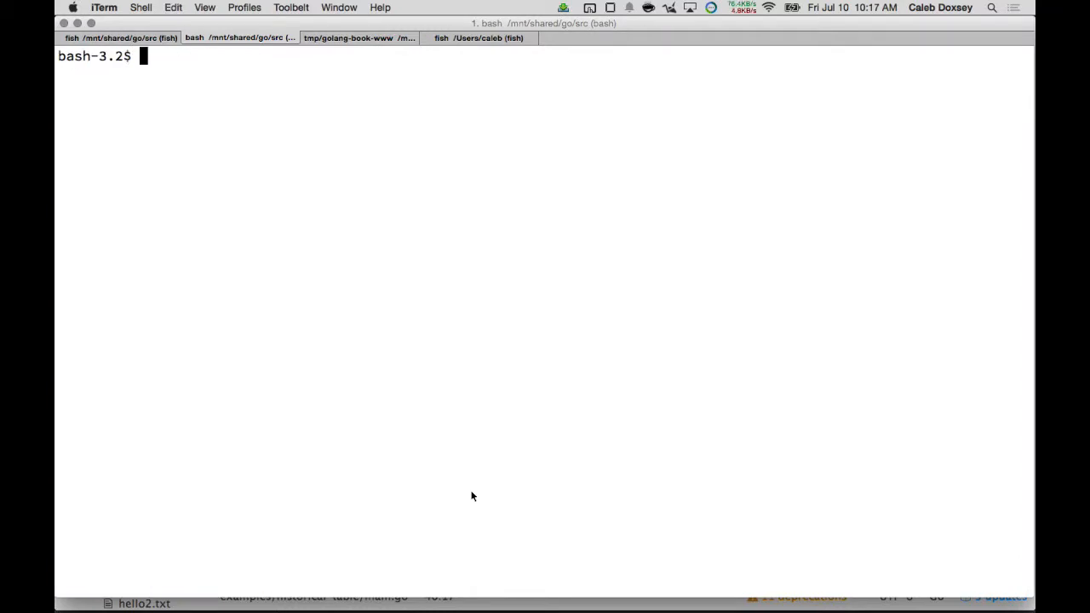
{"action": "type", "text": "historical-table"}
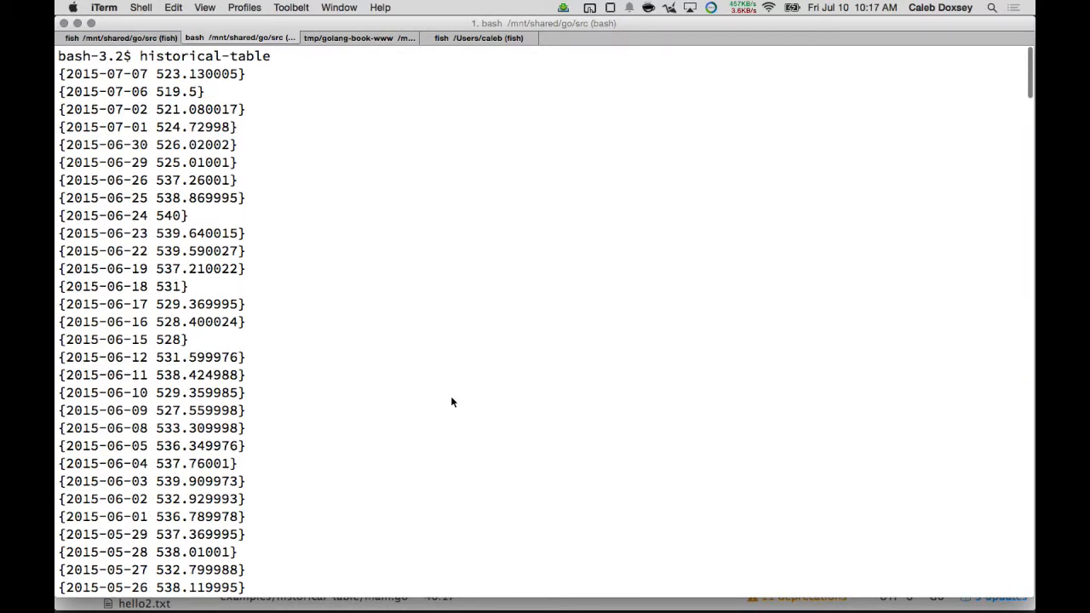
{"action": "mouse_move", "coordinate": [185, 91]}
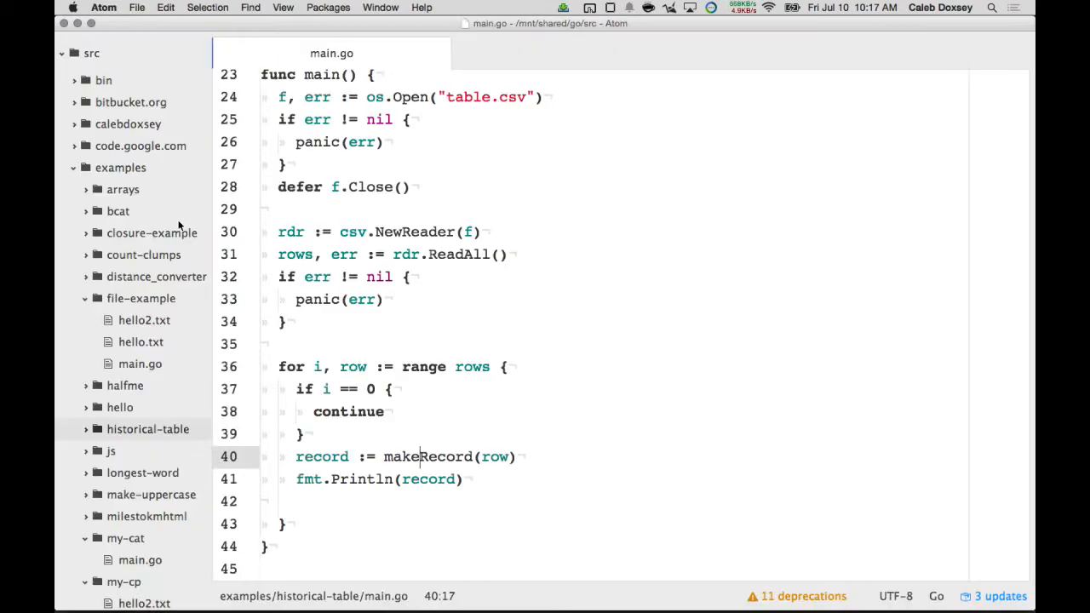
Before the loop, print <table>, a <thead> row with Date and Open headers, and <tbody>.
{"action": "left_click", "coordinate": [417, 343]}
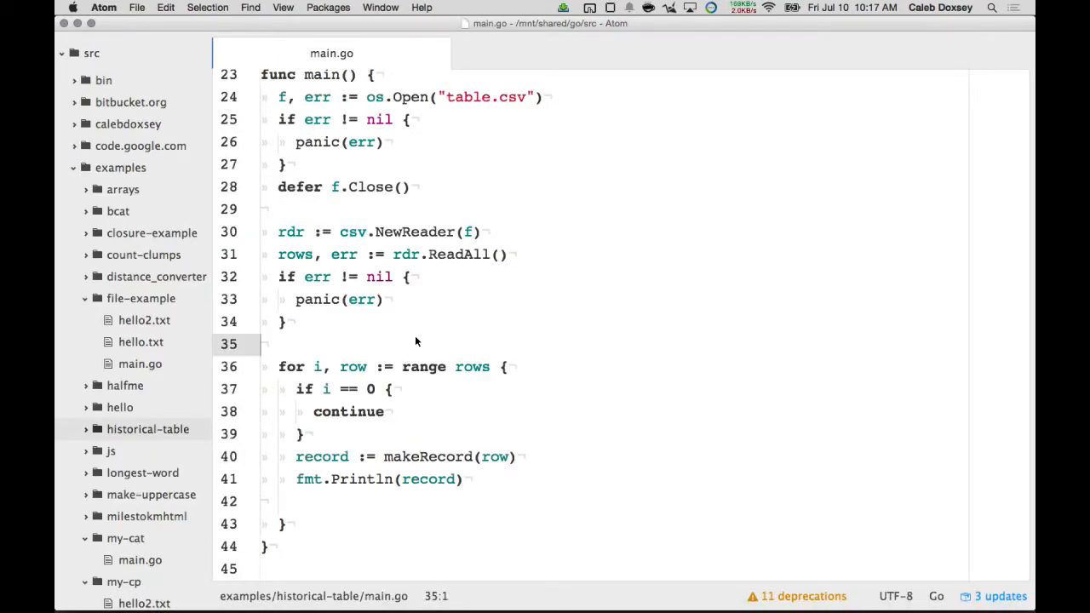
{"action": "type", "text": "fmt.Println(`"}
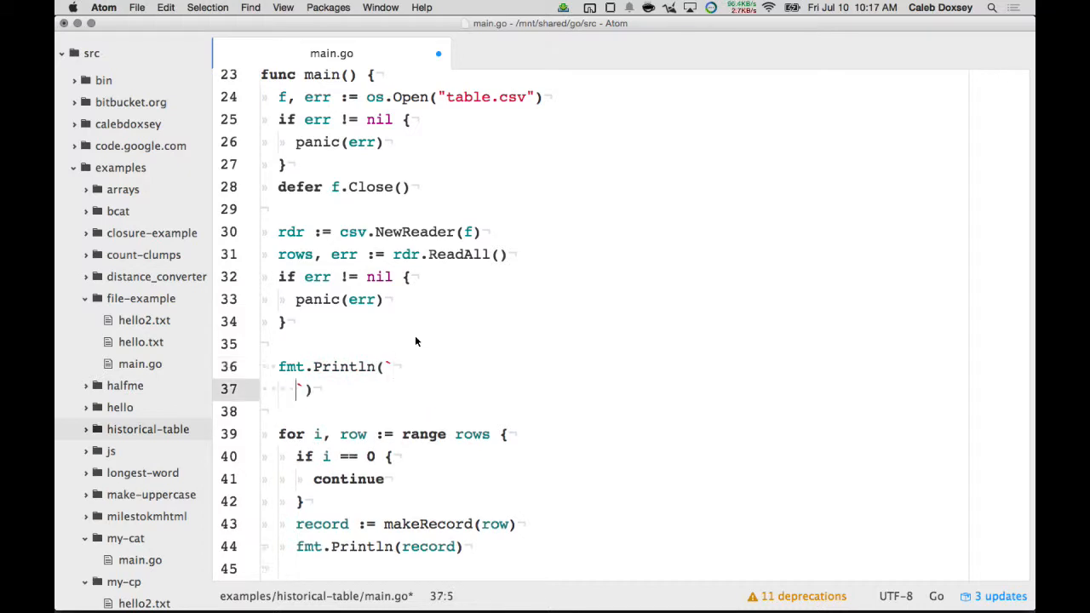
{"action": "type", "text": "<!DOCTYPE html>"}
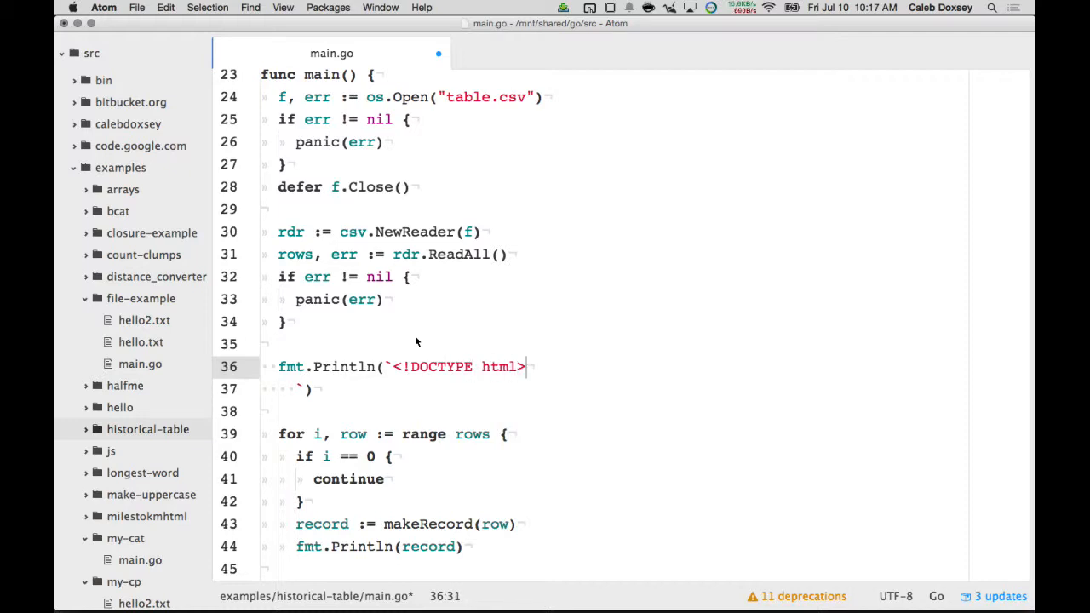
{"action": "type", "text": "<head></head>"}
{"action": "type", "text": "<ta"}
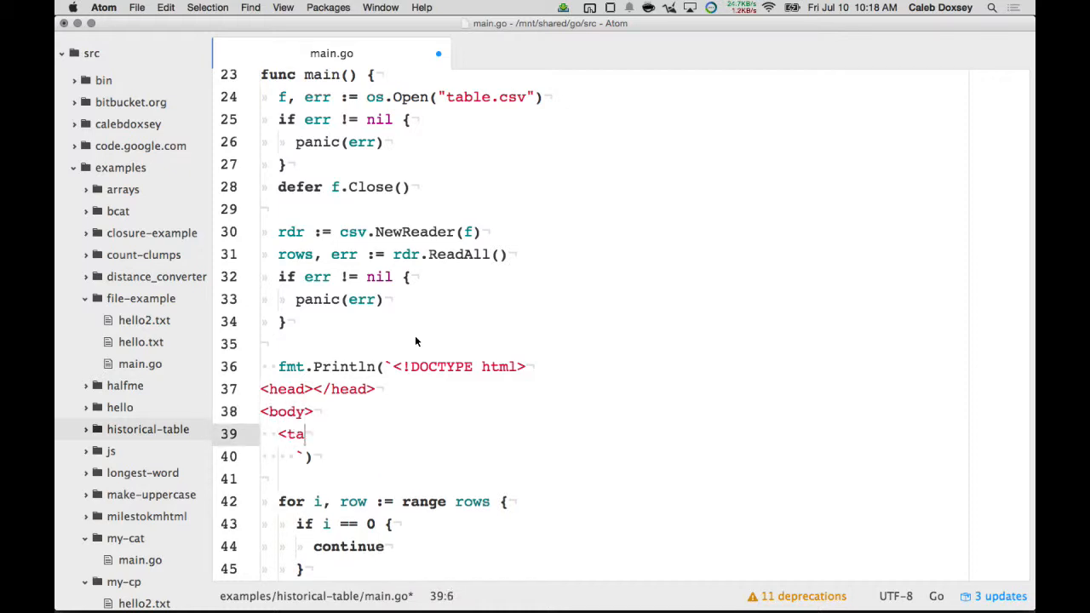
{"action": "type", "text": "ble>"}
{"action": "type", "text": "<tr>"}
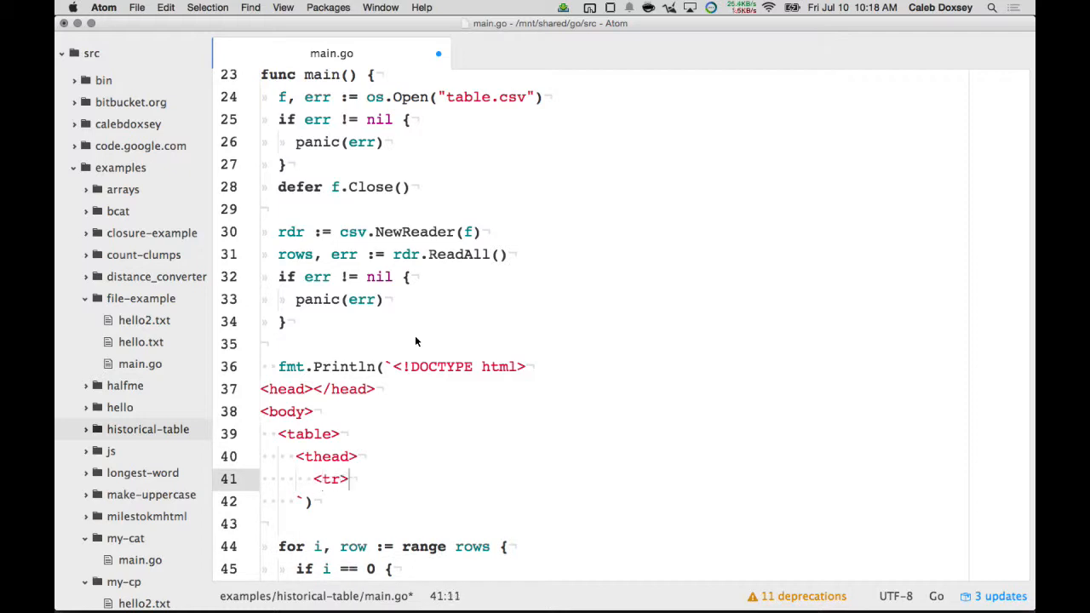
{"action": "type", "text": "<th>Date<"}
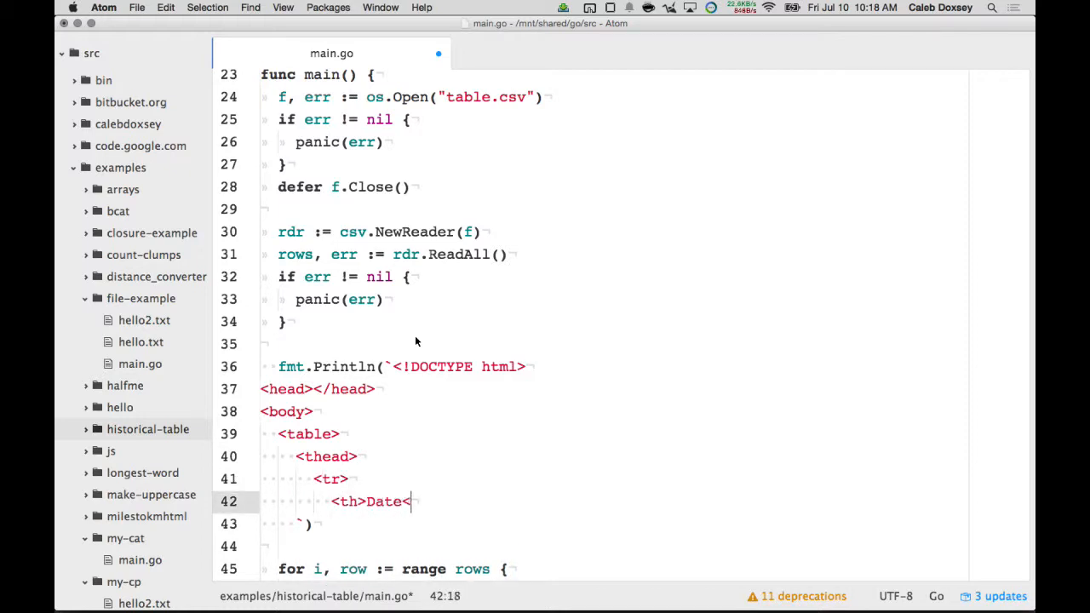
{"action": "type", "text": "</th>"}
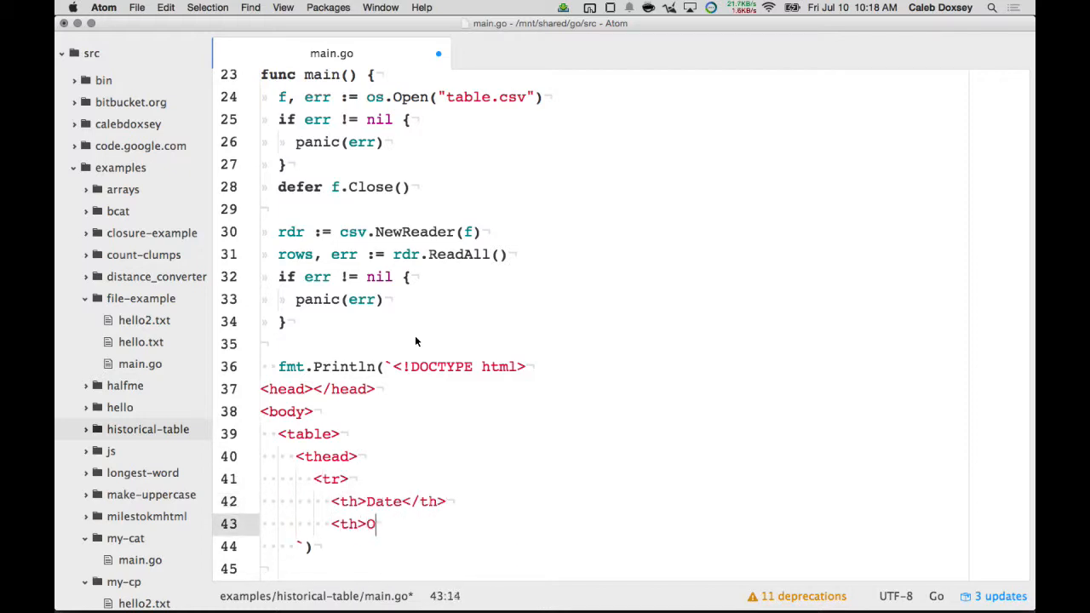
{"action": "type", "text": "pen</th>"}
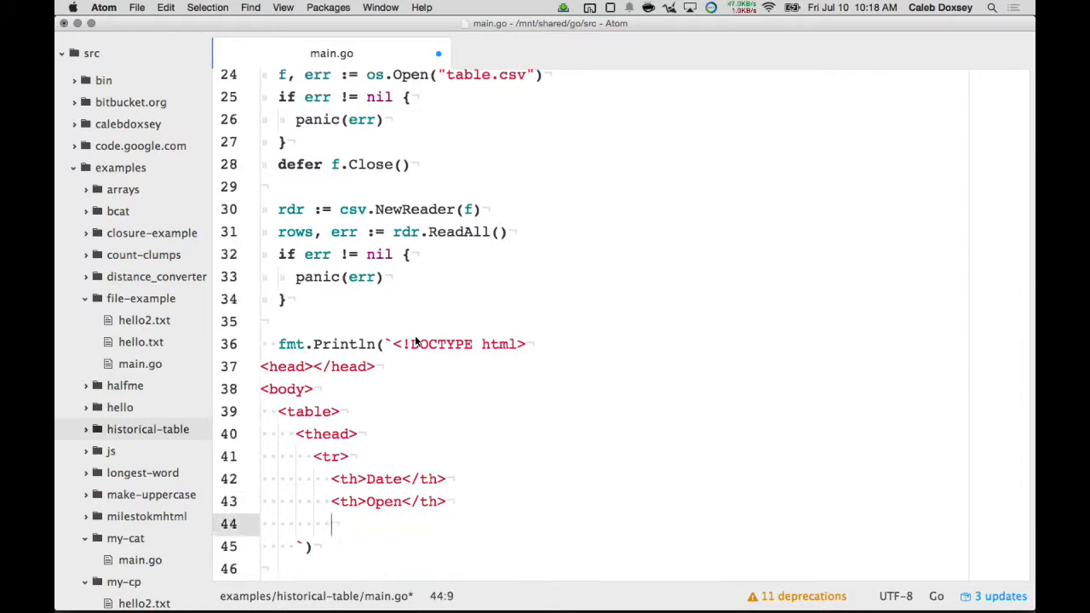
{"action": "type", "text": "K/"}
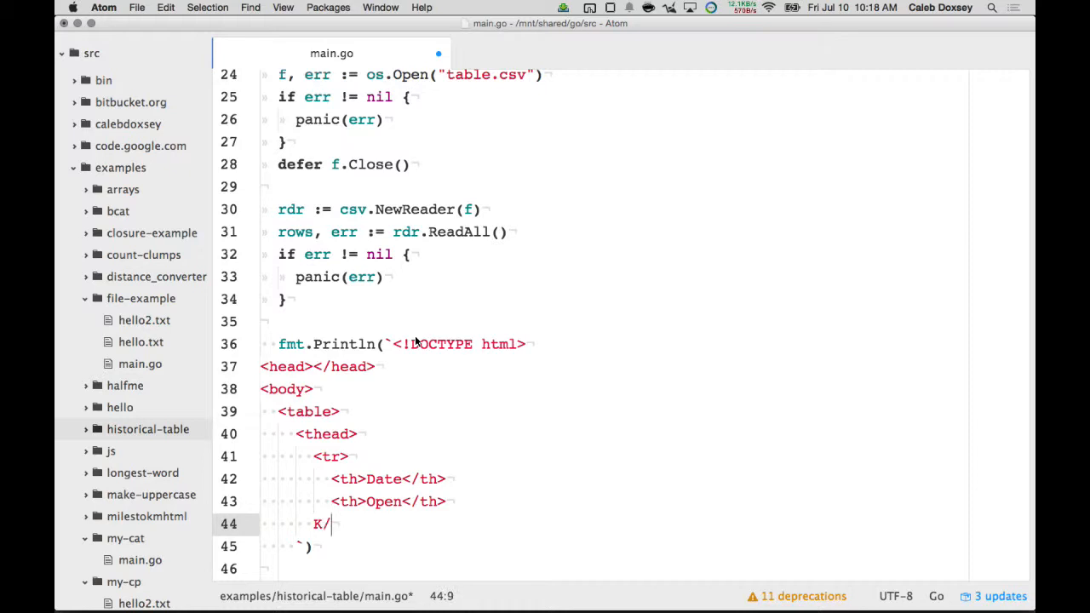
{"action": "type", "text": "/tr>"}
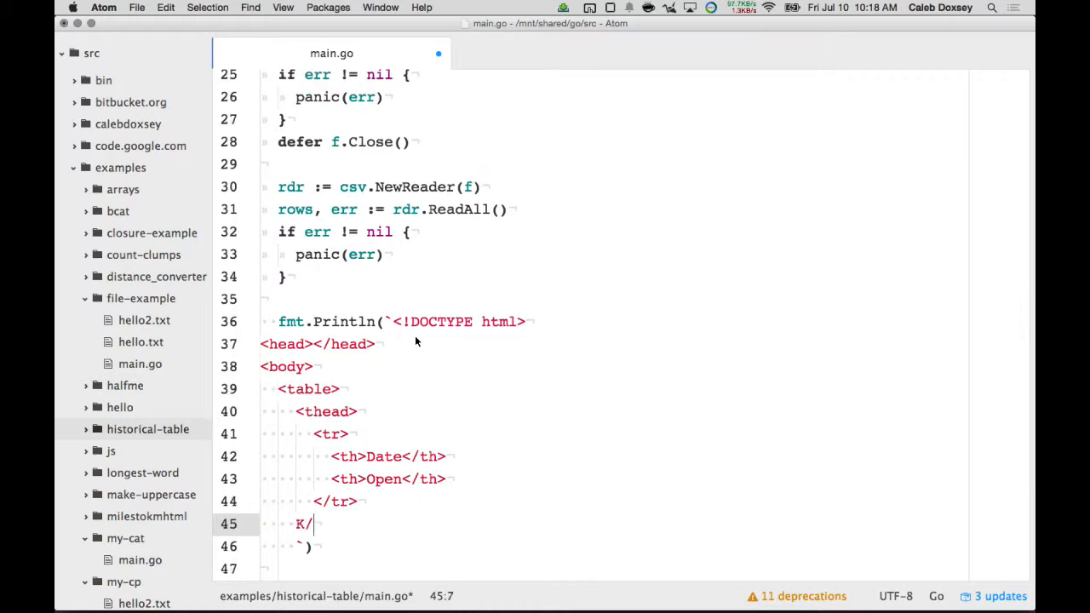
{"action": "type", "text": "<"}
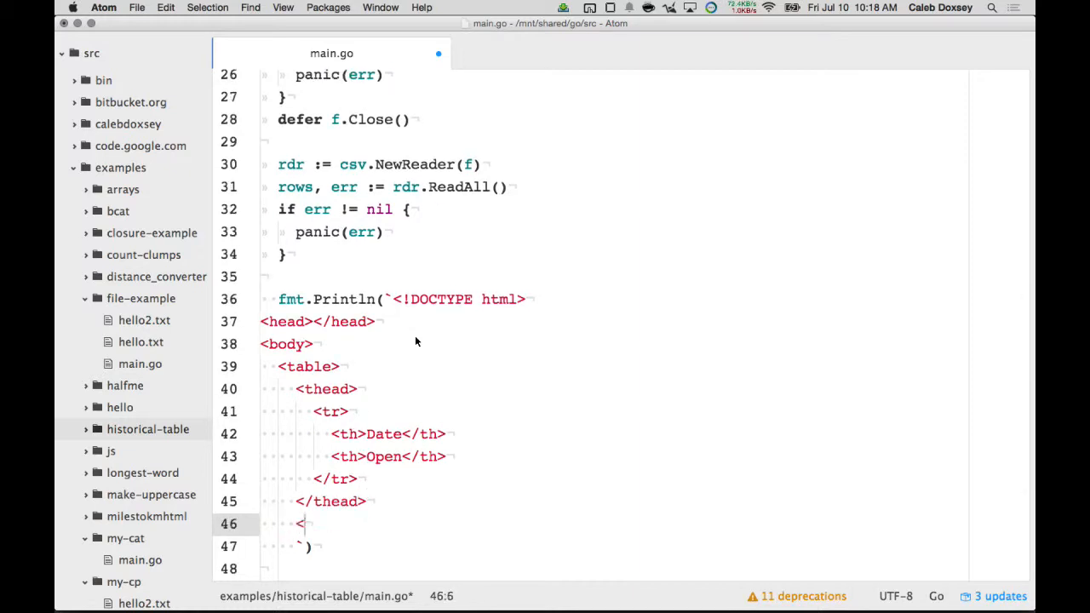
{"action": "type", "text": "tbody>"}
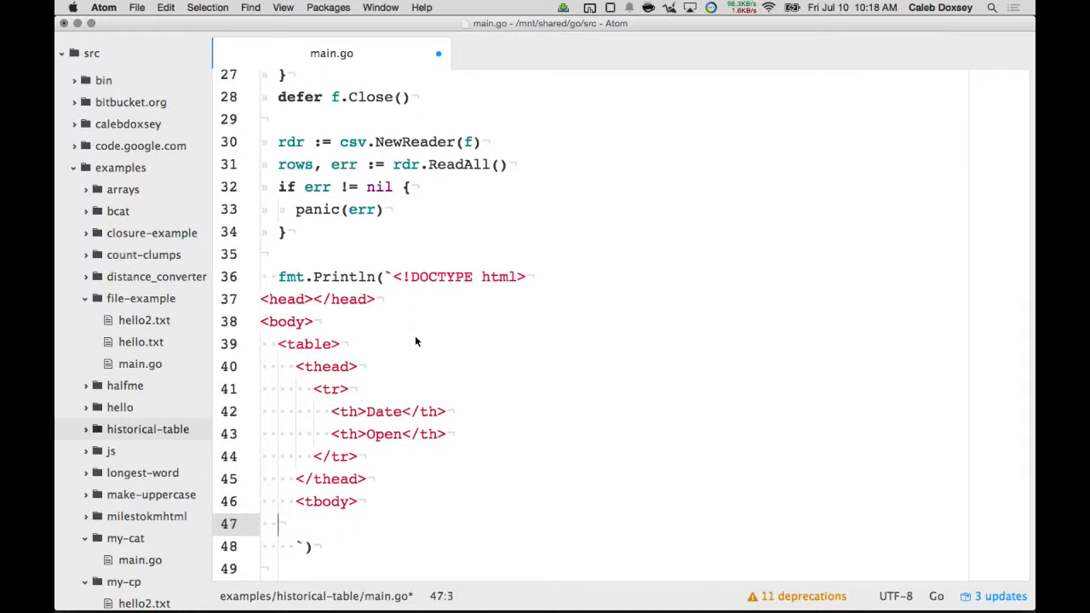
After the loop, print the closing </tbody>, </table> and </body> tags.
{"action": "scroll", "scroll_direction": "down", "scroll_amount": 3}
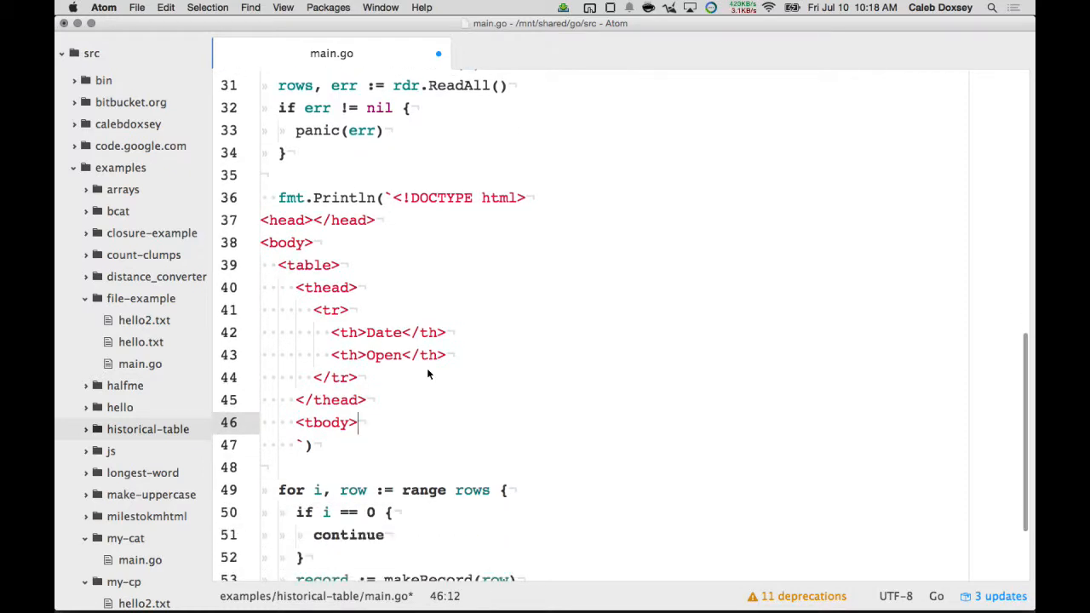
{"action": "mouse_move", "coordinate": [417, 393]}
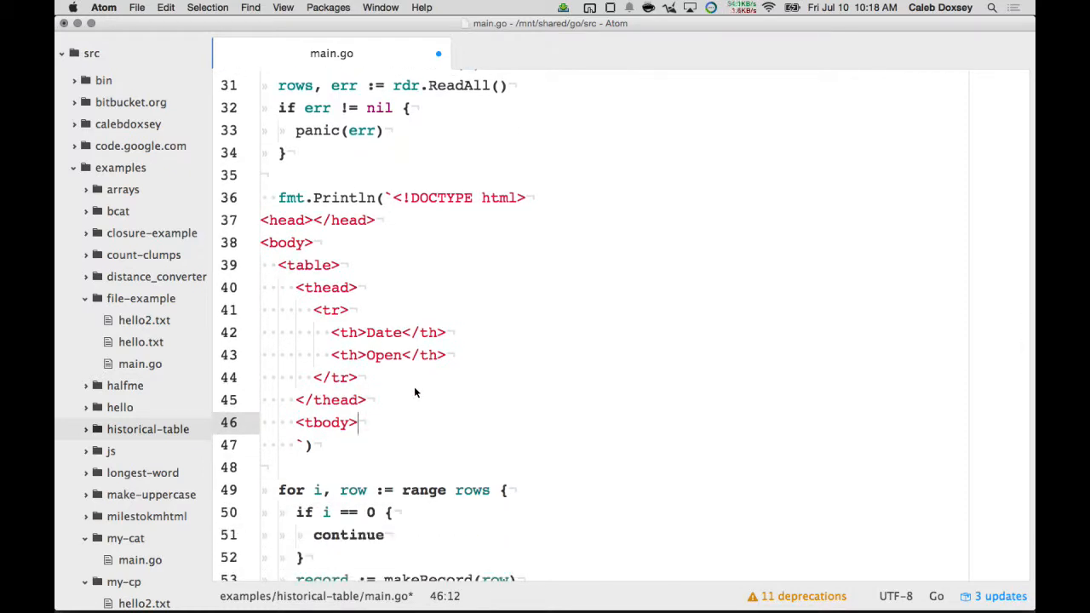
{"action": "scroll", "scroll_direction": "down", "scroll_amount": 3}
{"action": "type", "text": "f"}
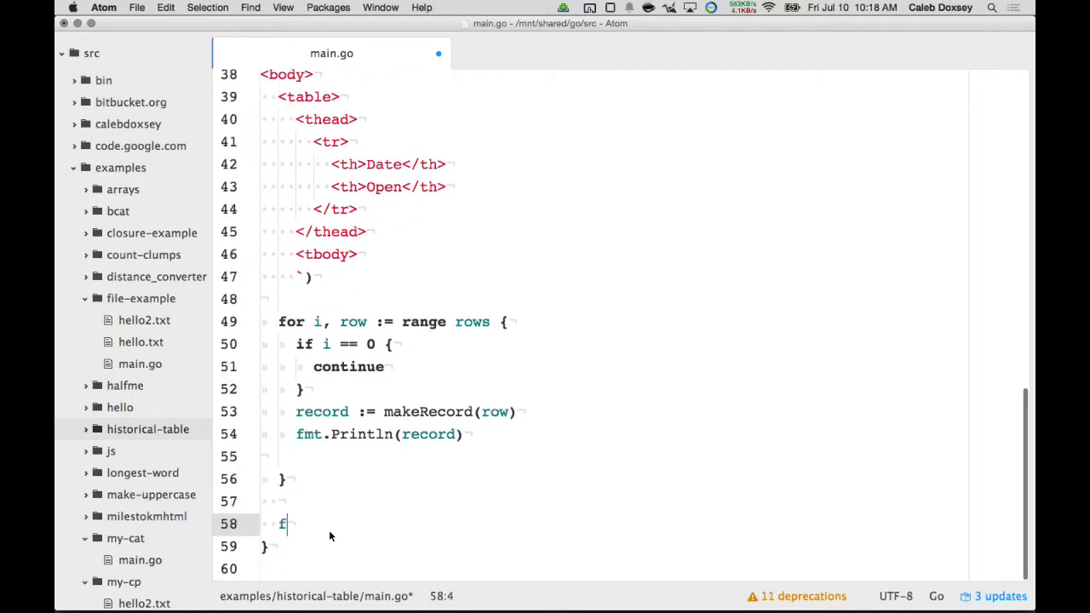
{"action": "type", "text": "mt.Println(`"}
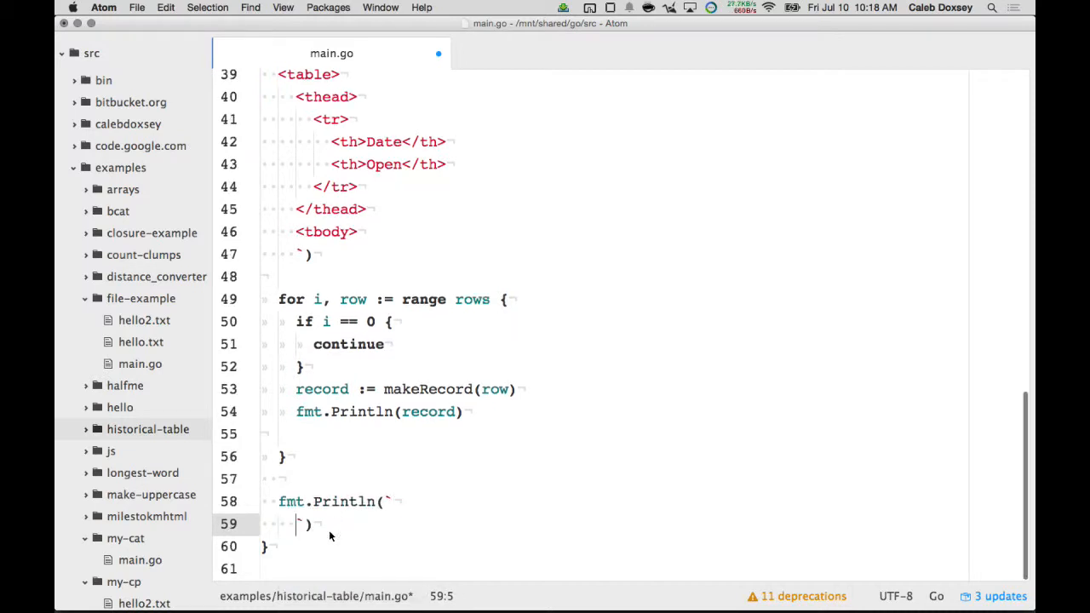
{"action": "type", "text": "</"}
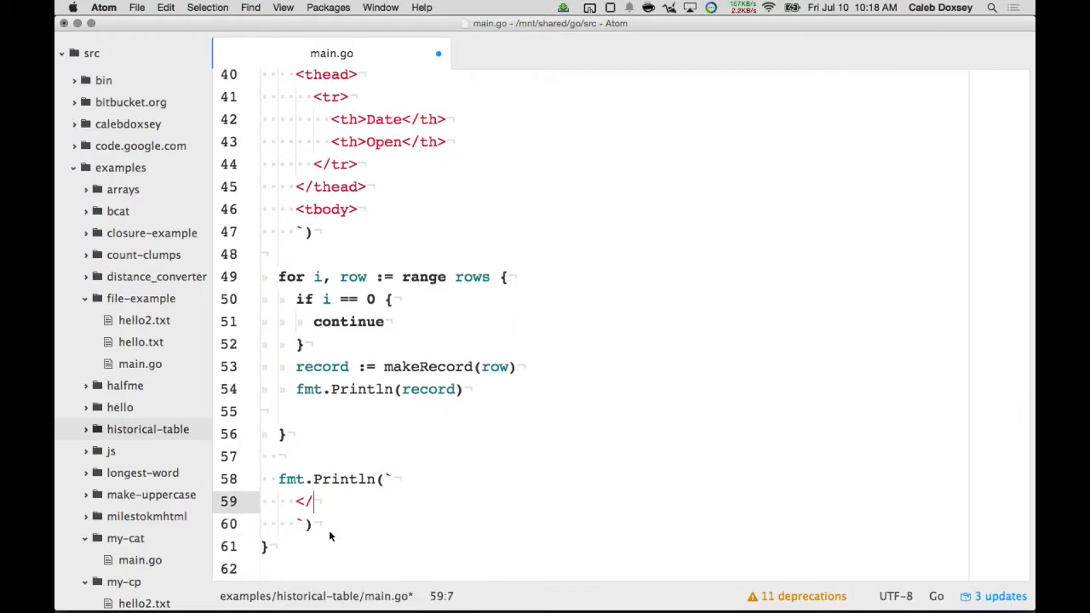
{"action": "type", "text": "tbody>"}
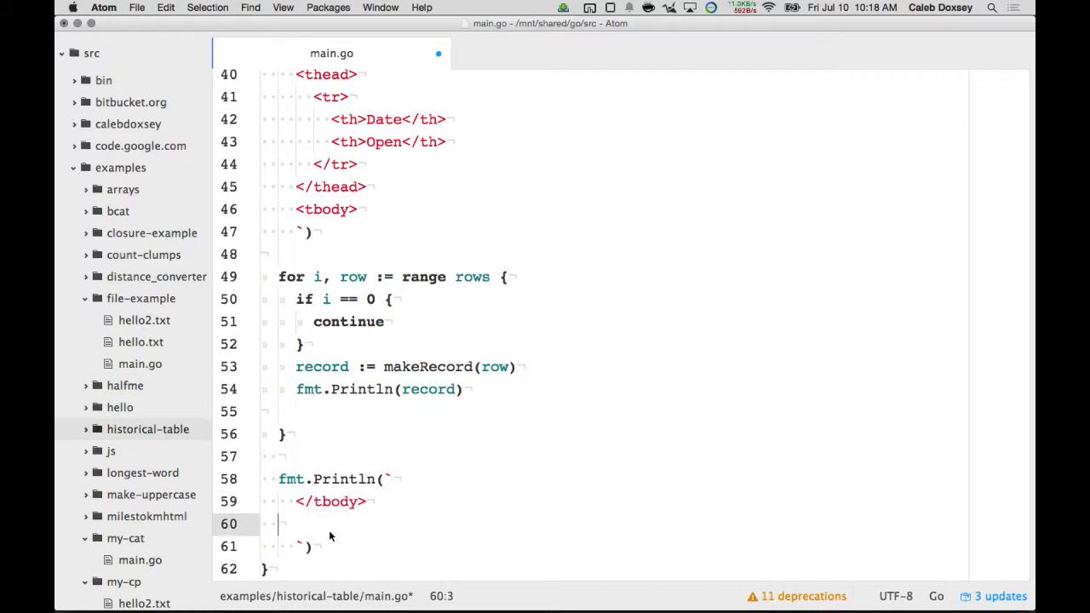
{"action": "type", "text": "</table>"}
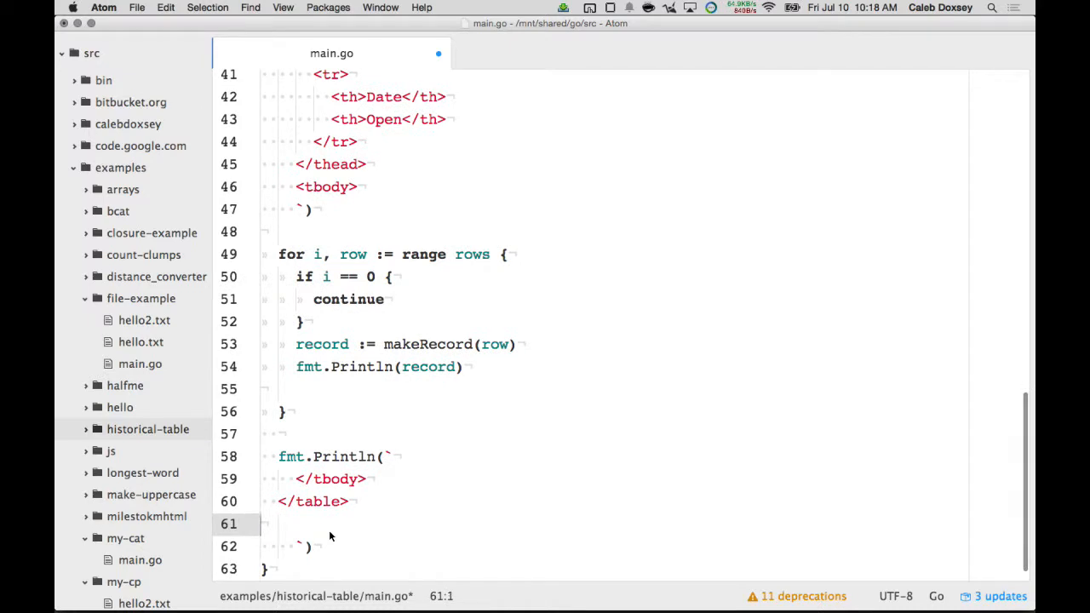
{"action": "type", "text": "</body>"}
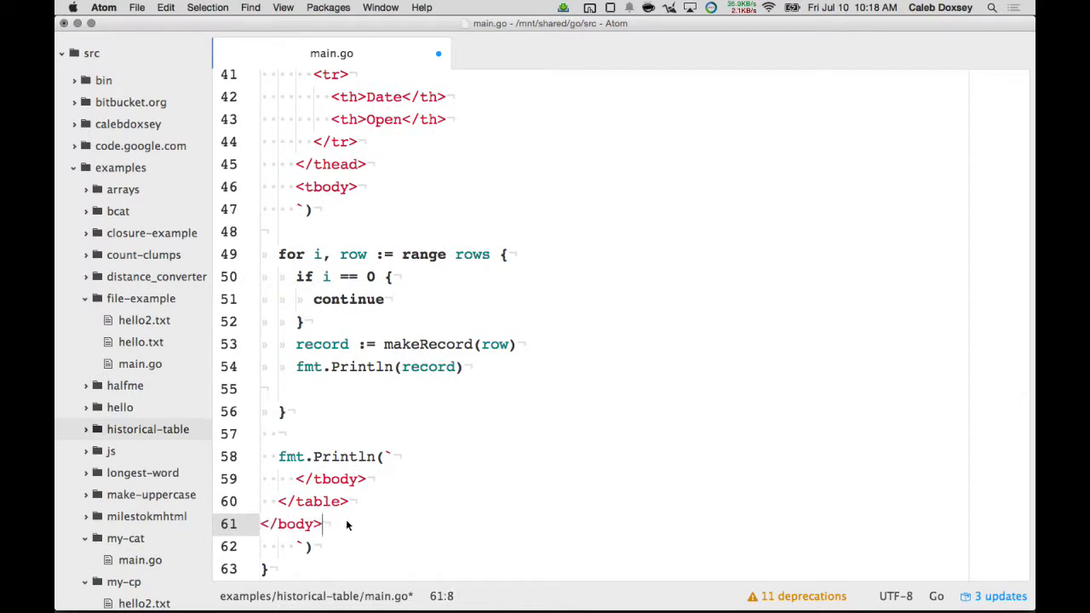
{"action": "left_click", "coordinate": [392, 389]}
{"action": "type", "text": "`"}
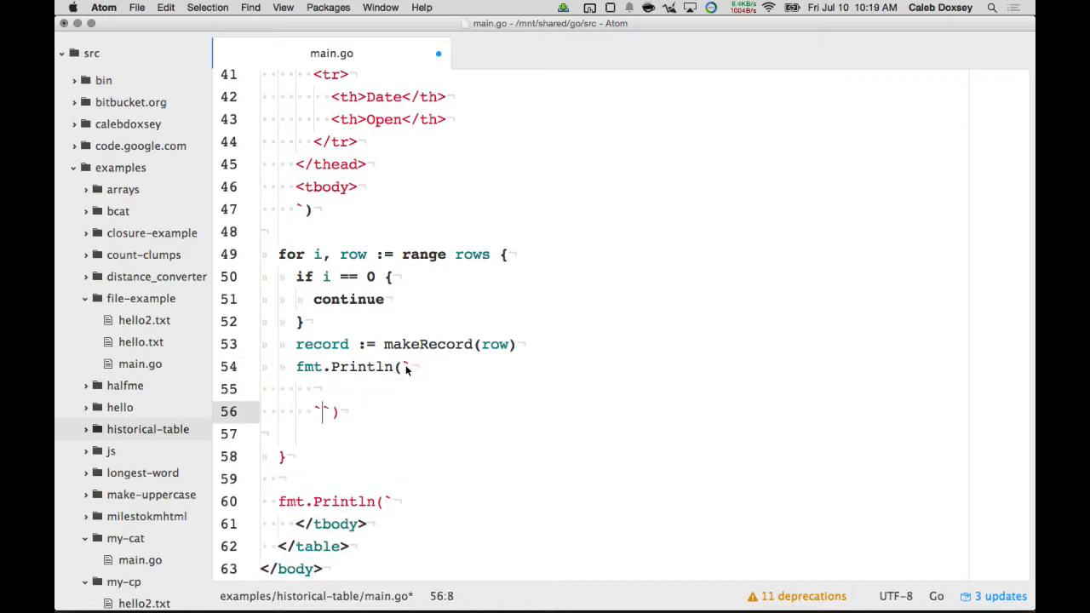
Print each record as <tr><td>Date</td><td>Open as %.2f</td></tr>.
{"action": "type", "text": "<td>` +"}
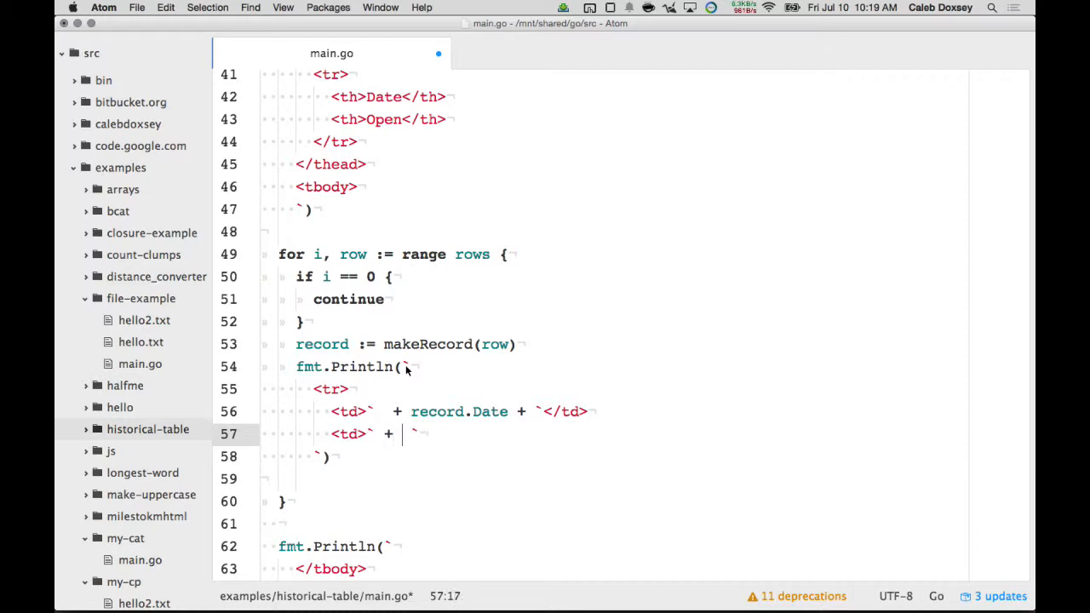
{"action": "type", "text": "fmt.S"}
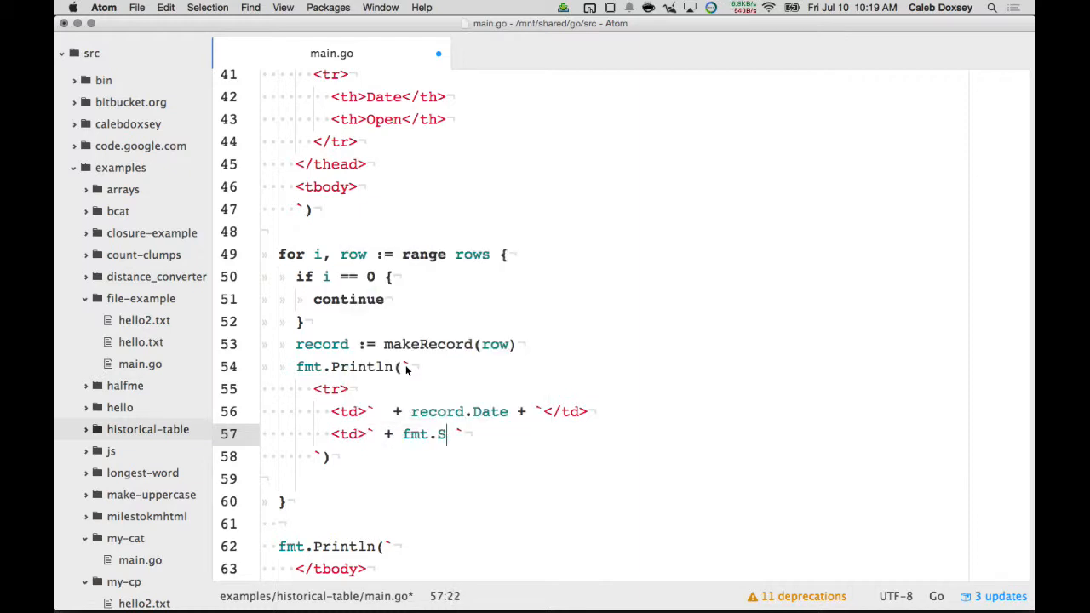
{"action": "type", "text": "printf(\"\")"}
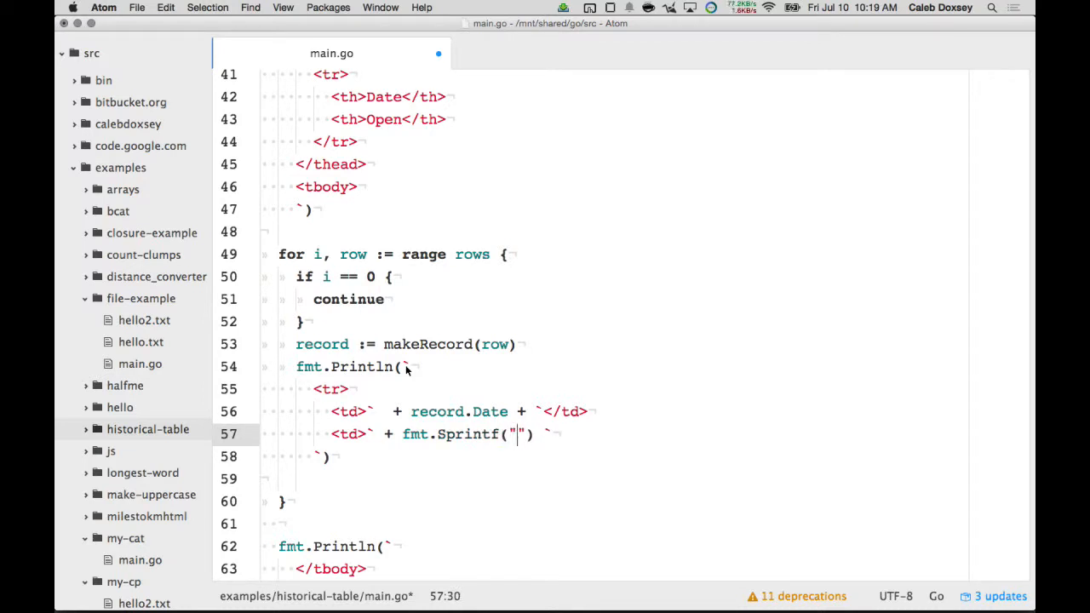
{"action": "type", "text": "%0.2"}
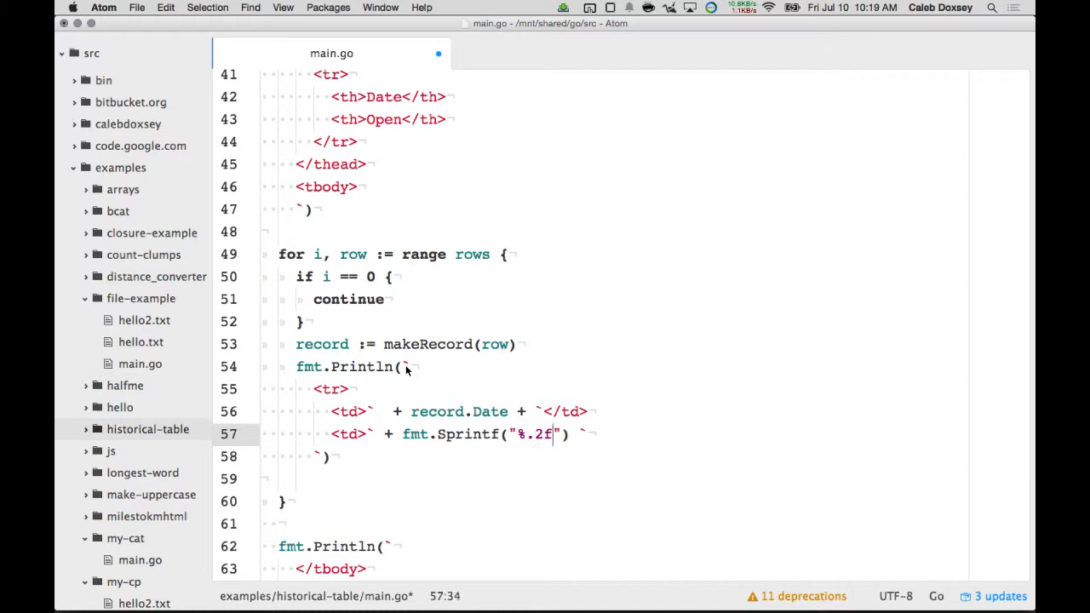
{"action": "type", "text": ","}
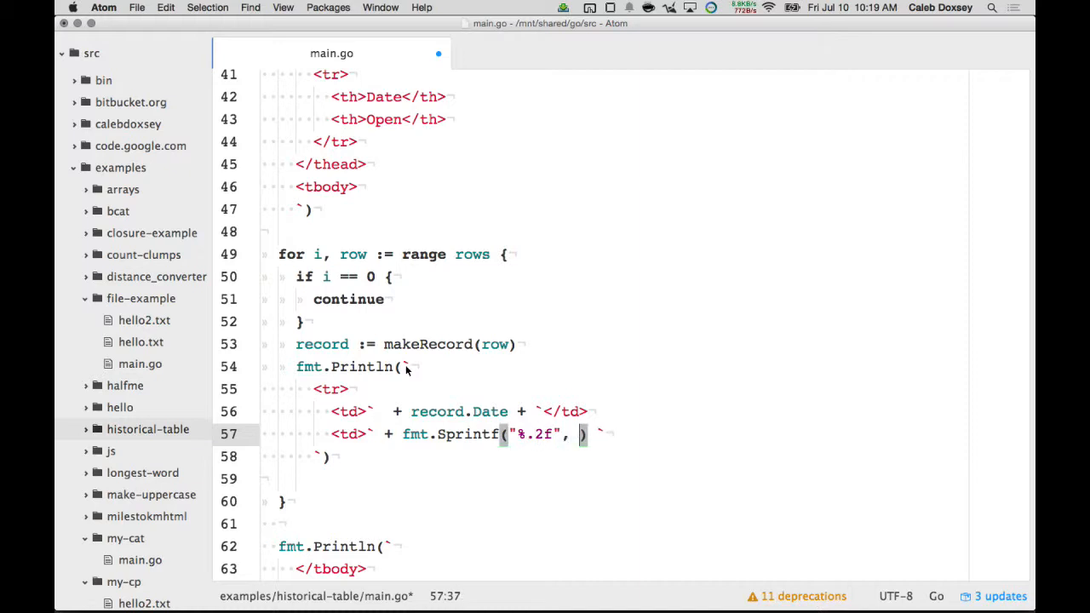
{"action": "type", "text": "record.Open"}
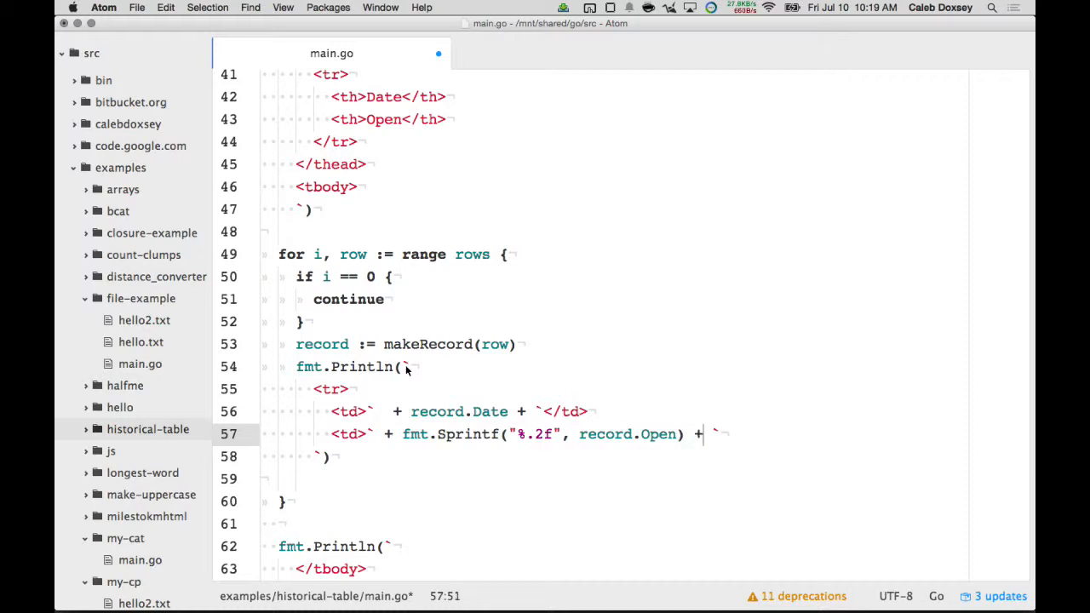
{"action": "type", "text": "</td>"}
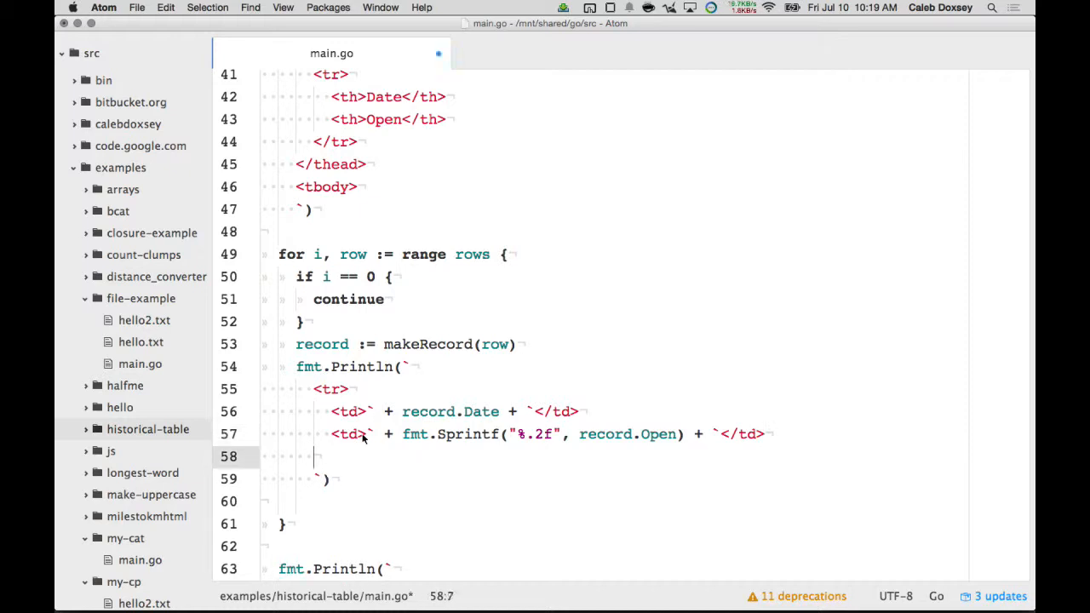
{"action": "type", "text": "</tr>"}
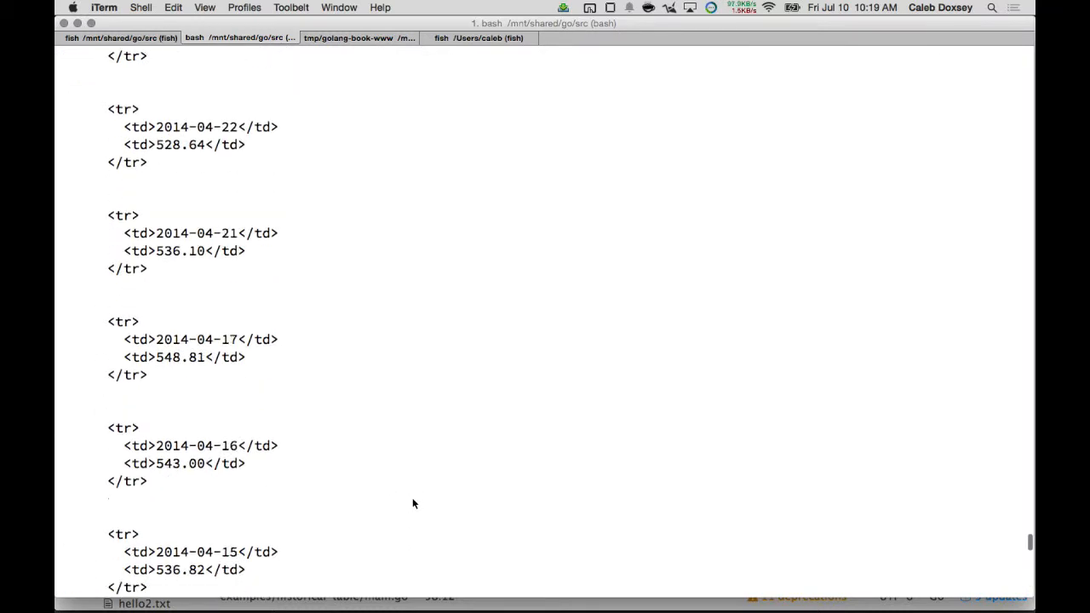
Scroll through historical-table's HTML rows output and begin redirecting it with '>'.
{"action": "scroll", "scroll_direction": "down", "scroll_amount": 3}
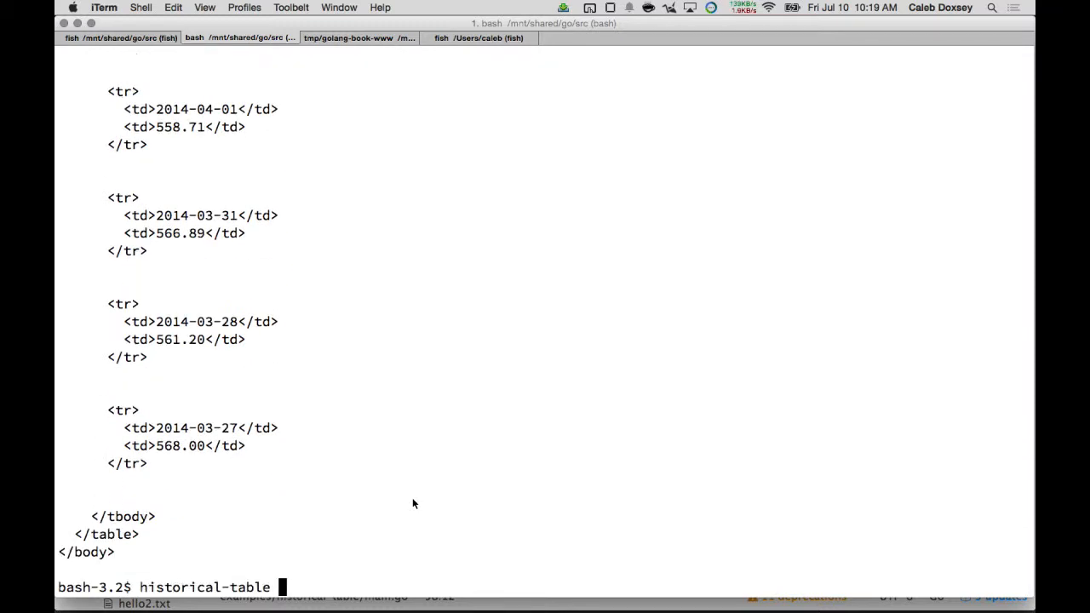
{"action": "type", "text": ">"}
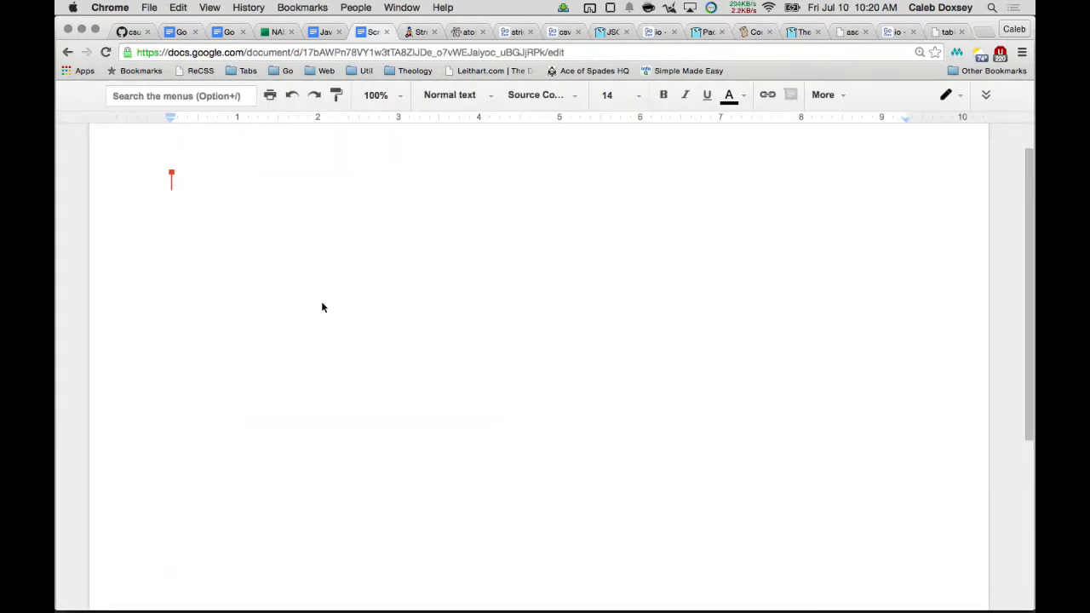
Review the table-printing code notes in the Google Doc, then return to main.go.
{"action": "scroll", "scroll_direction": "down", "scroll_amount": 3}
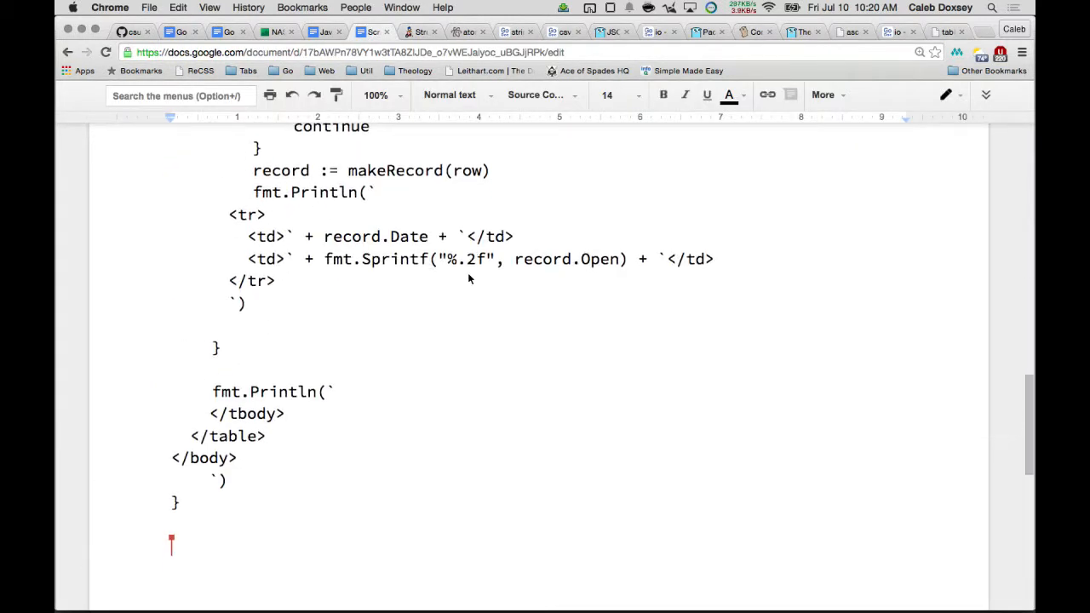
{"action": "key", "text": "cmd+tab"}
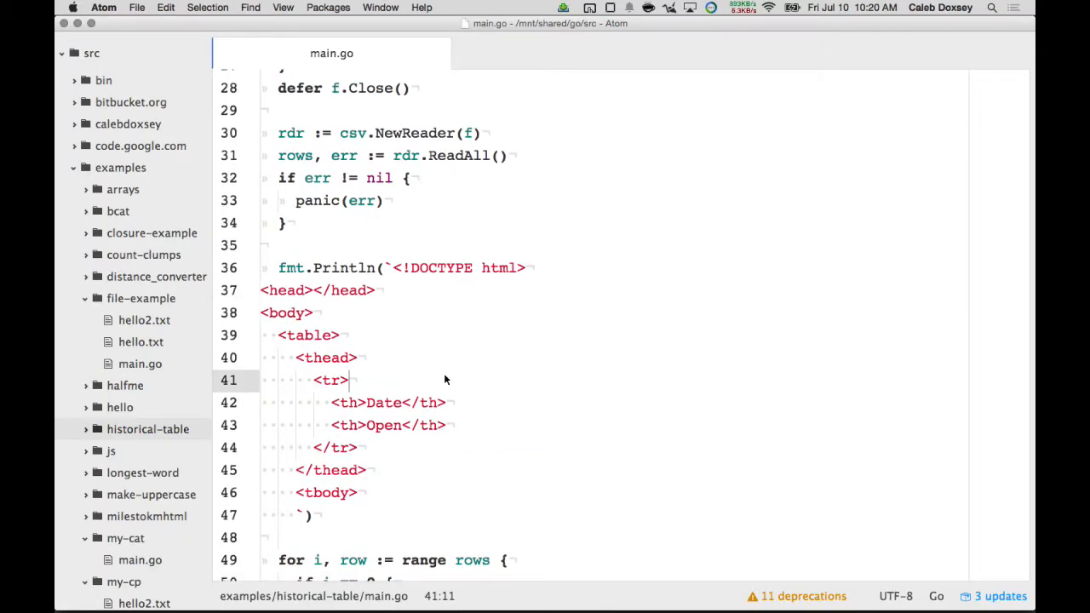
{"action": "mouse_move", "coordinate": [473, 391]}
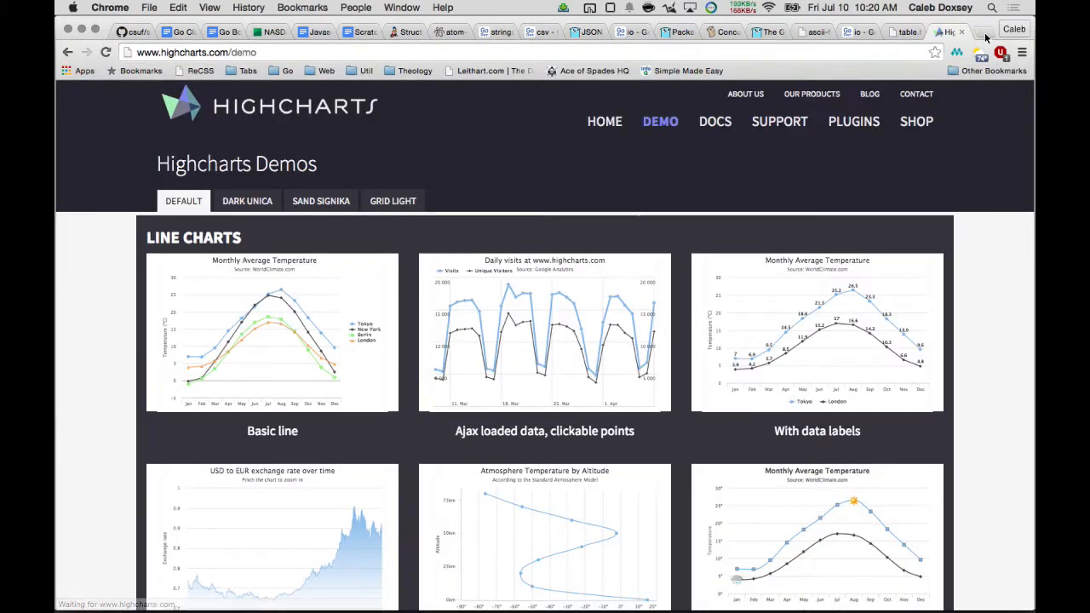
{"action": "mouse_move", "coordinate": [745, 94]}
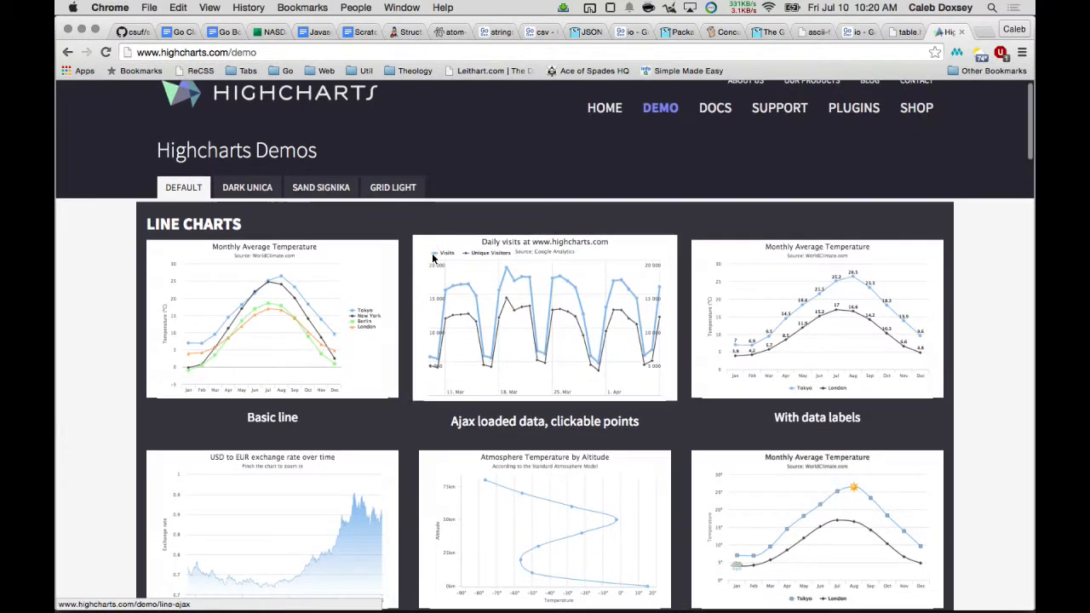
Open the Basic line demo in jsFiddle and highlight the Tokyo series data array.
{"action": "scroll", "scroll_direction": "down", "scroll_amount": 3}
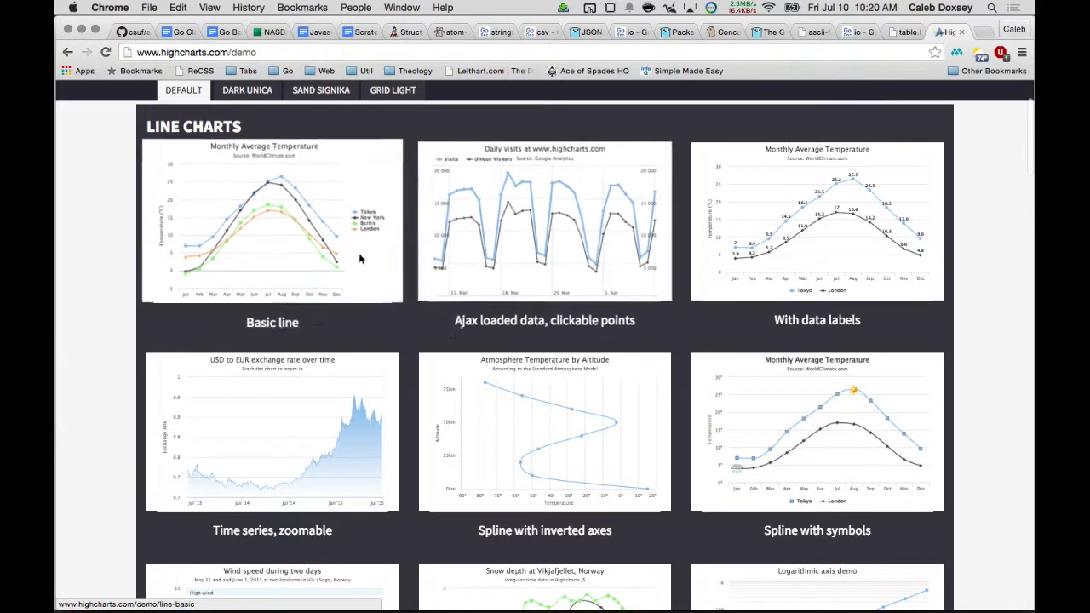
{"action": "left_click", "coordinate": [271, 220]}
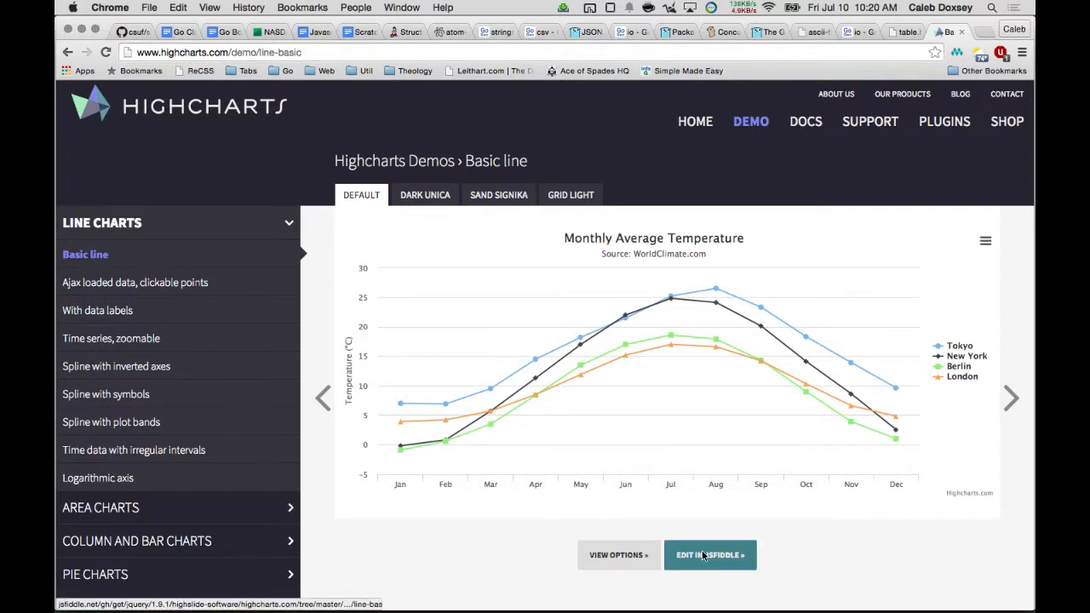
{"action": "left_click", "coordinate": [710, 555]}
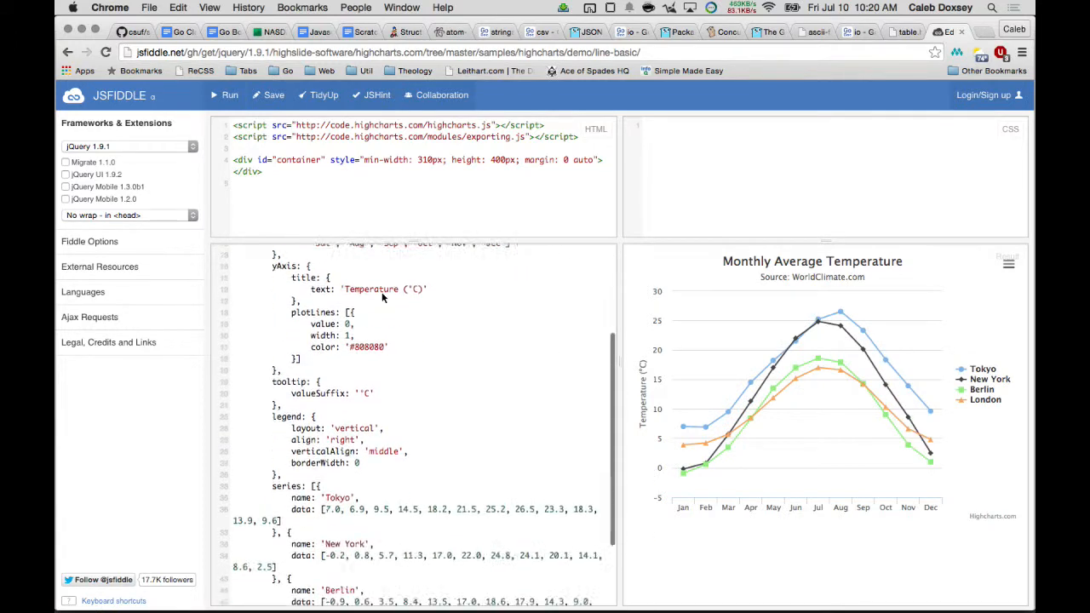
{"action": "scroll", "scroll_direction": "down", "scroll_amount": 3}
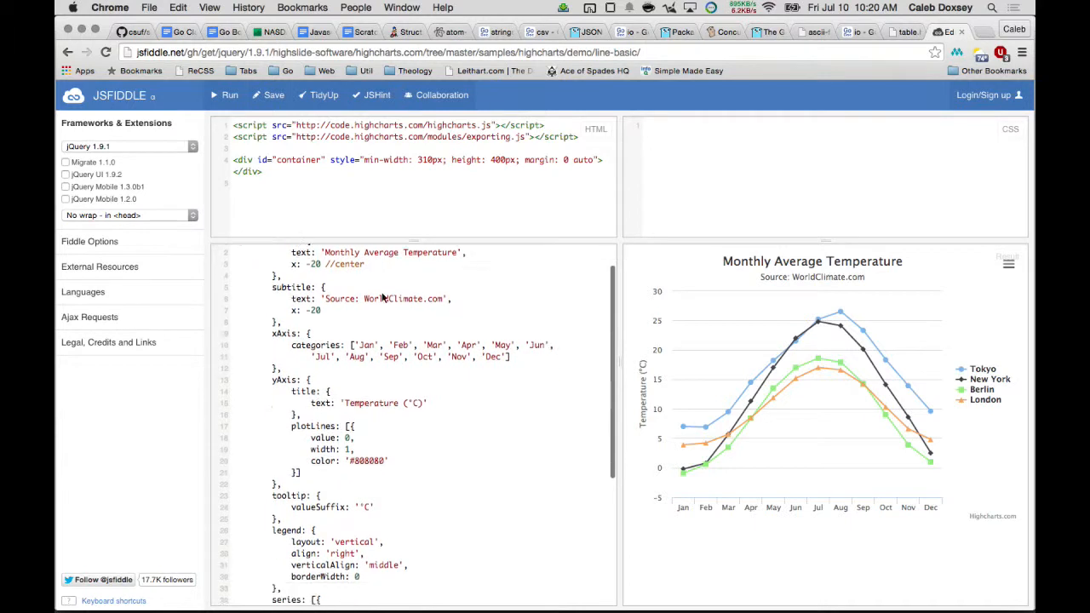
{"action": "scroll", "scroll_direction": "down", "scroll_amount": 3}
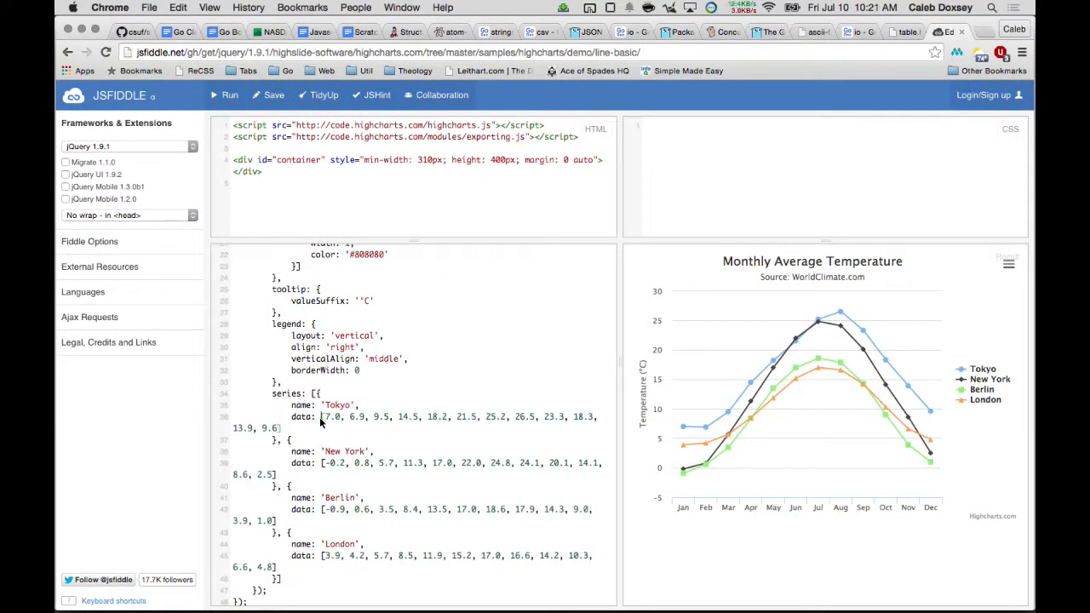
{"action": "left_click_drag", "start_coordinate": [322, 417], "coordinate": [279, 428]}
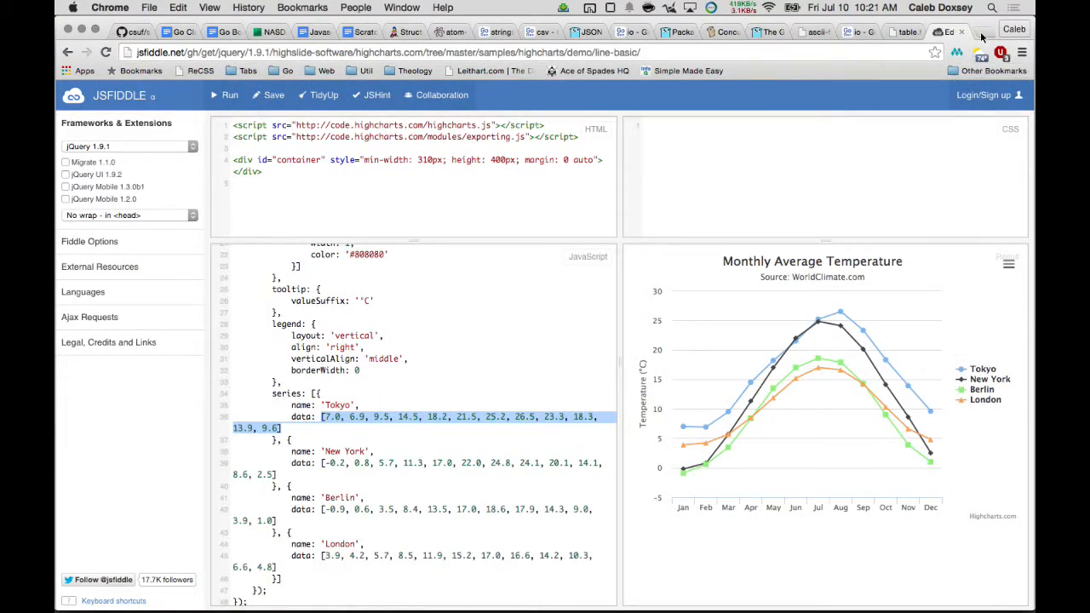
Search 'cdn jquery' in a new Chrome tab.
{"action": "left_click", "coordinate": [944, 31]}
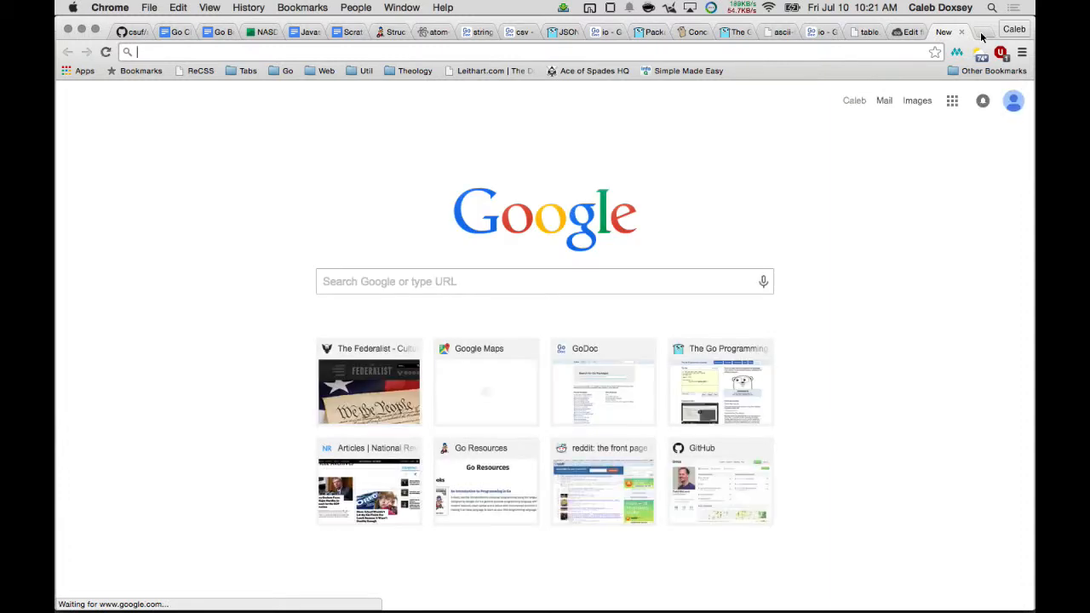
{"action": "type", "text": "cdn"}
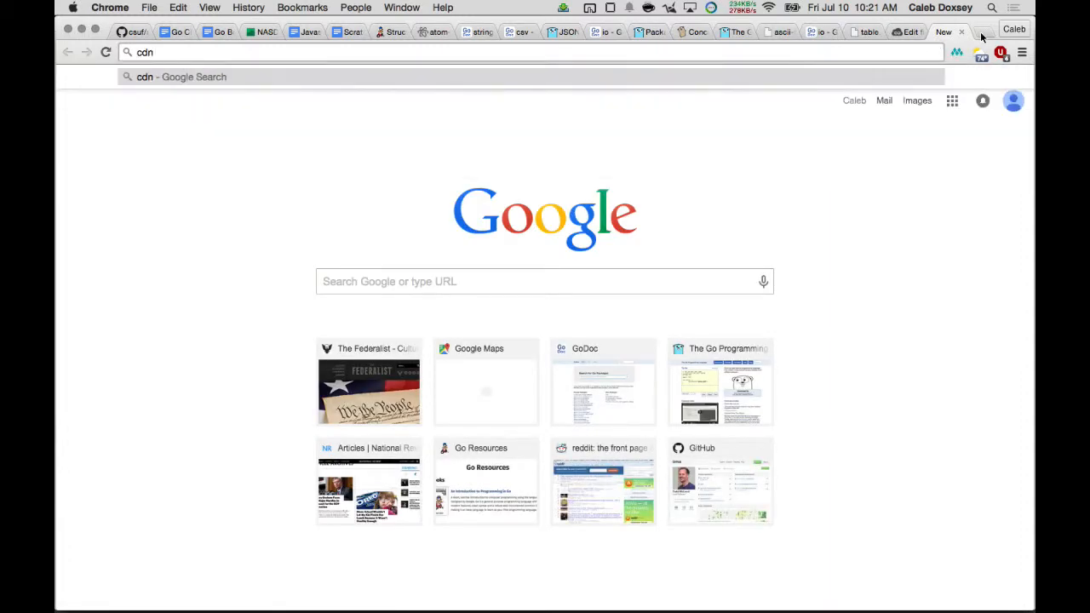
{"action": "type", "text": "j"}
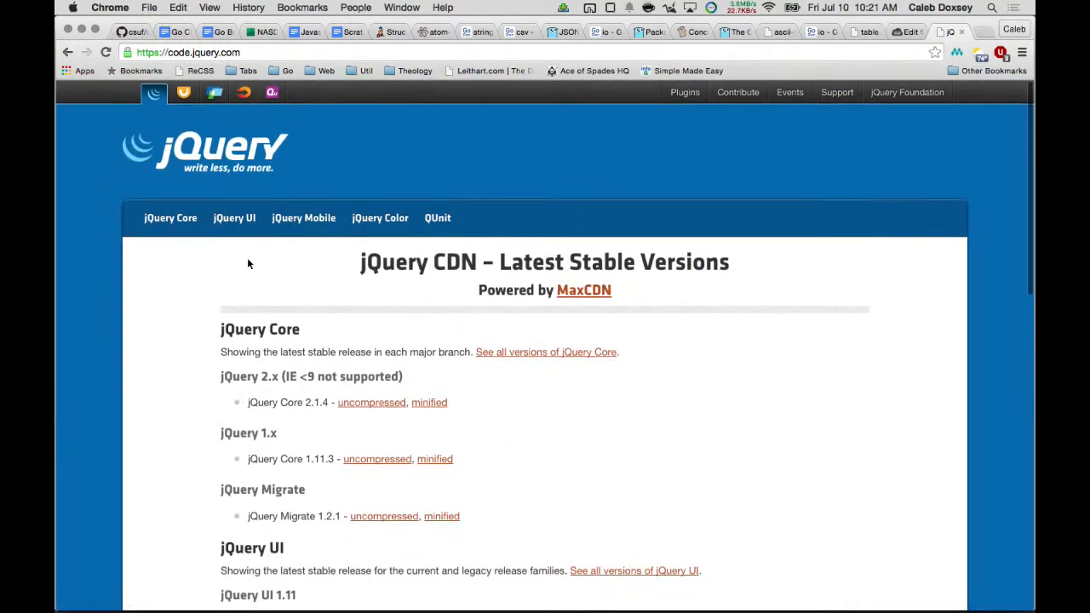
{"action": "scroll", "scroll_direction": "down", "scroll_amount": 3}
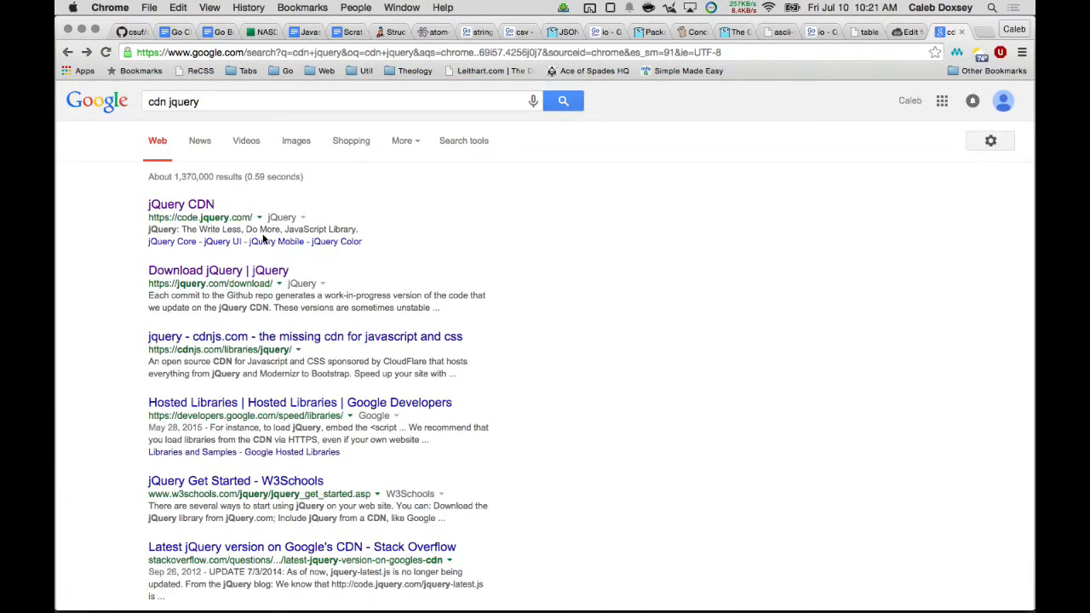
Open jquery.com/download and scroll to the 'Using jQuery with a CDN' script tag.
{"action": "left_click", "coordinate": [218, 270]}
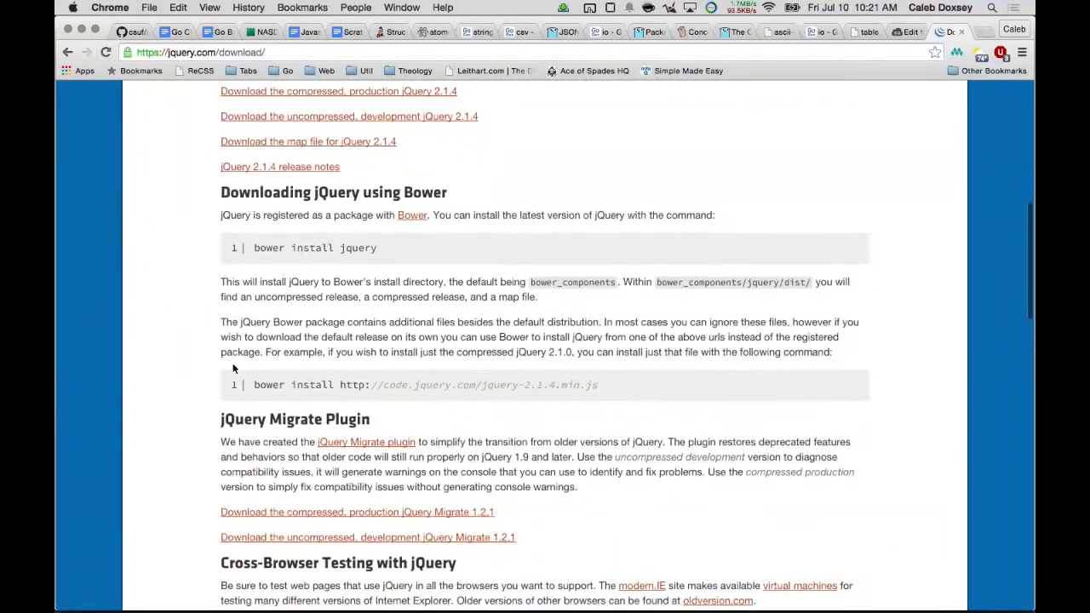
{"action": "scroll", "scroll_direction": "down", "scroll_amount": 3}
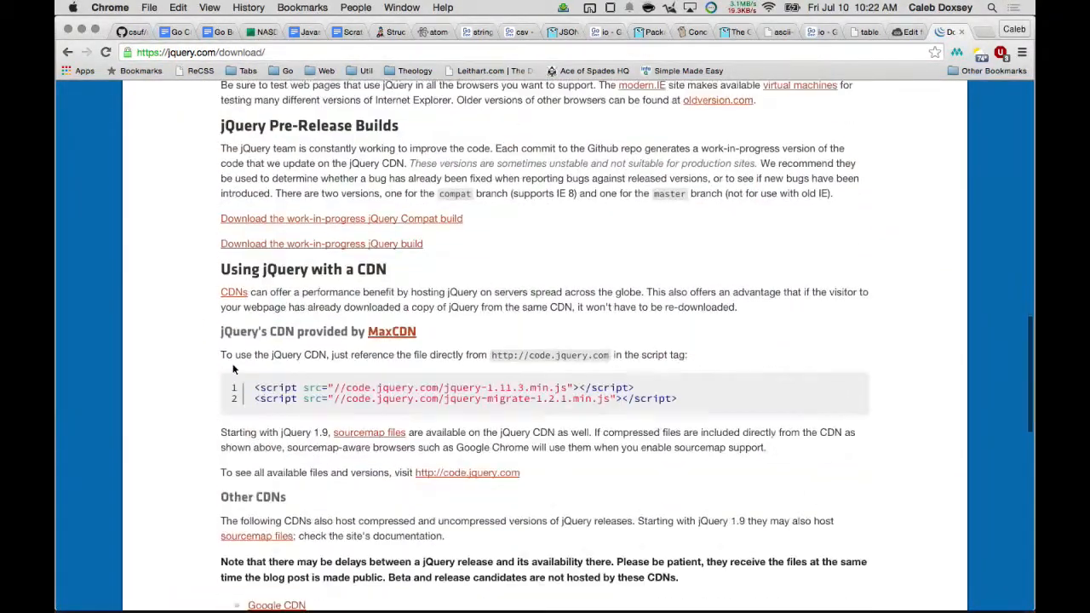
{"action": "scroll", "scroll_direction": "down", "scroll_amount": 3}
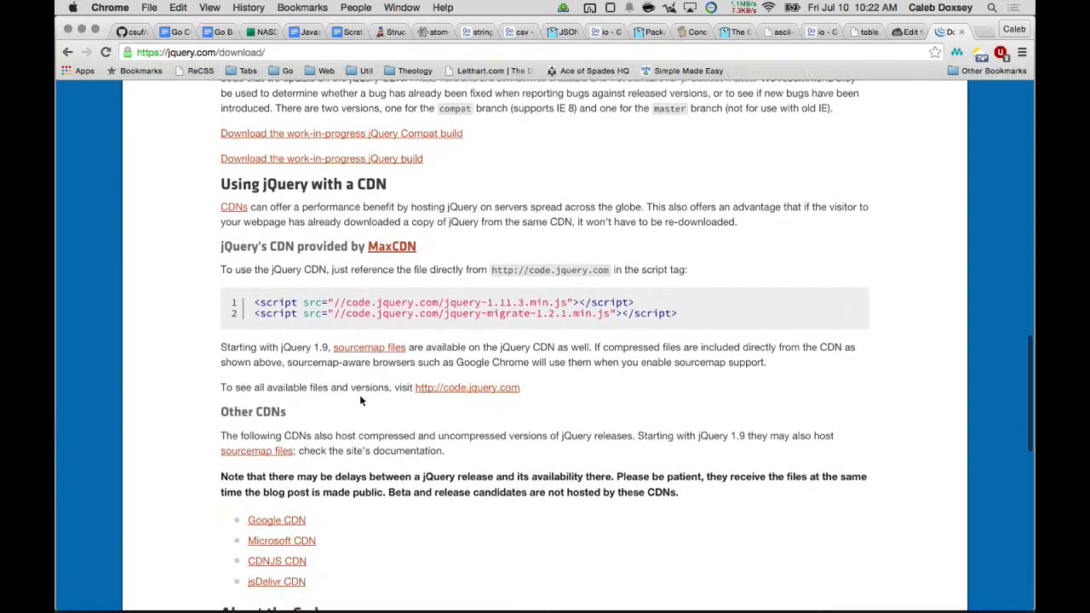
{"action": "scroll", "scroll_direction": "down", "scroll_amount": 3}
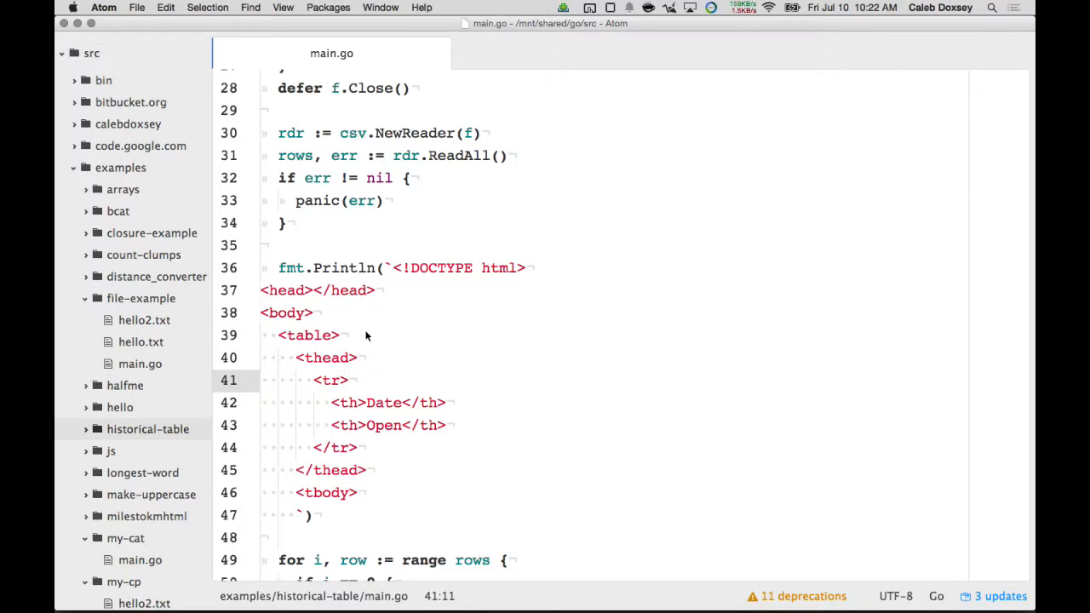
{"action": "left_click", "coordinate": [313, 289]}
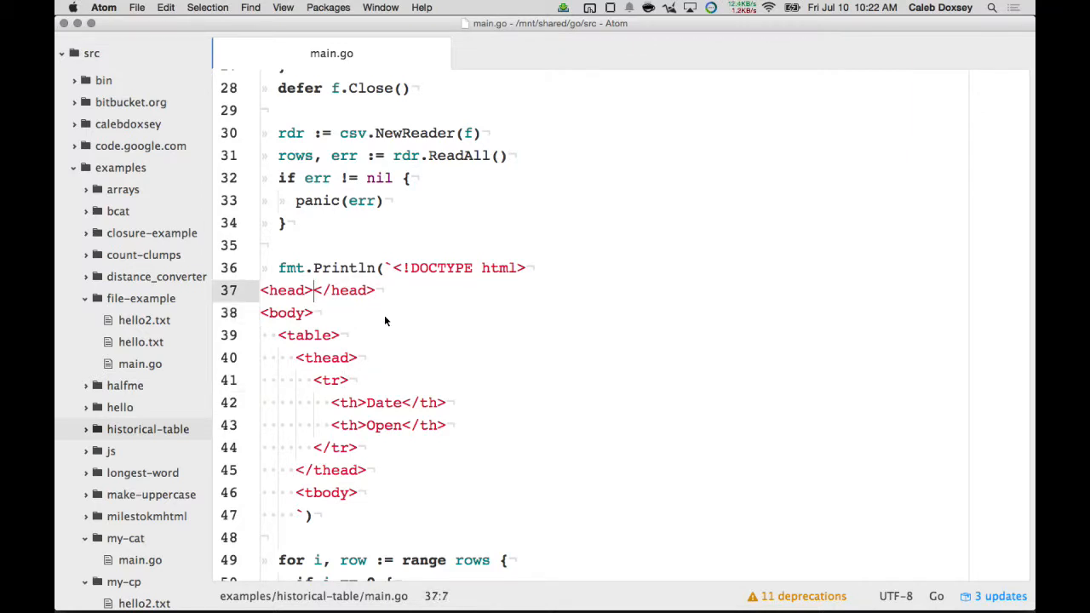
{"action": "type", "text": "<script src=\"//code.jquery.com/jquery-1.11.3.min.js\"></script>"}
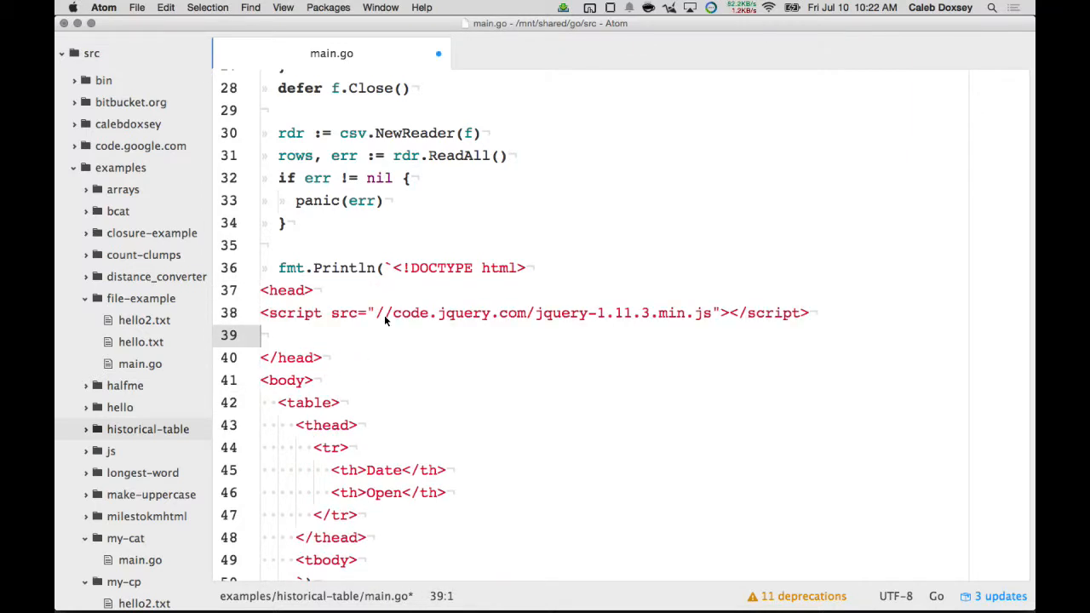
{"action": "key", "text": "Backspace"}
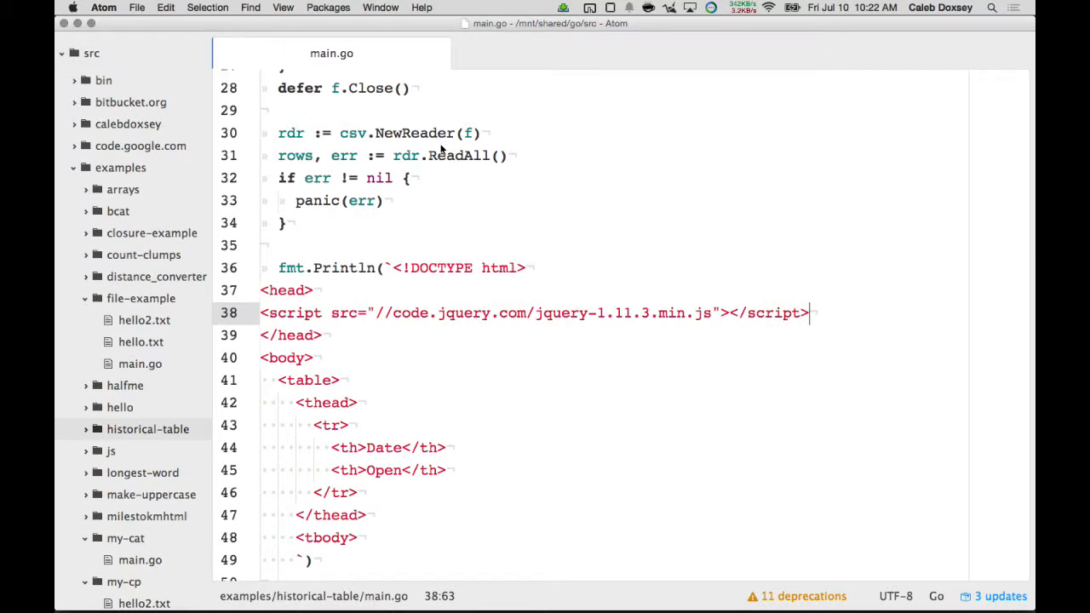
{"action": "left_click", "coordinate": [375, 312]}
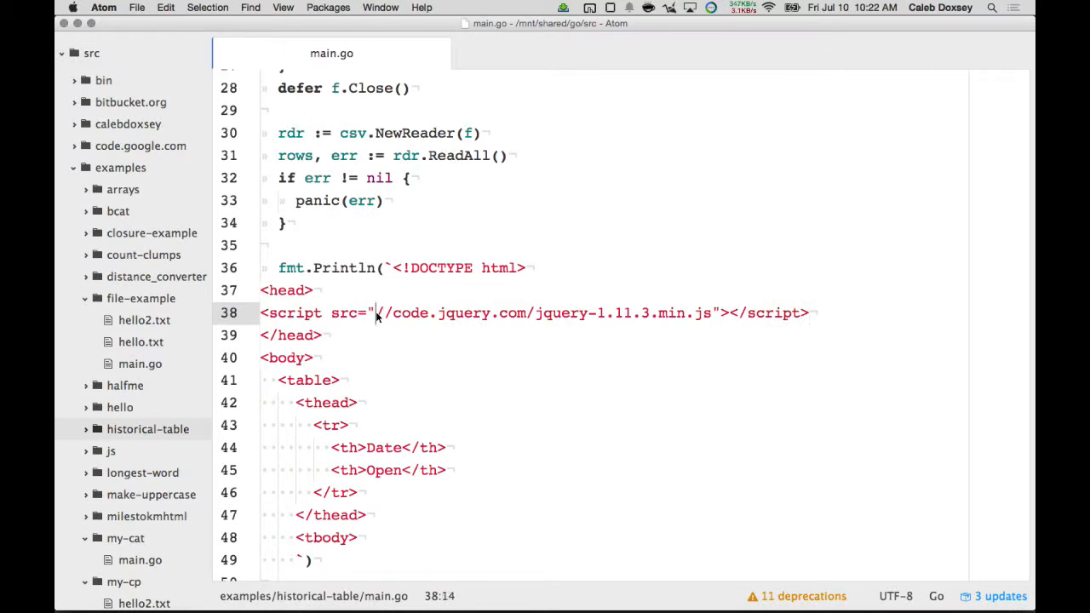
{"action": "type", "text": "http:"}
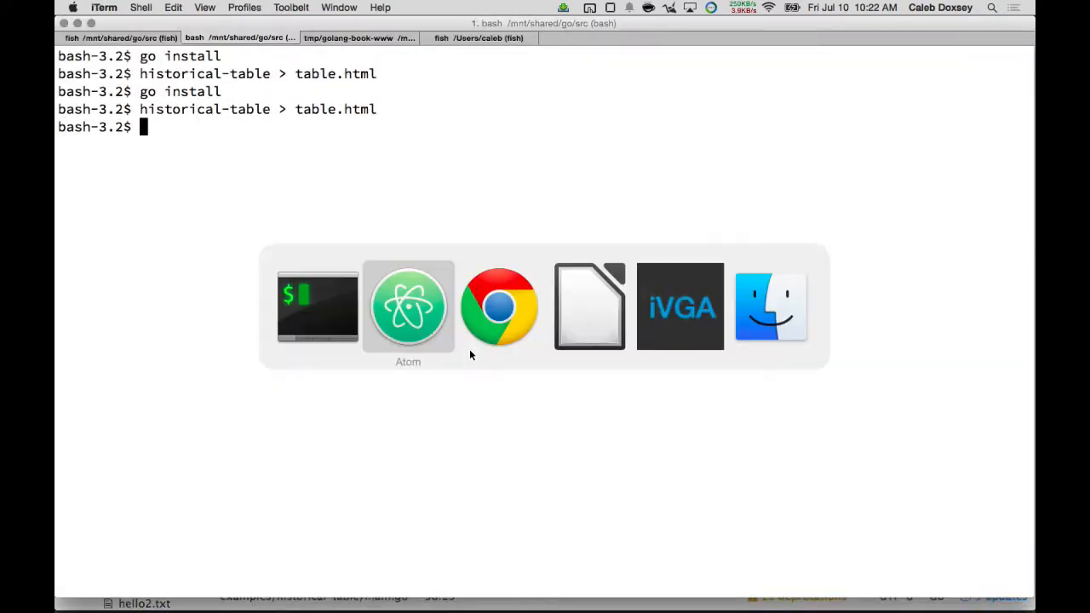
Reload table.html and verify $, $.Event and jQuery in the DevTools console.
{"action": "left_click", "coordinate": [498, 306]}
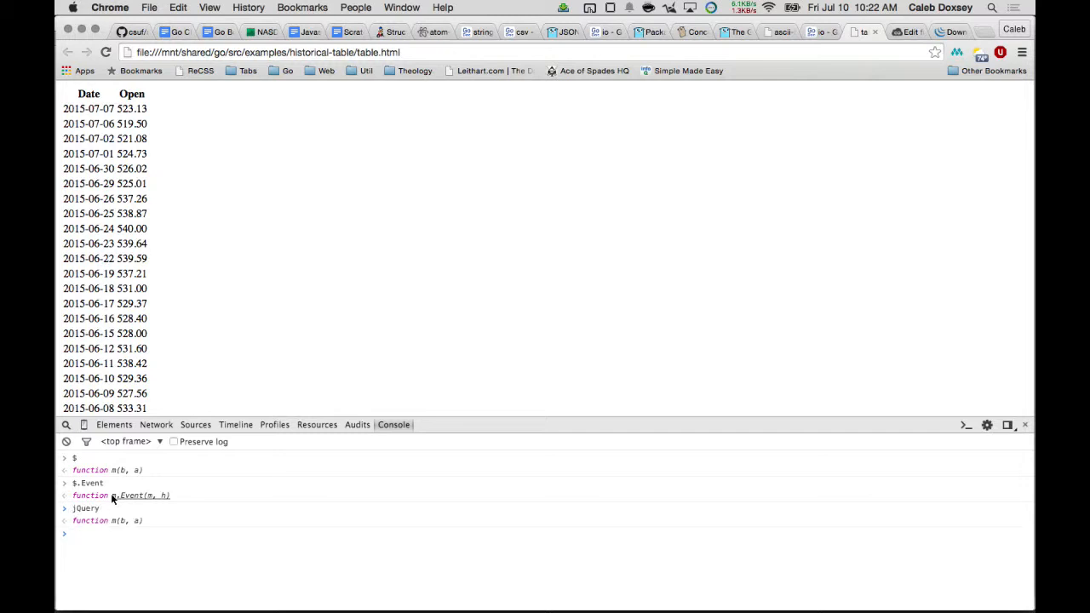
{"action": "key", "text": "cmd+tab"}
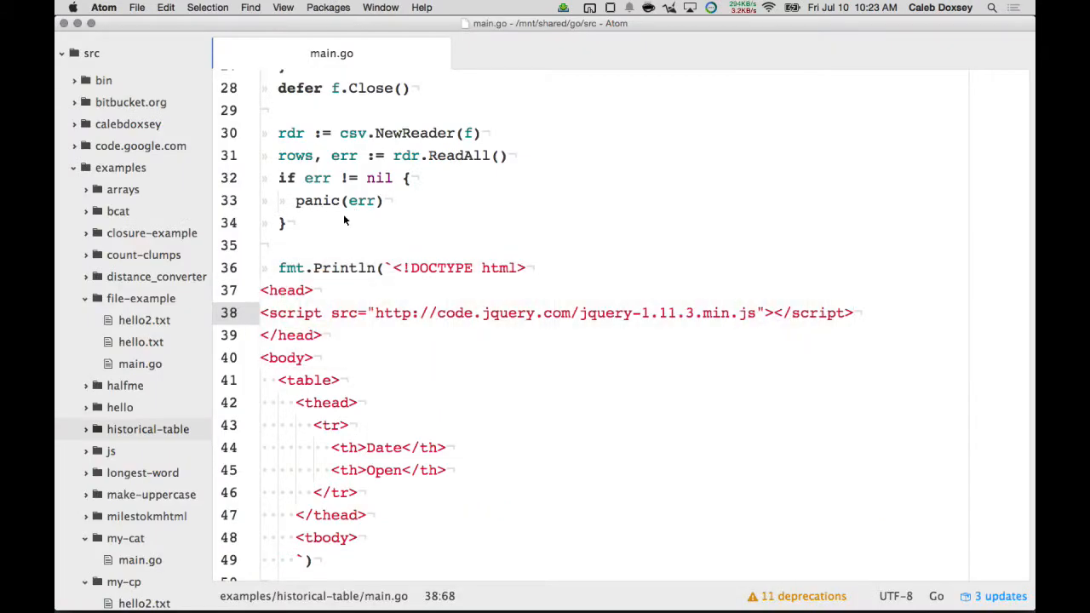
Add the highcharts.js script tag, a 400px-high 'container' div, and a chart script block.
{"action": "type", "text": "<script src=\"http://code.highcharts.com/highcharts.js\"></script>"}
{"action": "type", "text": "<script src=\"http://code.highcharts.com/modules/exporting.js\"></script>"}
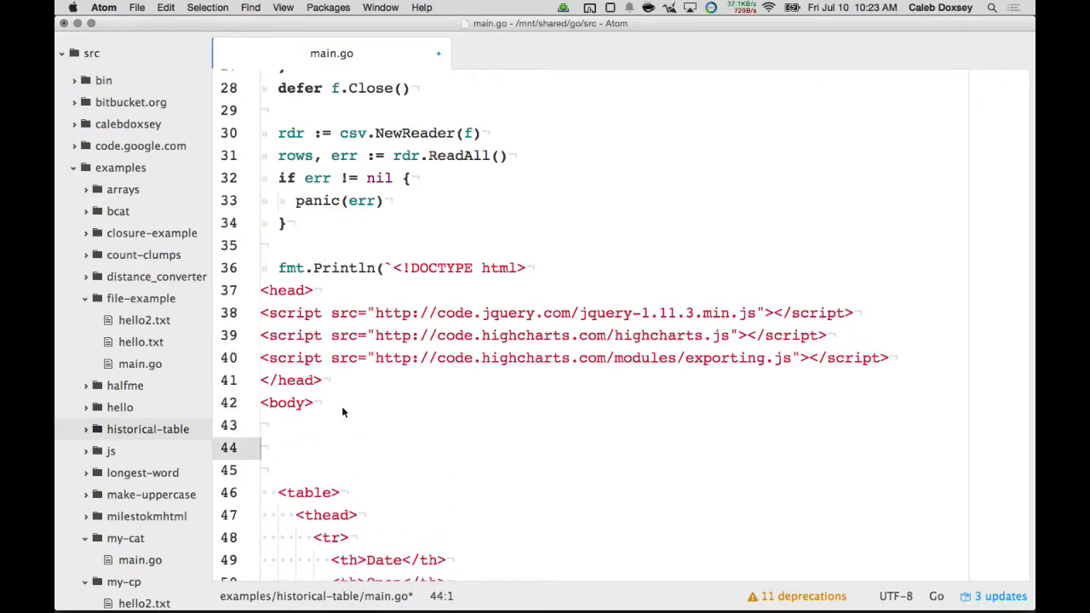
{"action": "type", "text": "<div id=\"container\" style=\"min-width: 310px; height: 400px; margin: 0 auto\"></div>"}
{"action": "type", "text": "j"}
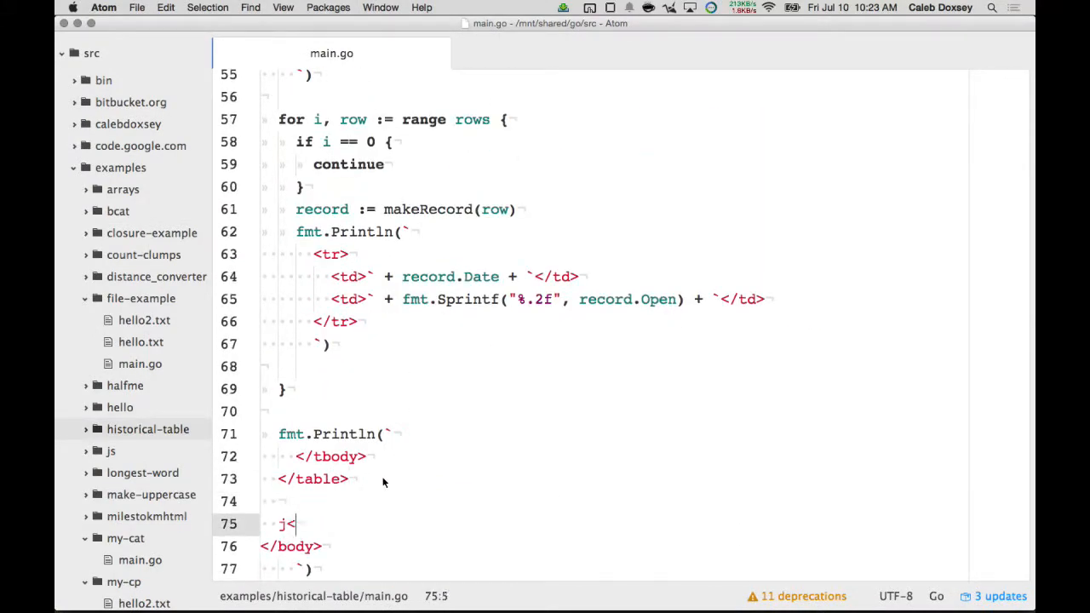
{"action": "type", "text": "<sc"}
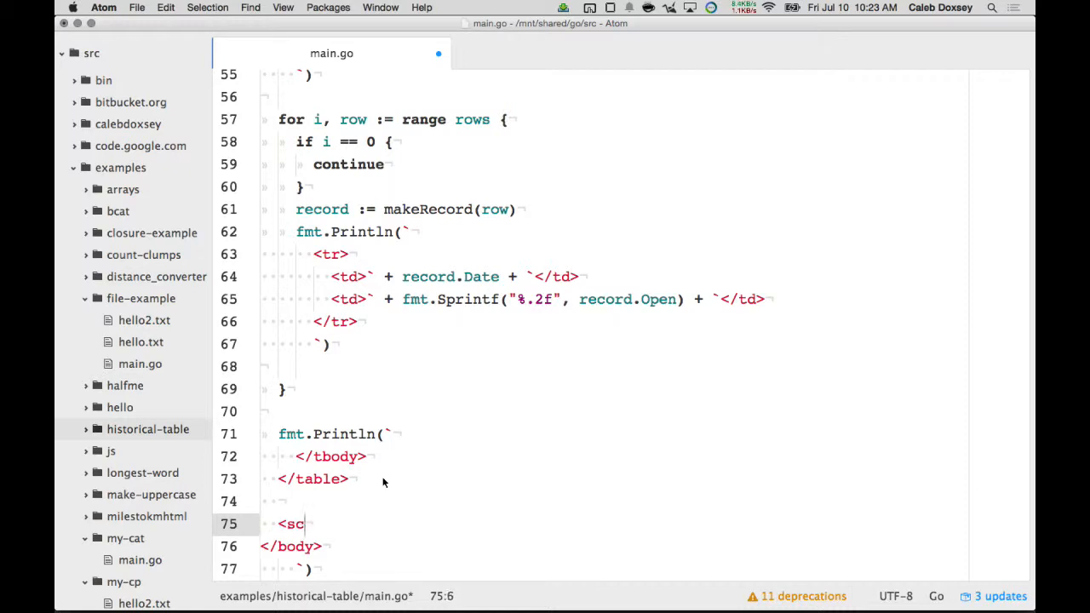
{"action": "type", "text": "ript>"}
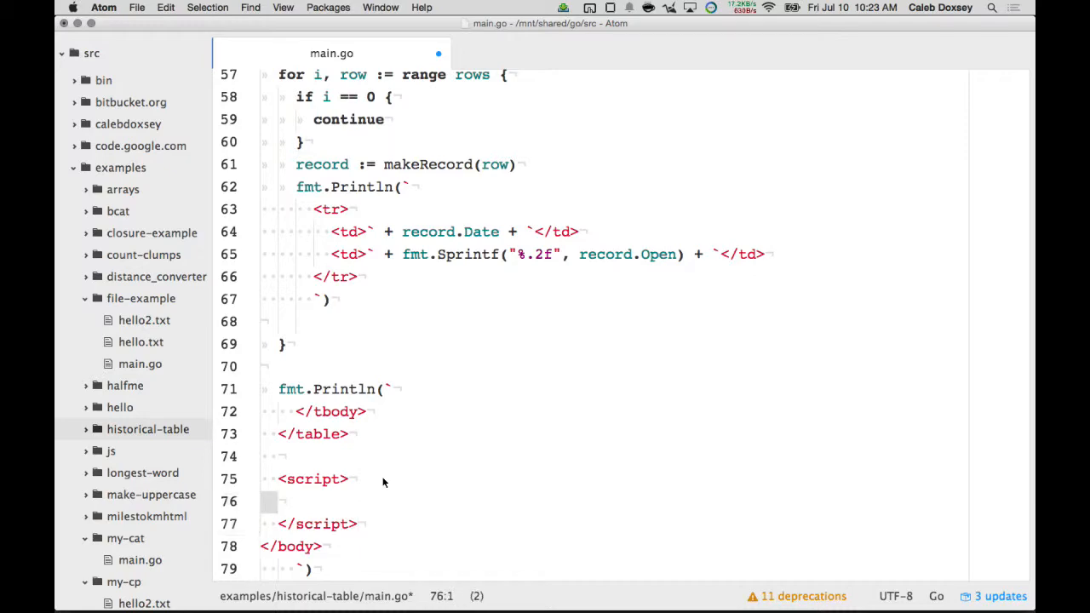
{"action": "scroll", "scroll_direction": "down", "scroll_amount": 3}
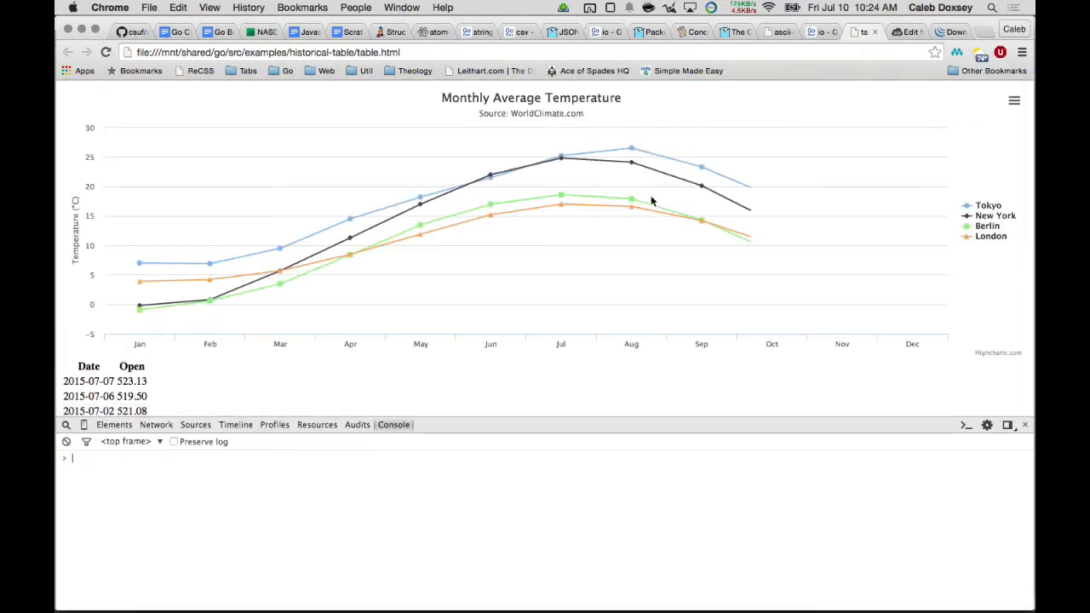
Scroll the reloaded table.html to view the Monthly Average Temperature chart above the table.
{"action": "scroll", "scroll_direction": "down", "scroll_amount": 3}
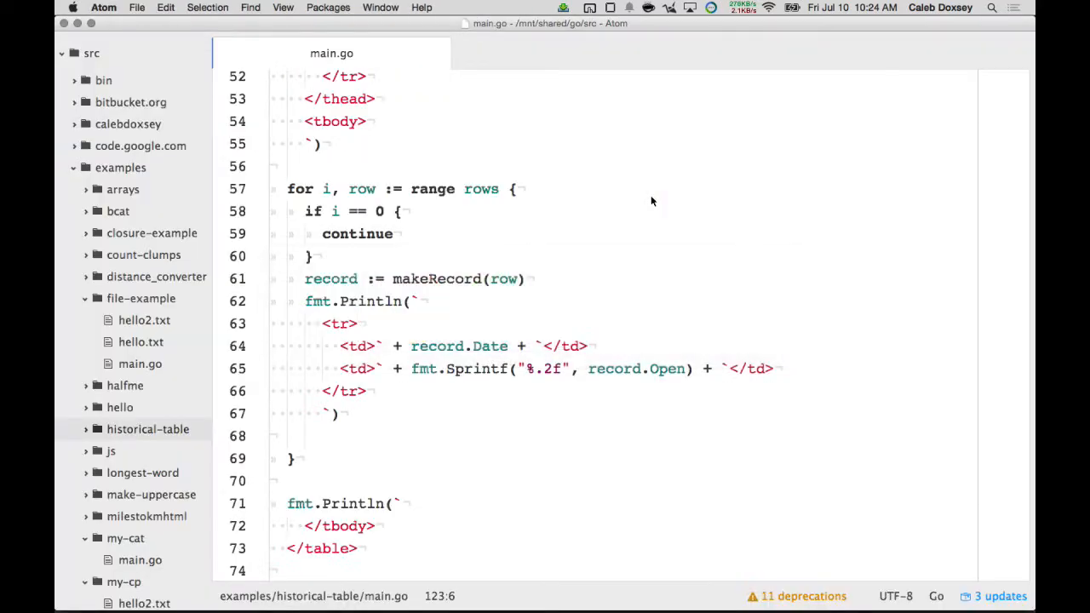
Fill the Tokyo data array with 1, 2, 3, 4, 5, save, and return to Atom.
{"action": "scroll", "scroll_direction": "down", "scroll_amount": 3}
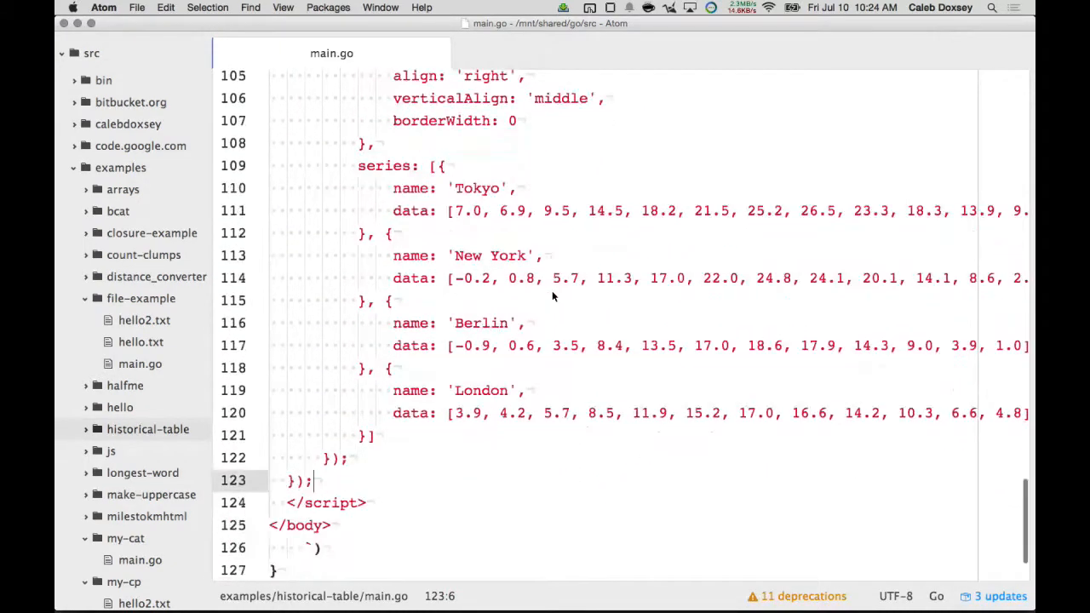
{"action": "mouse_move", "coordinate": [454, 220]}
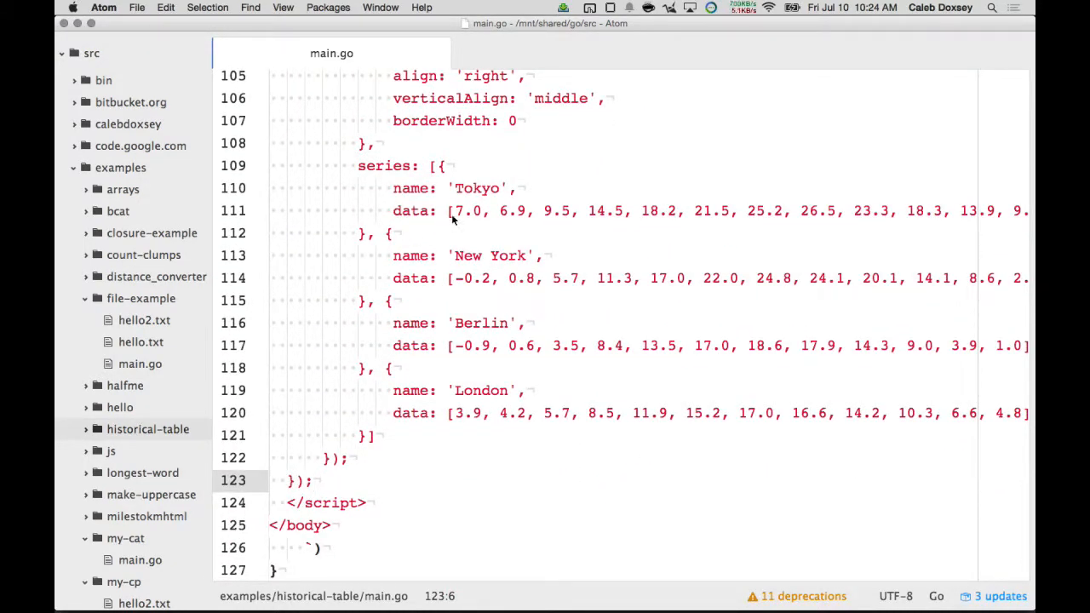
{"action": "left_click", "coordinate": [452, 211]}
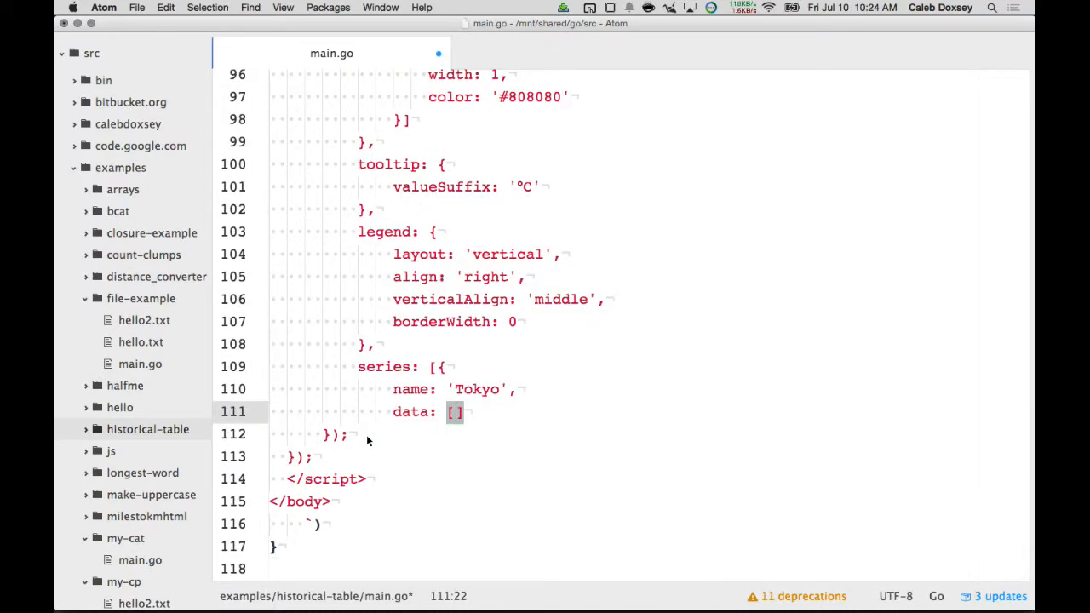
{"action": "key", "text": "enter"}
{"action": "type", "text": "}]"}
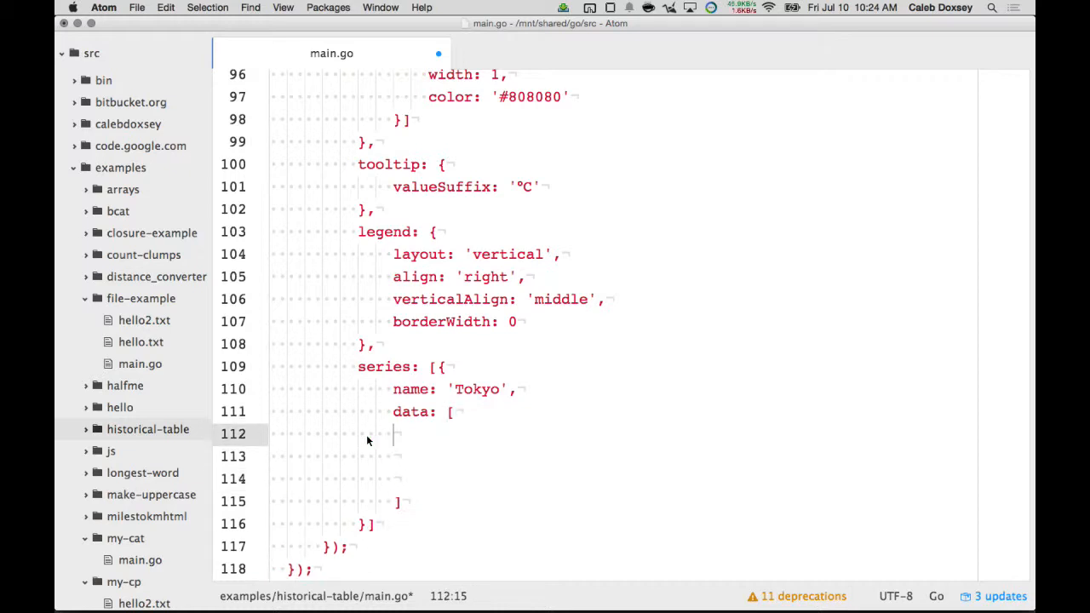
{"action": "type", "text": "1,"}
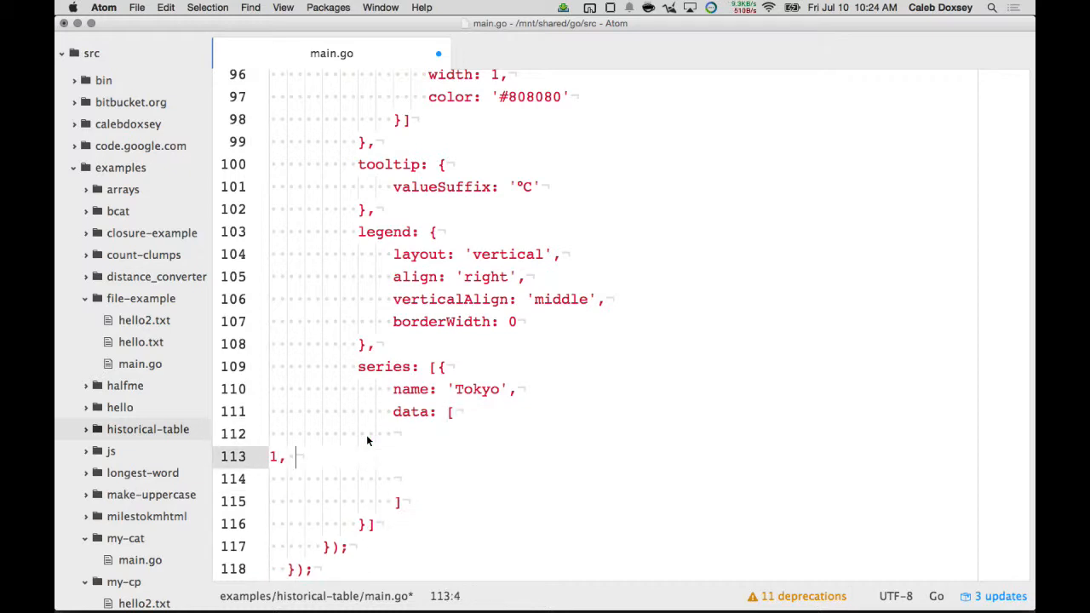
{"action": "type", "text": "2, 3, 4, 5"}
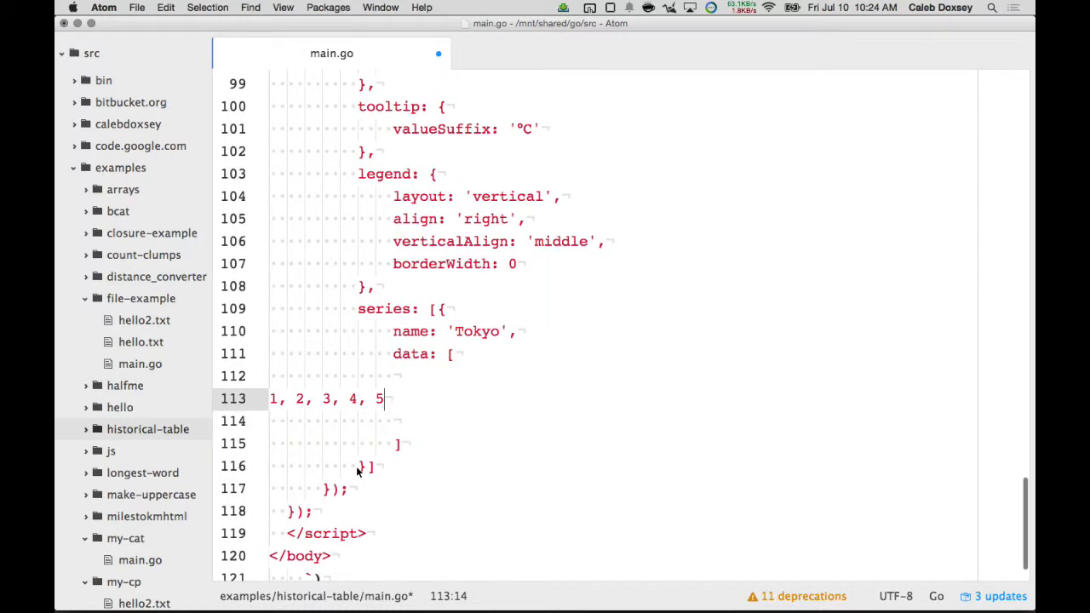
{"action": "key", "text": "cmd+s"}
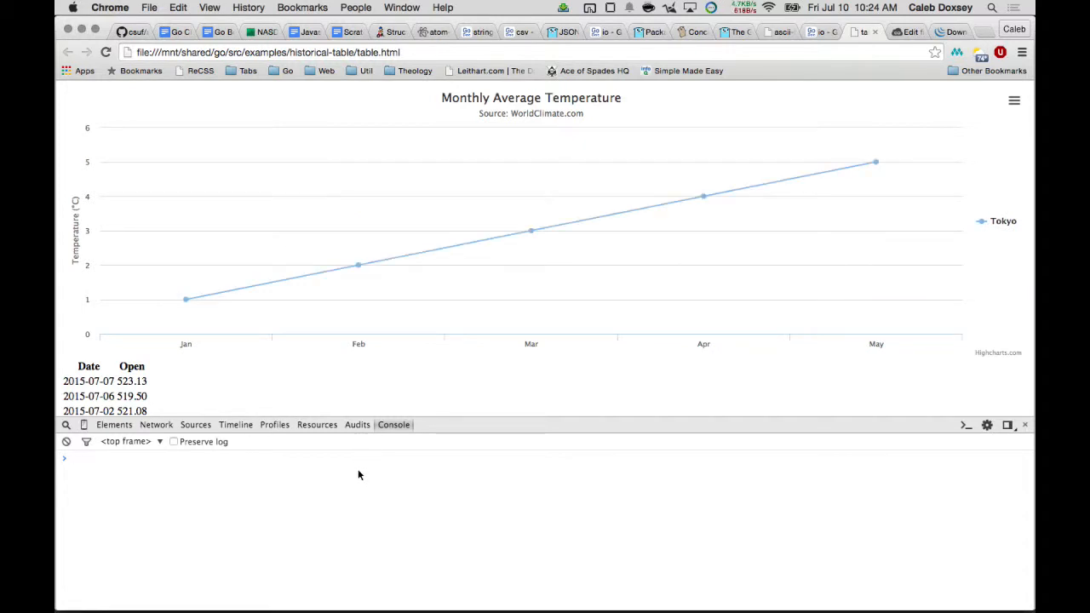
{"action": "key", "text": "cmd+tab"}
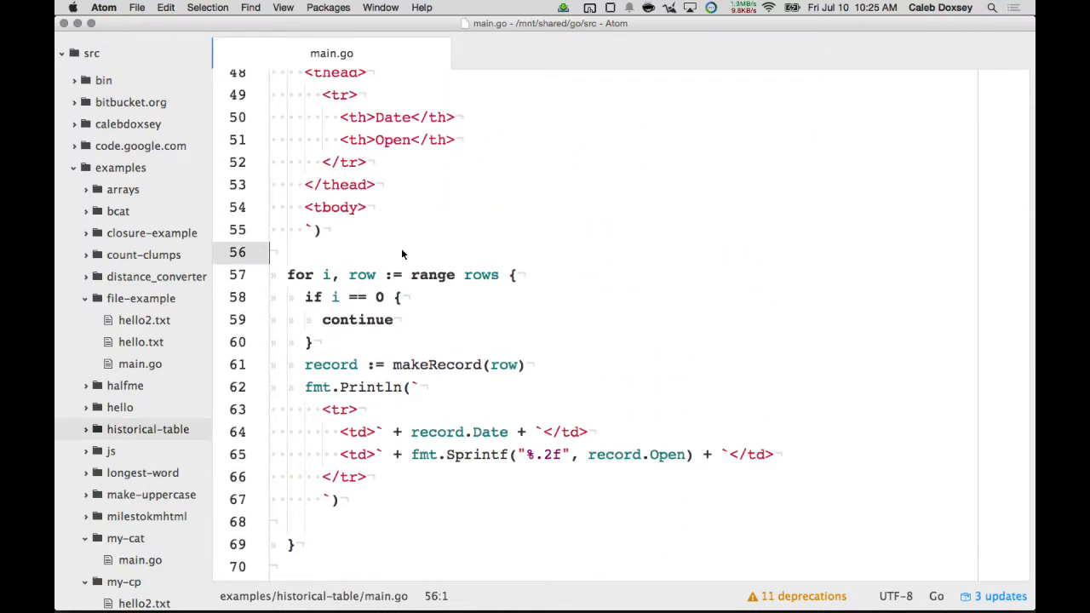
Declare an openValues []string slice and append each row's Open value to it.
{"action": "type", "text": "open"}
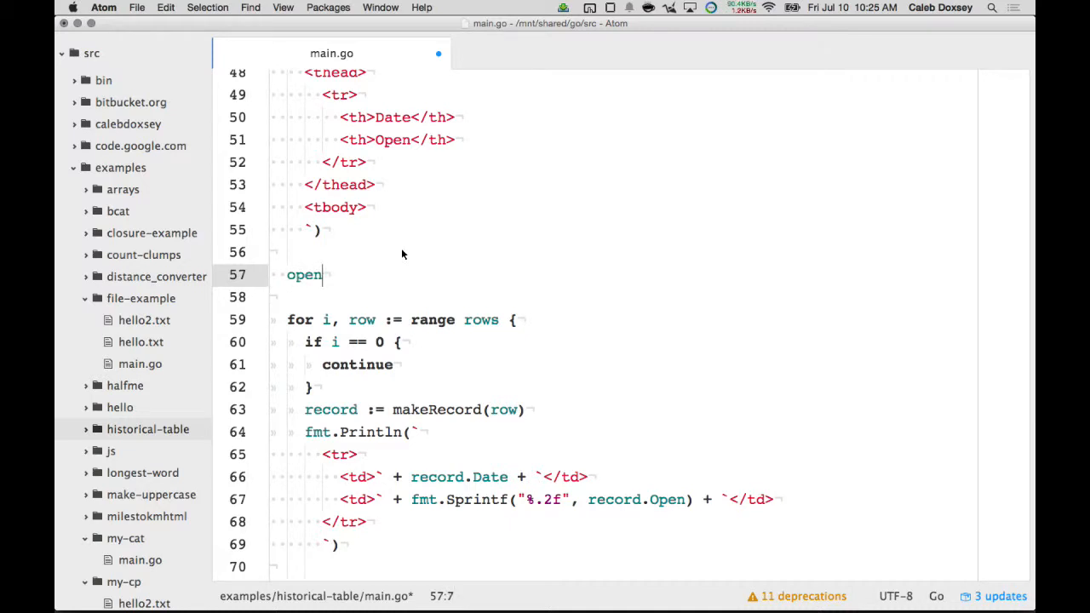
{"action": "type", "text": "Values :="}
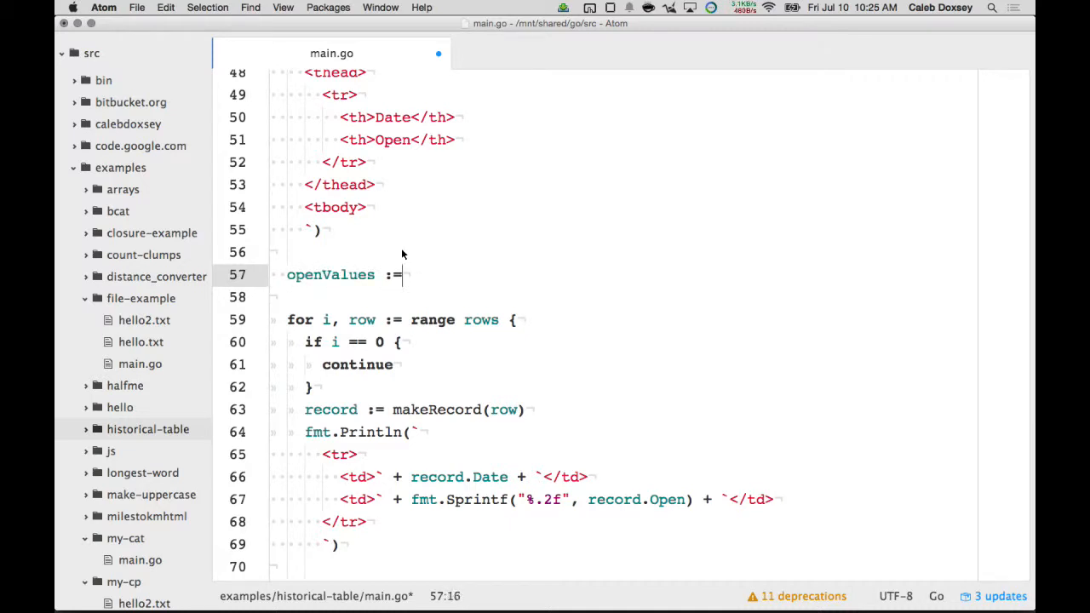
{"action": "type", "text": "[]string"}
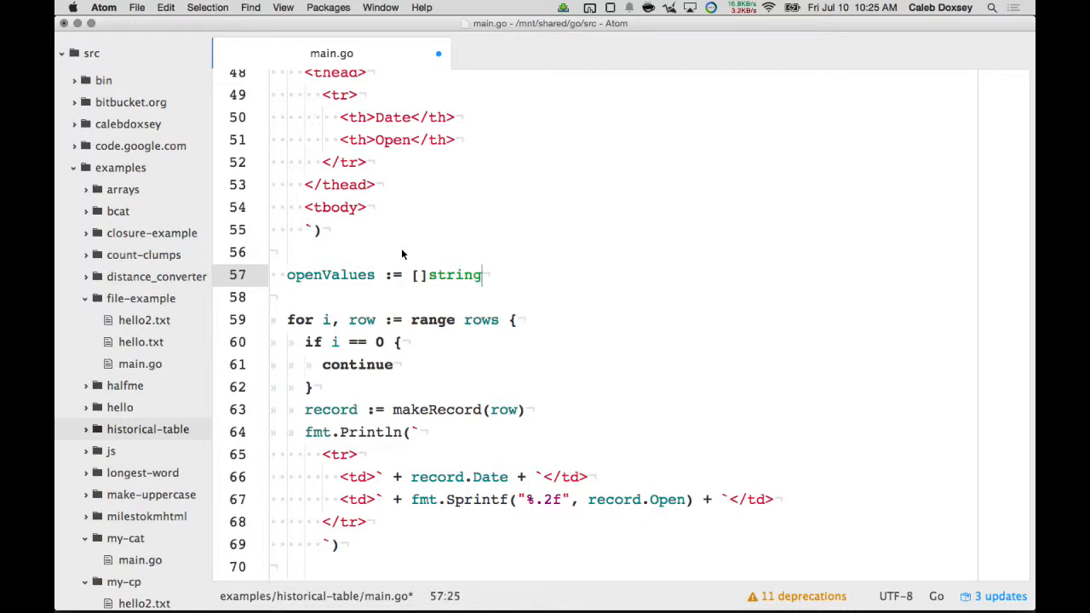
{"action": "type", "text": "{}"}
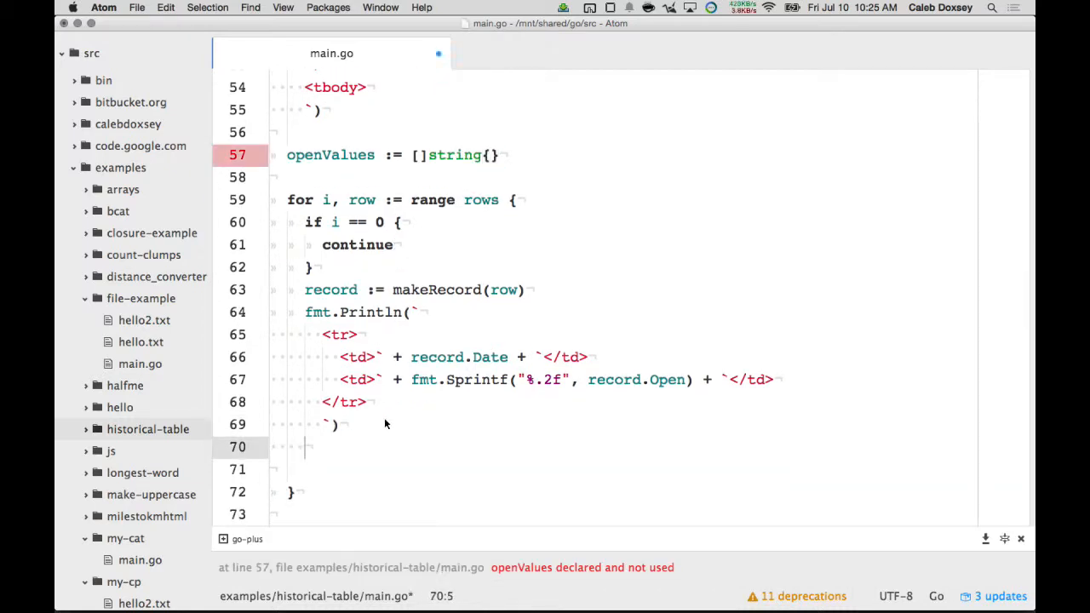
{"action": "type", "text": "openValues = append(openValues,"}
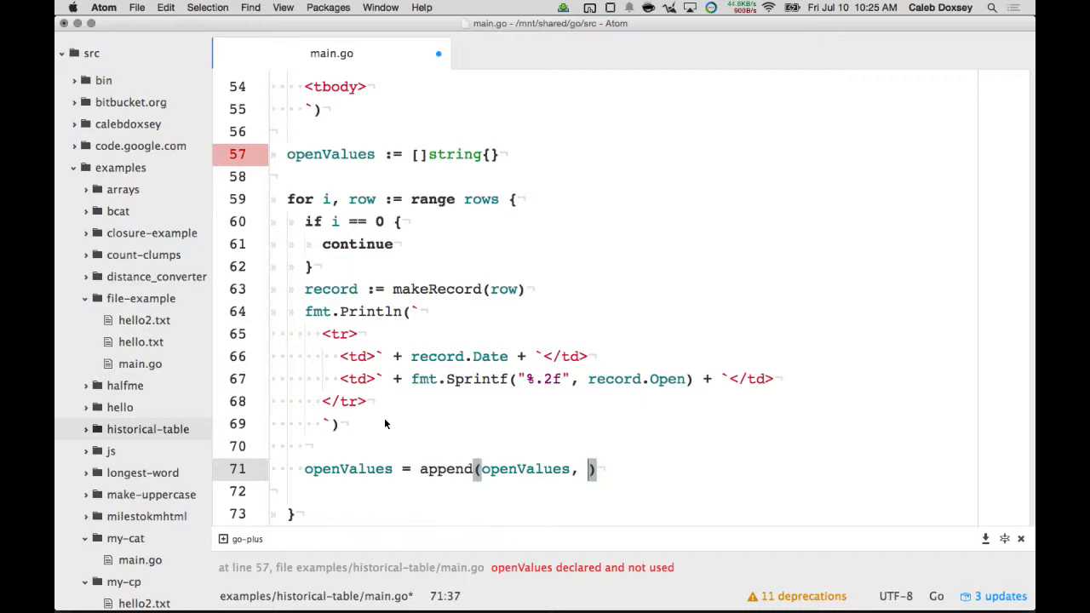
{"action": "left_click", "coordinate": [412, 379]}
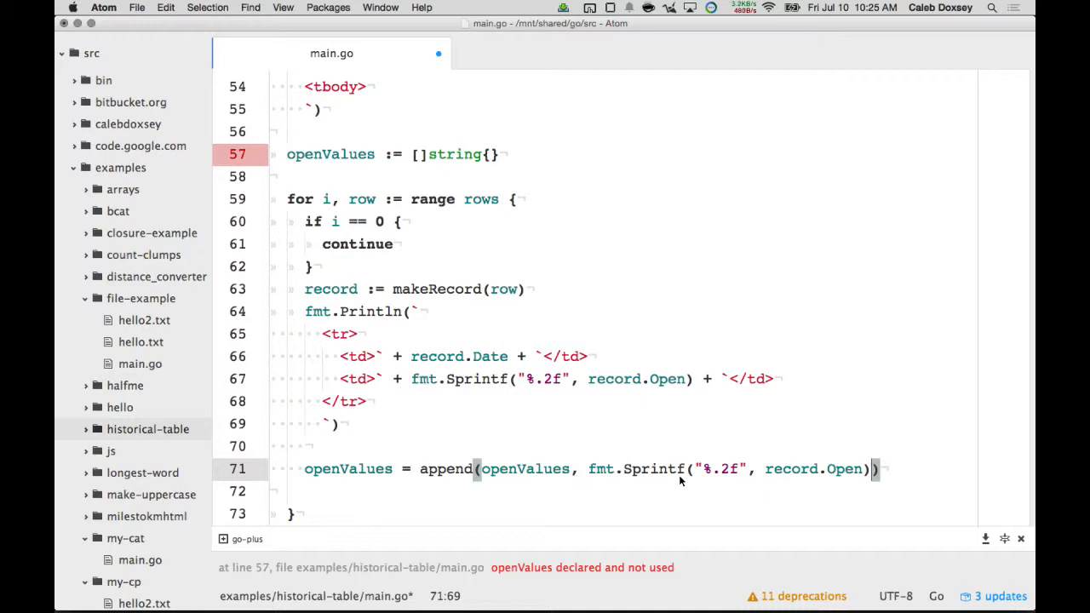
{"action": "left_click", "coordinate": [882, 469]}
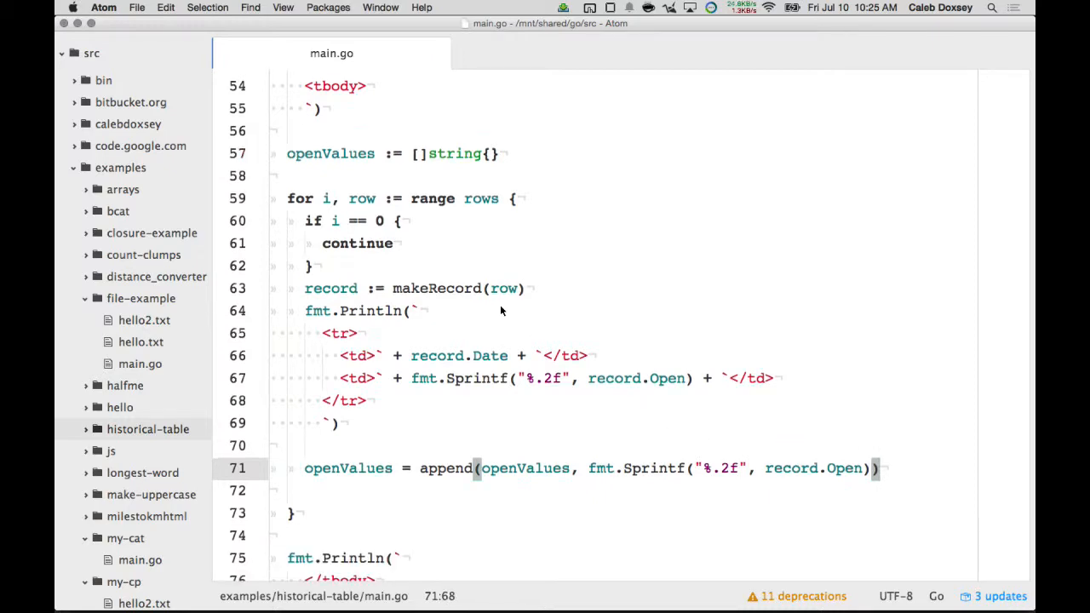
{"action": "scroll", "scroll_direction": "down", "scroll_amount": 3}
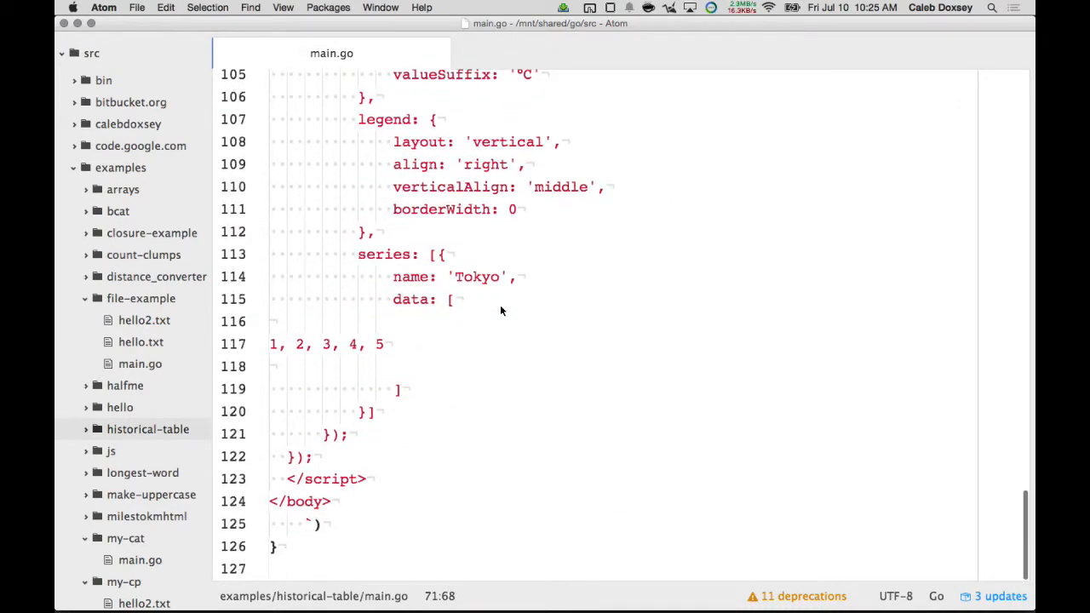
Replace the placeholder 1, 2, 3, 4, 5 with strings.Join(openValues, ",").
{"action": "left_click", "coordinate": [272, 344]}
{"action": "type", "text": "` + s + "}
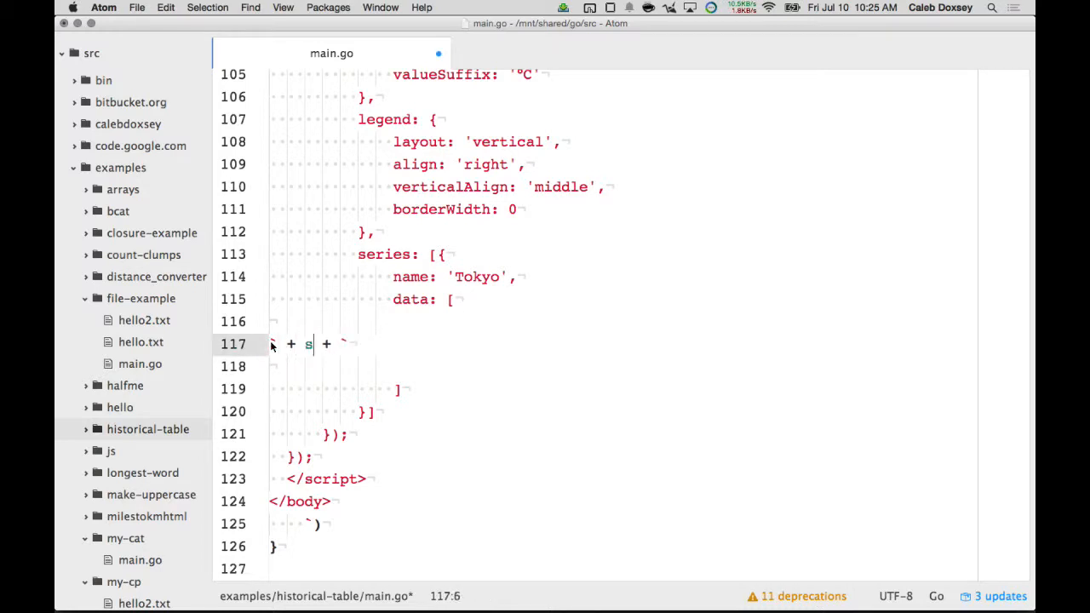
{"action": "type", "text": "trings.J"}
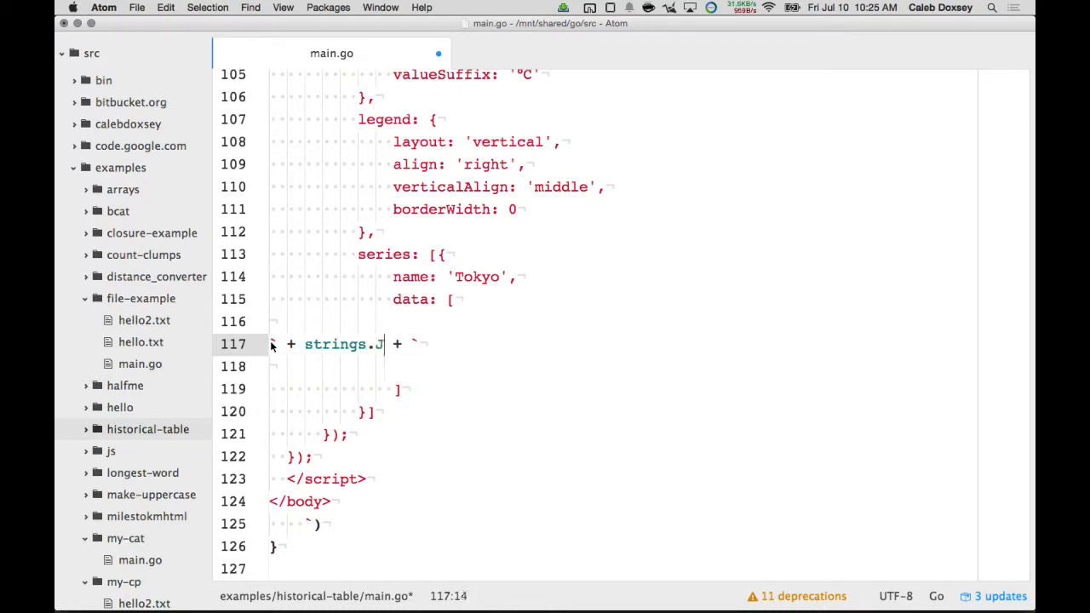
{"action": "type", "text": "oin()"}
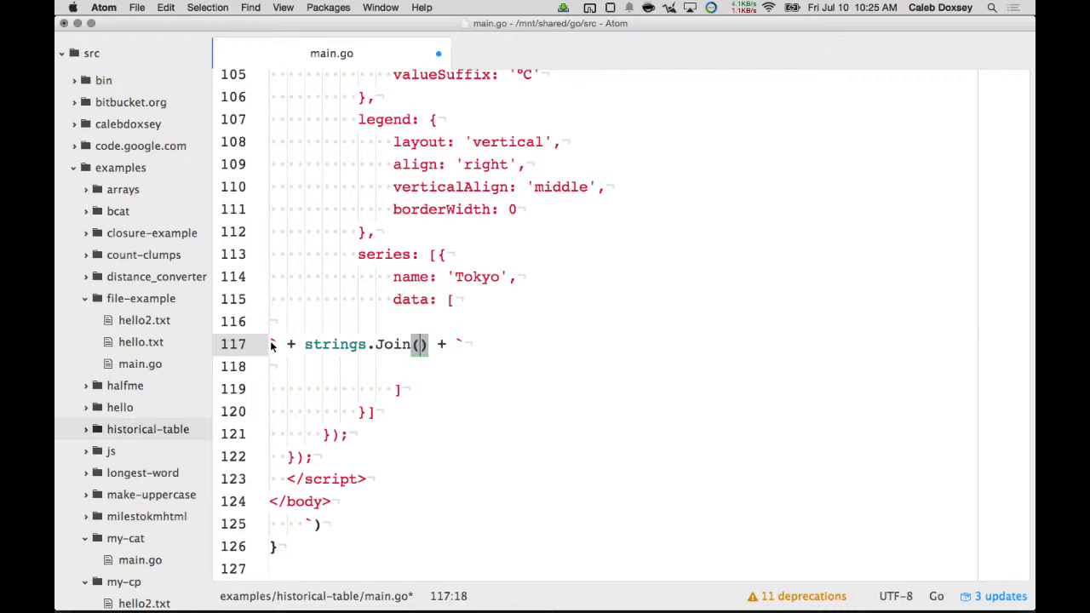
{"action": "type", "text": "openValues"}
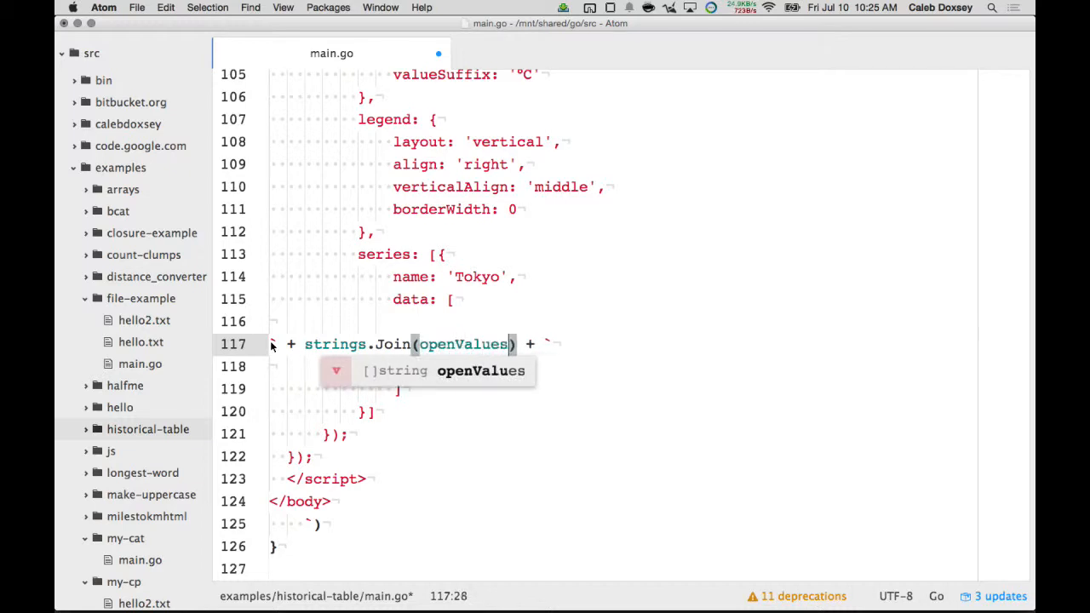
{"action": "type", "text": ", \",\""}
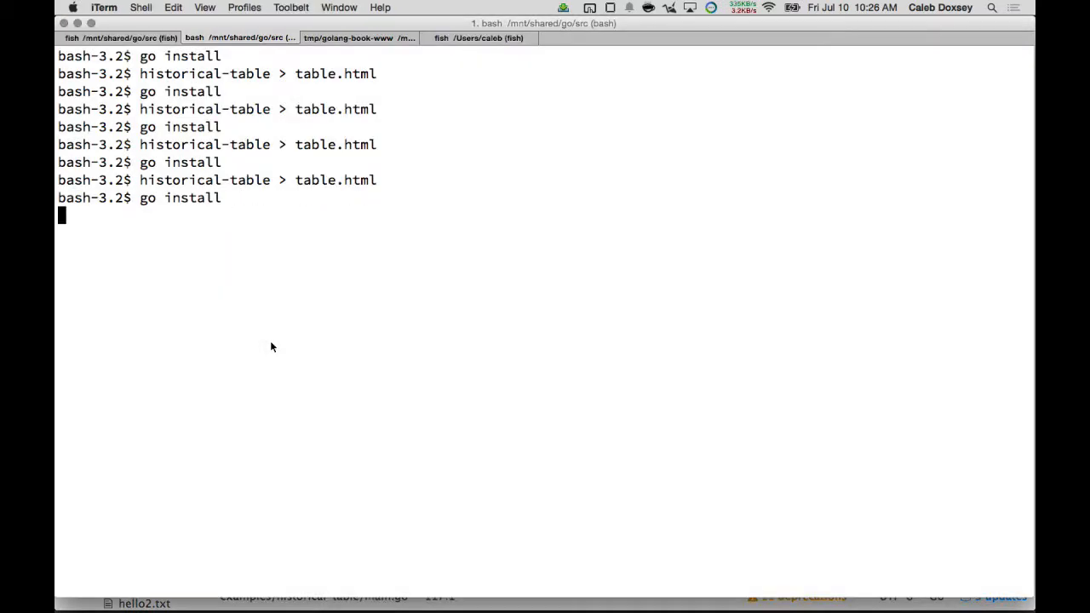
Reload table.html in Chrome and view the generated page source.
{"action": "key", "text": "cmd+tab"}
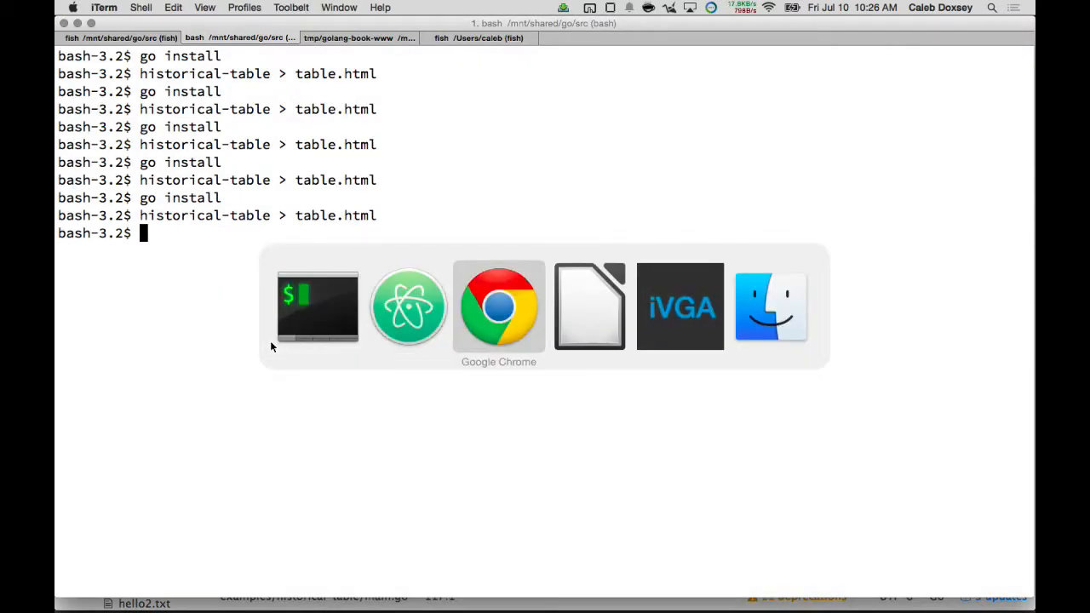
{"action": "left_click", "coordinate": [498, 306]}
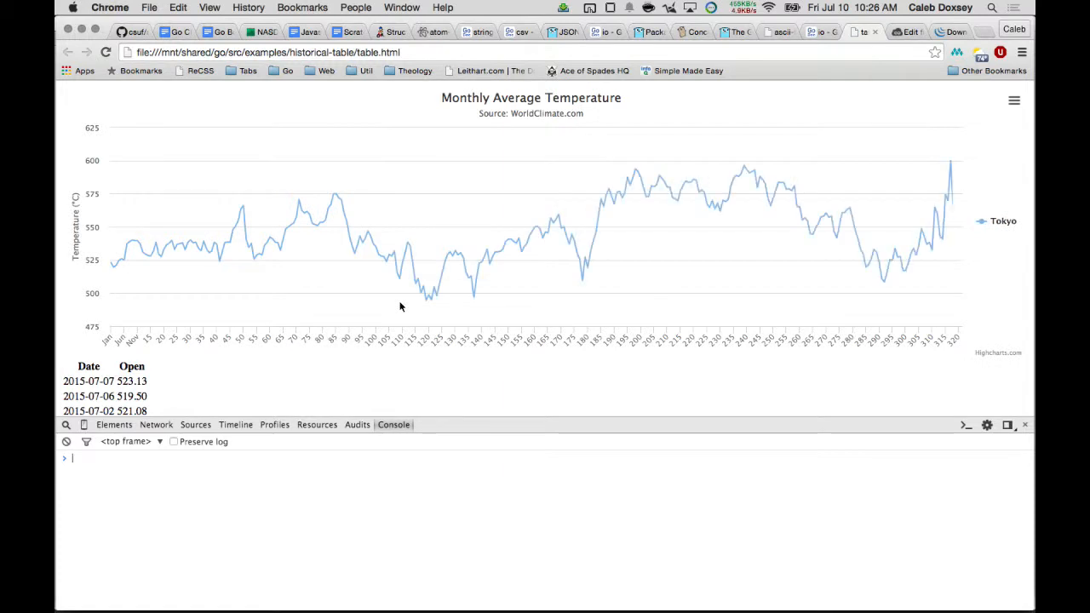
{"action": "scroll", "scroll_direction": "down", "scroll_amount": 3}
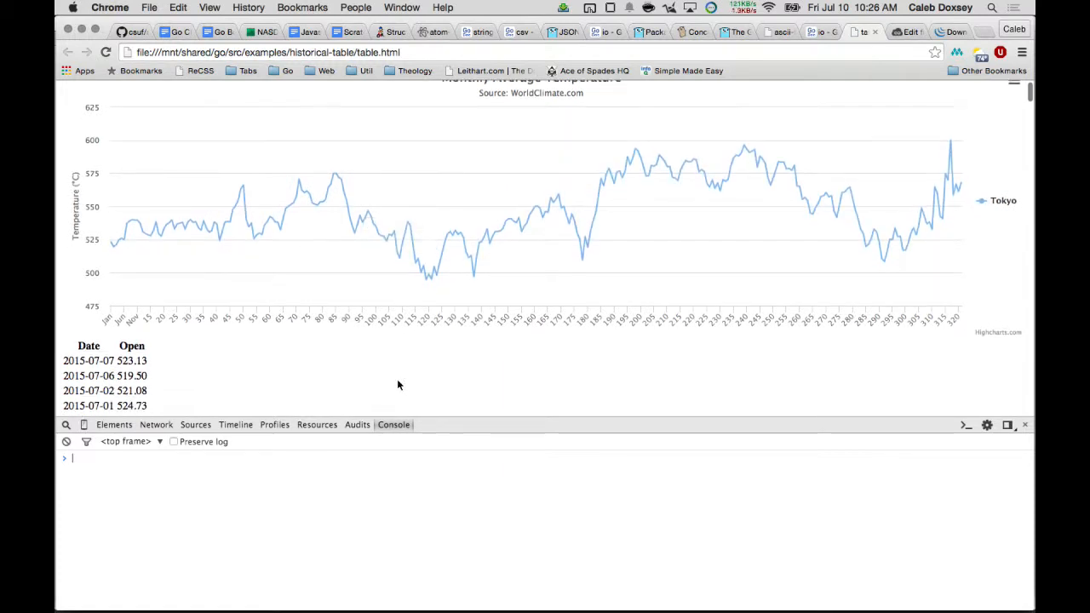
{"action": "right_click", "coordinate": [398, 385]}
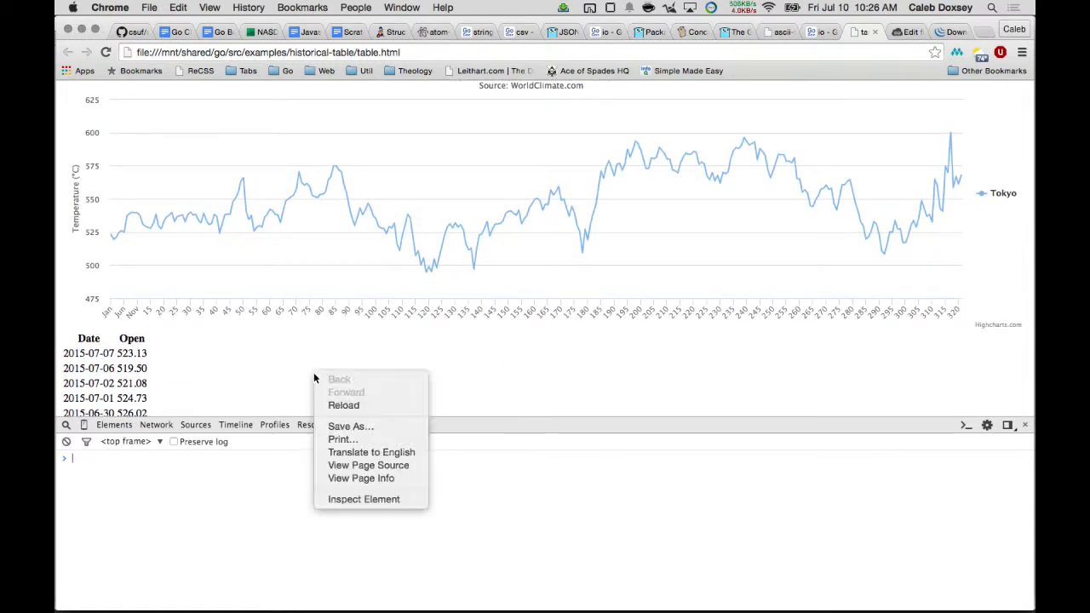
{"action": "left_click", "coordinate": [368, 465]}
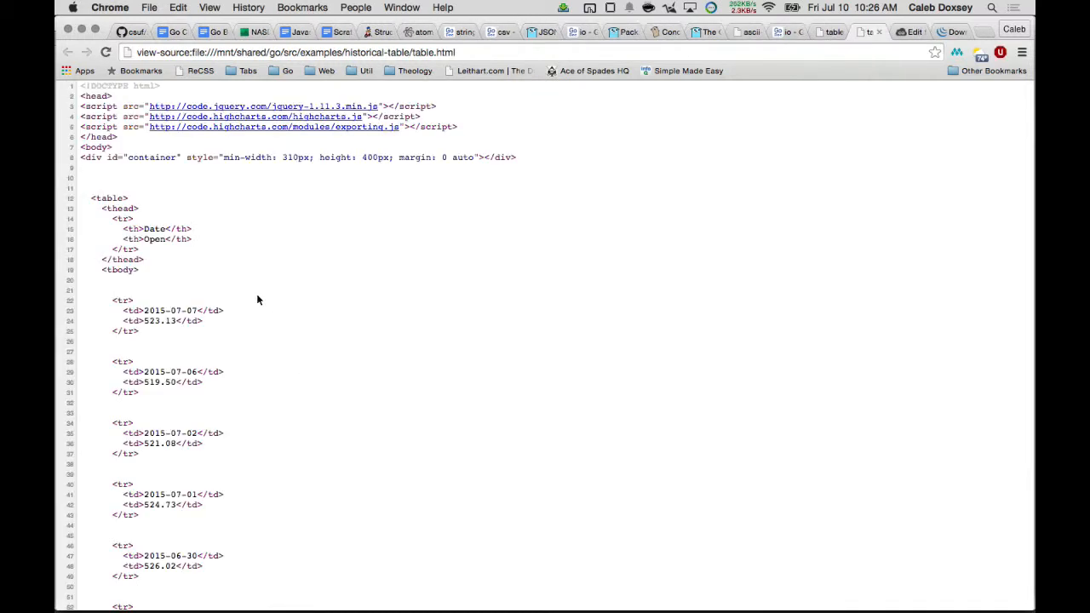
Scroll down through table.html's page source to view the generated Date/Open table rows.
{"action": "scroll", "scroll_direction": "down", "scroll_amount": 3}
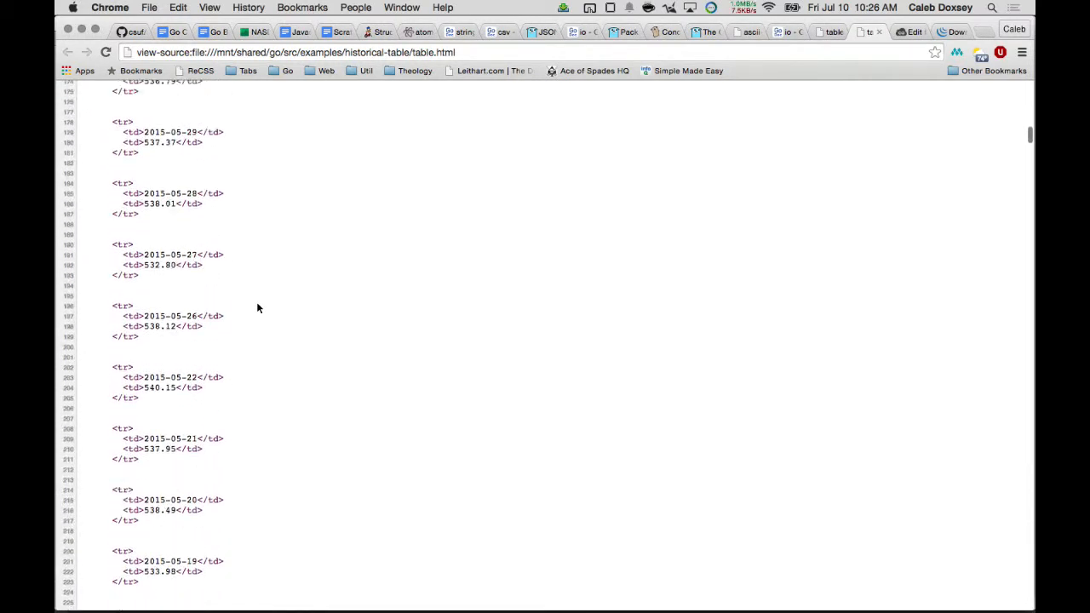
{"action": "scroll", "scroll_direction": "down", "scroll_amount": 3}
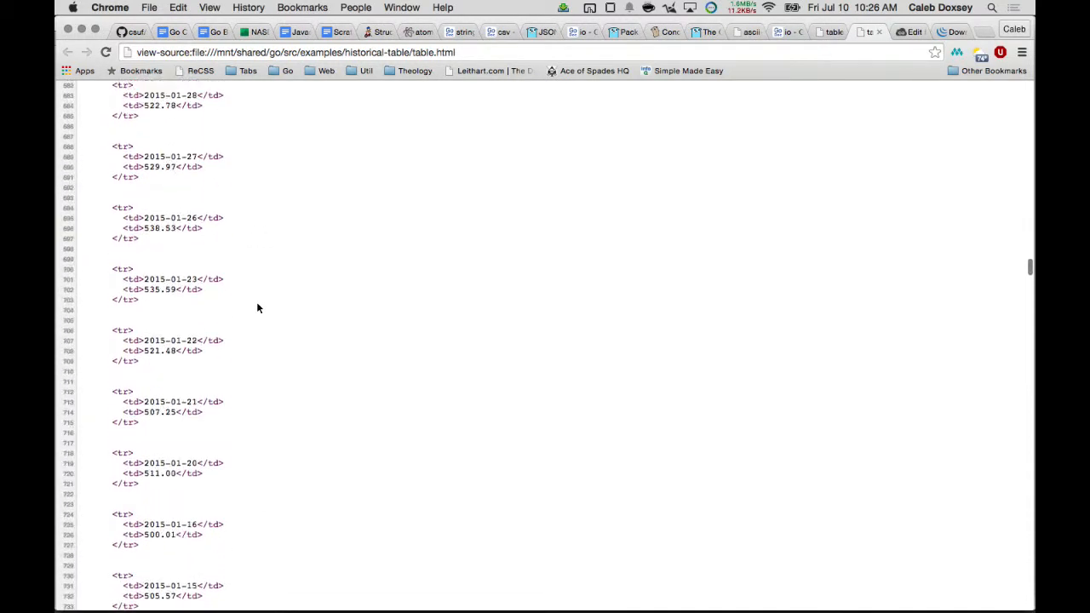
{"action": "scroll", "scroll_direction": "down", "scroll_amount": 3}
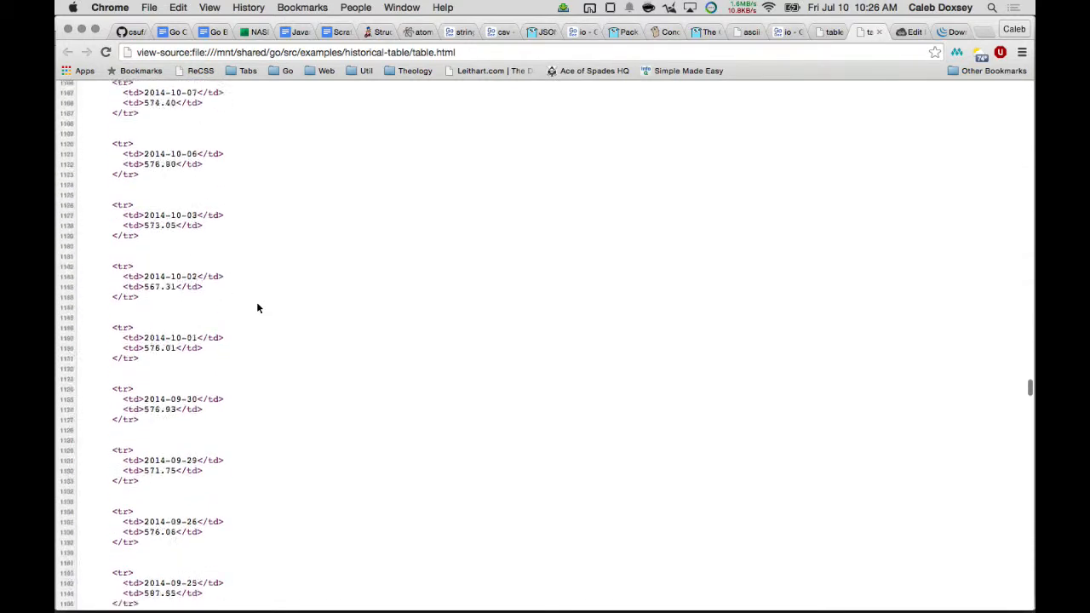
{"action": "scroll", "scroll_direction": "down", "scroll_amount": 3}
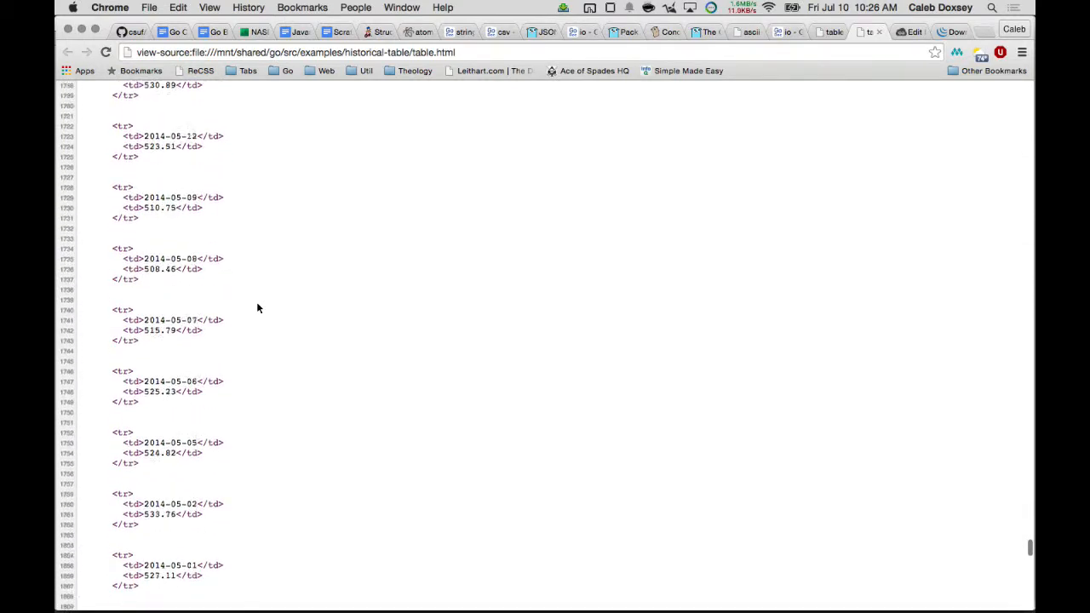
{"action": "scroll", "scroll_direction": "down", "scroll_amount": 3}
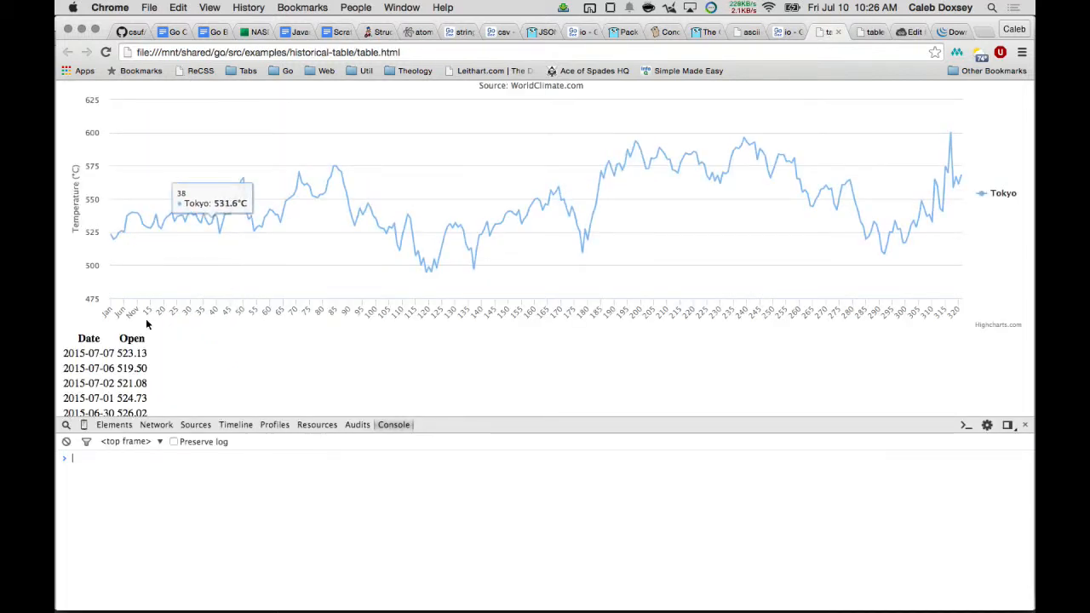
{"action": "mouse_move", "coordinate": [474, 265]}
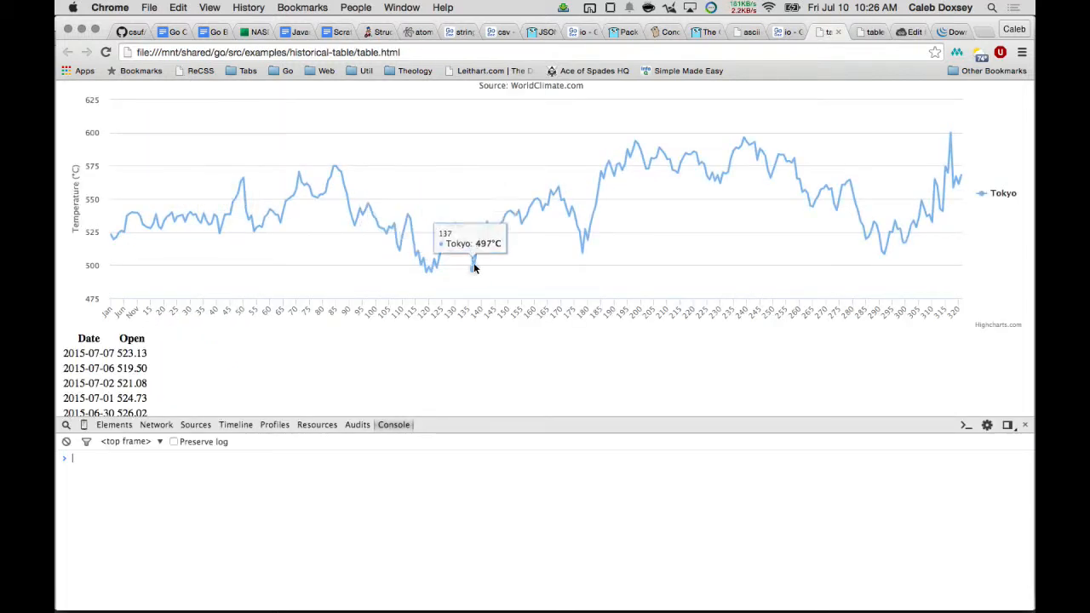
{"action": "mouse_move", "coordinate": [347, 342]}
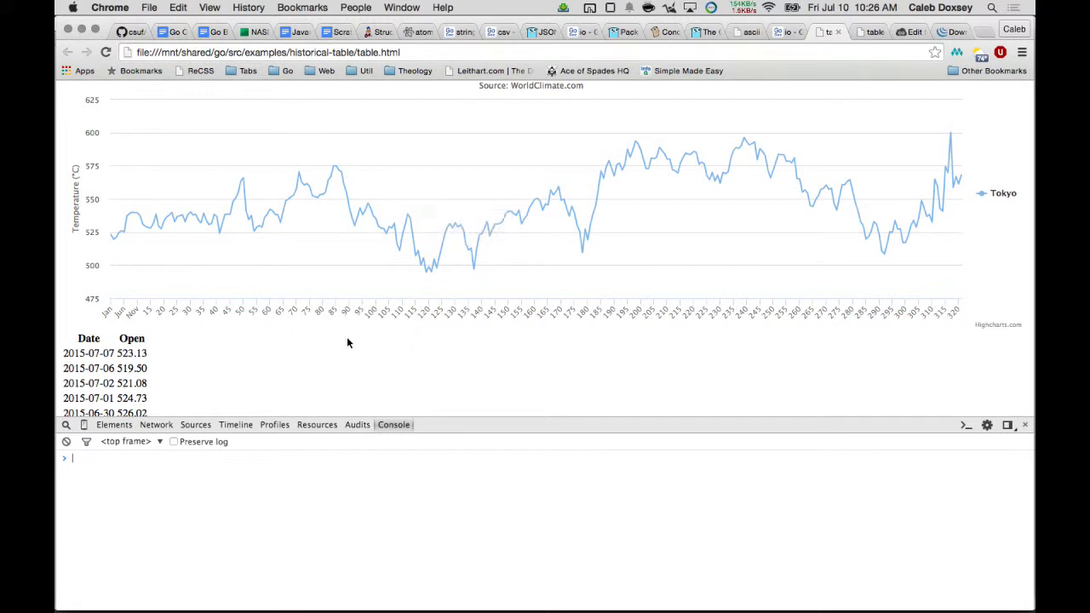
Switch from the Chrome chart page to main.go in the Atom editor.
{"action": "key", "text": "cmd+tab"}
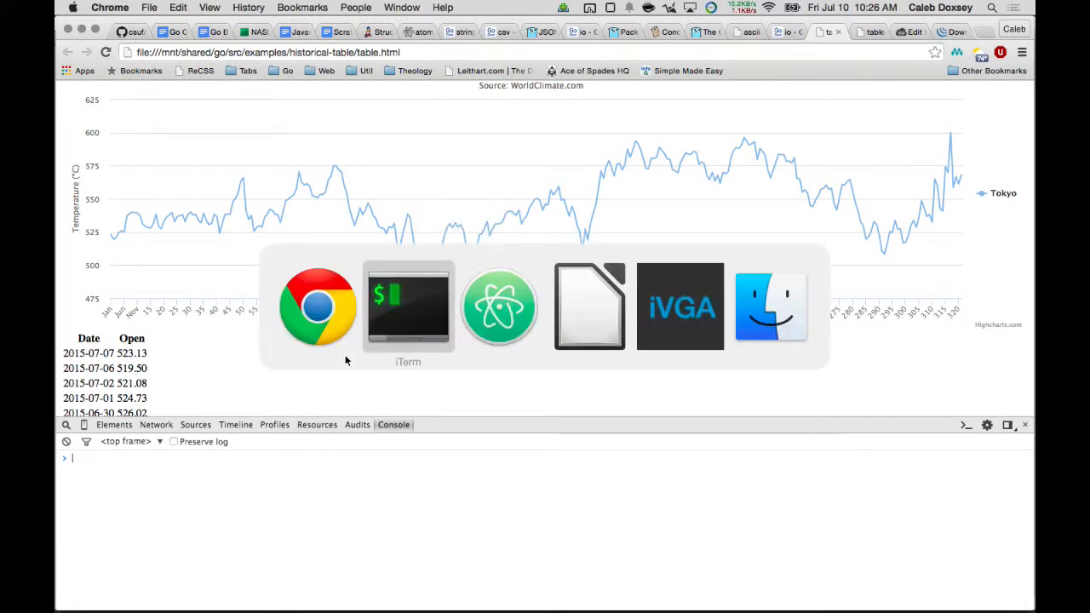
{"action": "left_click", "coordinate": [499, 306]}
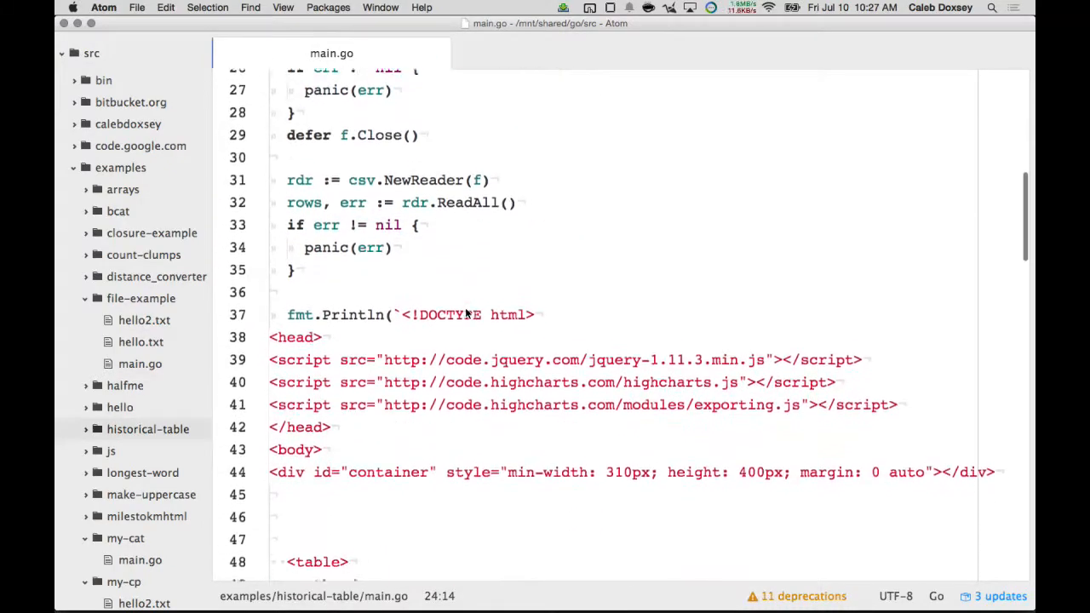
Scroll main.go to review its CSV-reading and HTML header code.
{"action": "scroll", "scroll_direction": "down", "scroll_amount": 3}
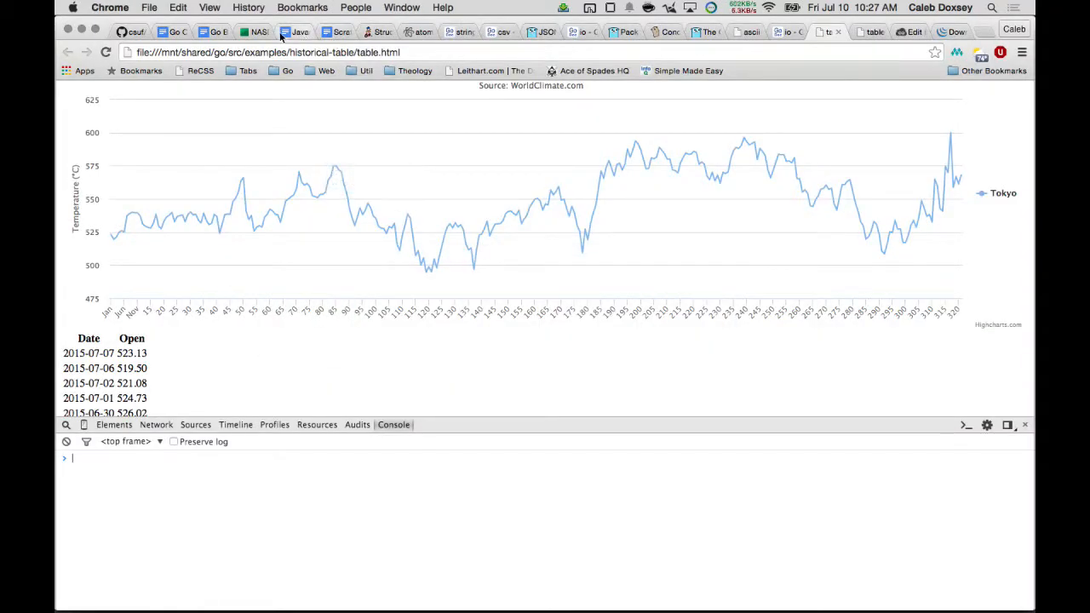
Return to main.go in Atom after reviewing the Google Doc's table row-printing loop.
{"action": "left_click", "coordinate": [319, 32]}
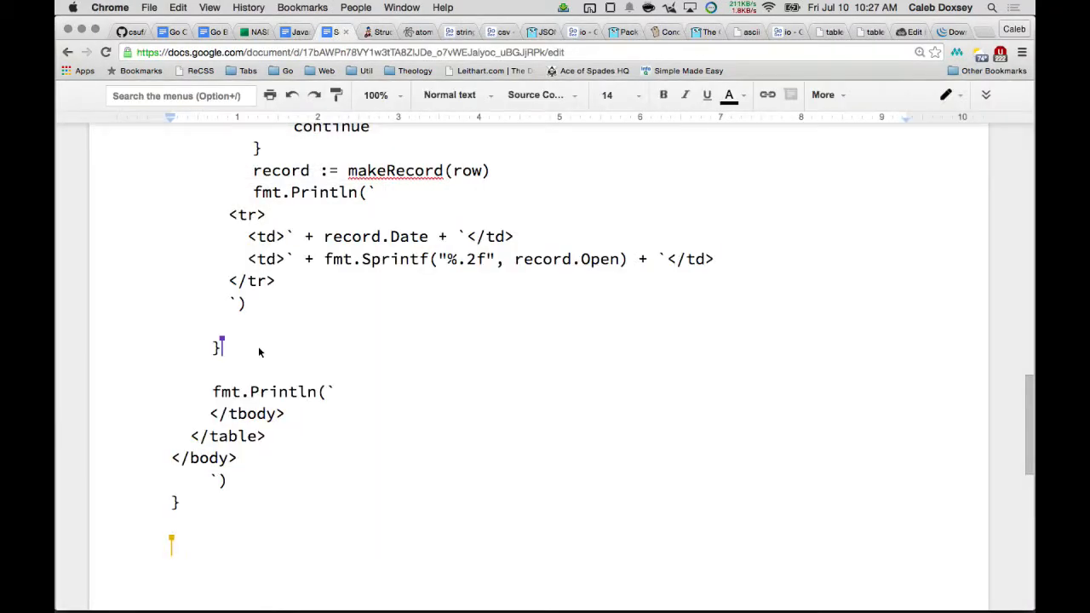
{"action": "left_click_drag", "start_coordinate": [213, 347], "coordinate": [174, 549]}
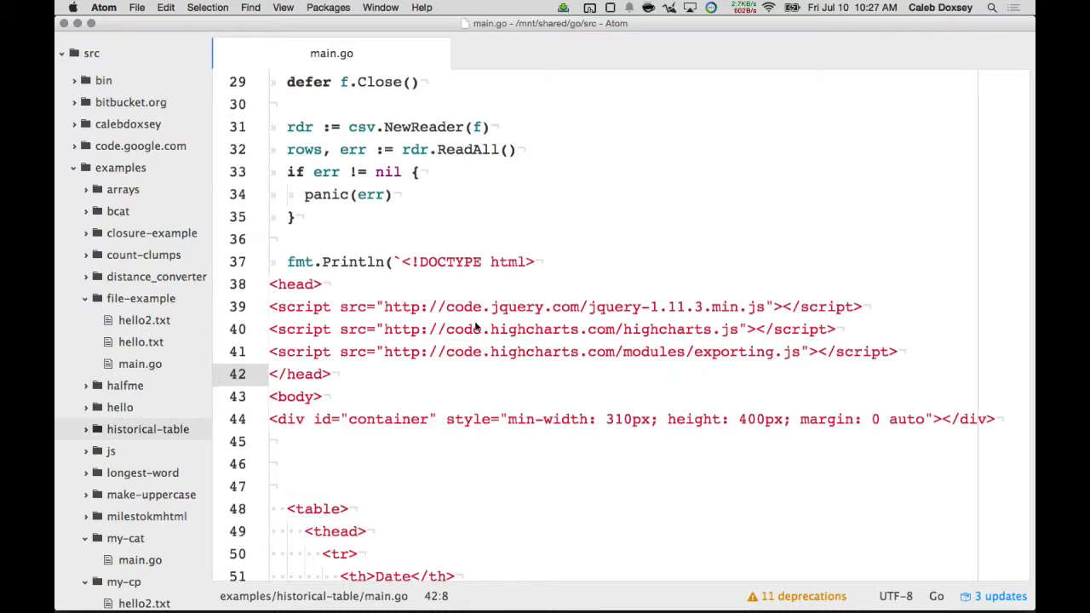
{"action": "scroll", "scroll_direction": "down", "scroll_amount": 3}
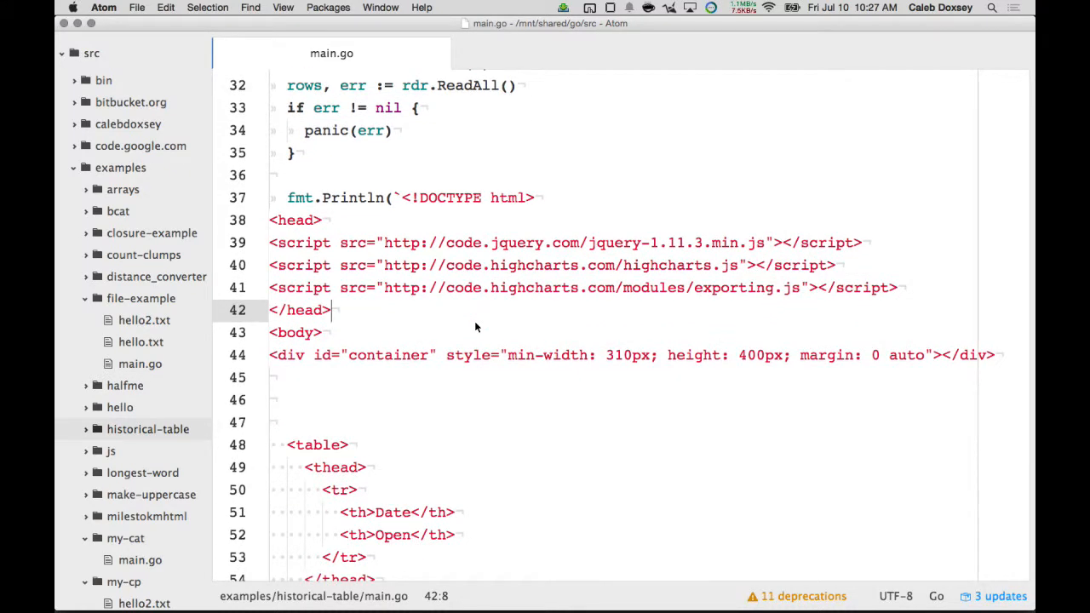
{"action": "scroll", "scroll_direction": "down", "scroll_amount": 3}
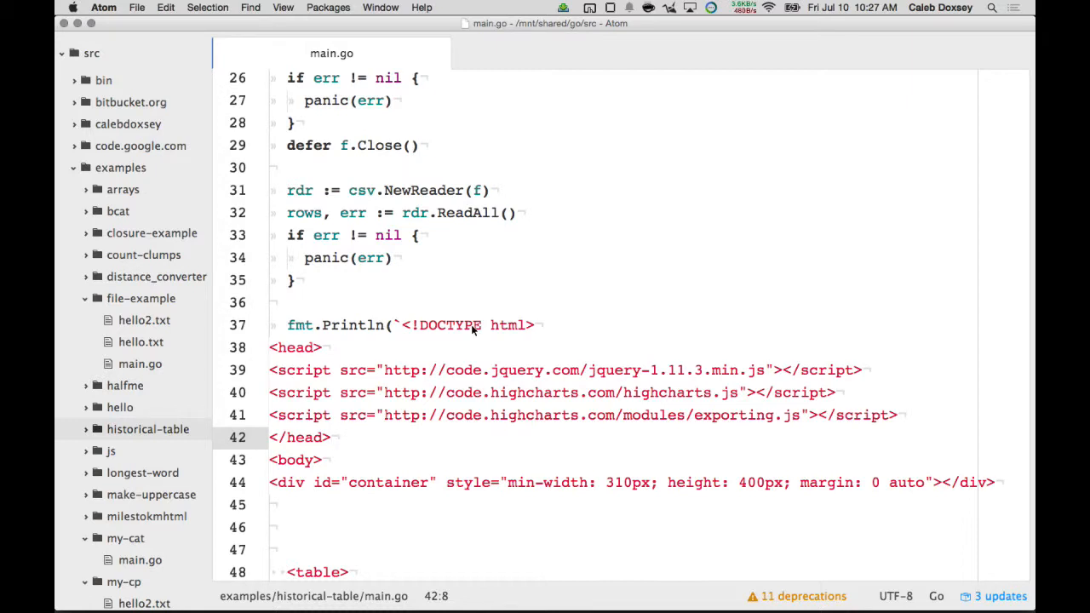
{"action": "left_click_drag", "start_coordinate": [418, 370], "coordinate": [439, 415]}
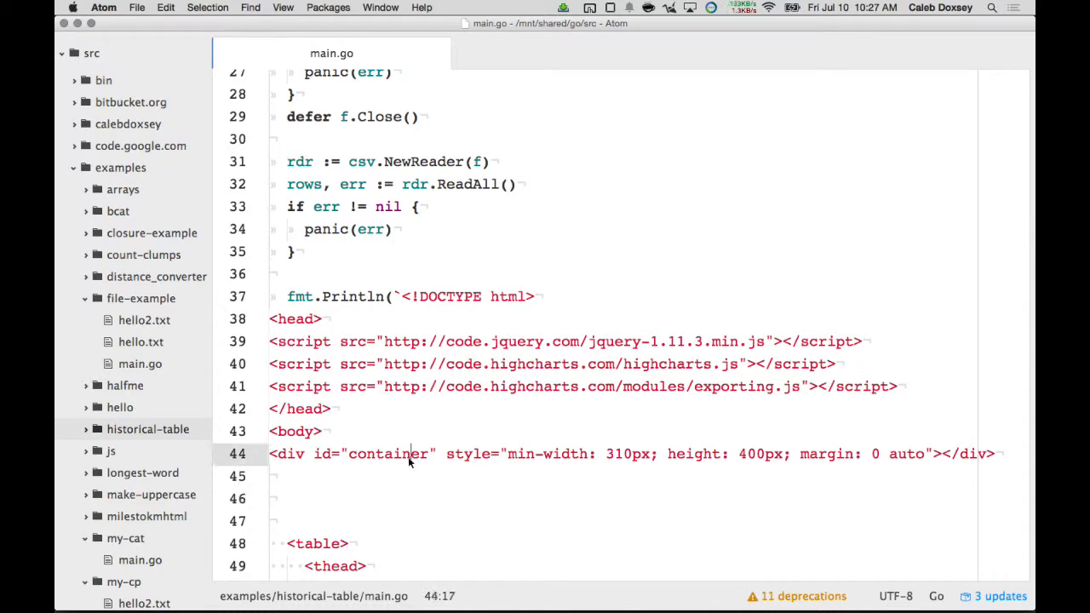
{"action": "scroll", "scroll_direction": "down", "scroll_amount": 3}
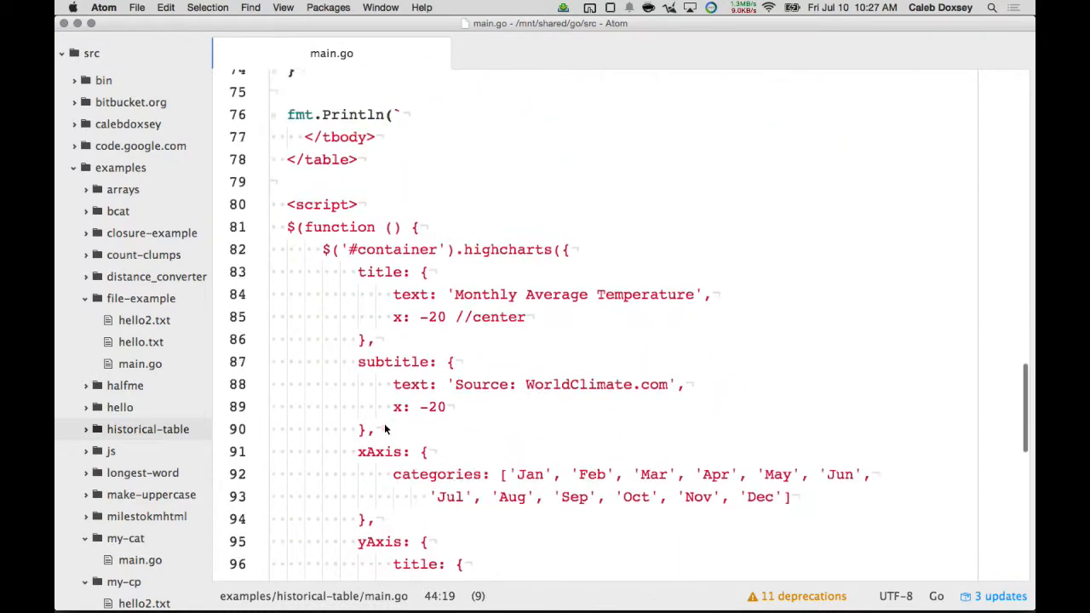
{"action": "left_click", "coordinate": [314, 249]}
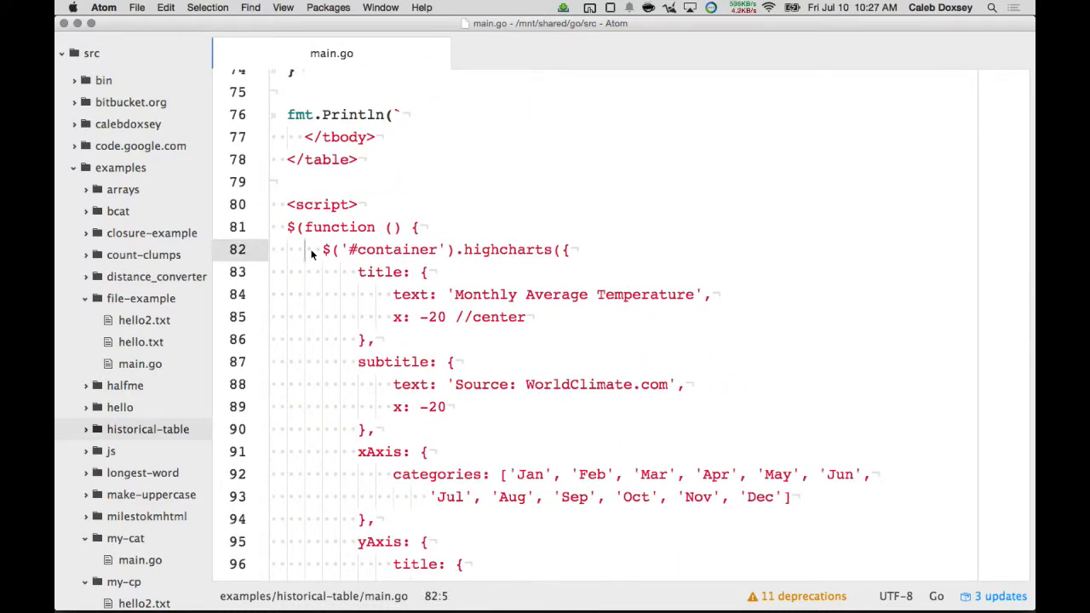
{"action": "scroll", "scroll_direction": "down", "scroll_amount": 3}
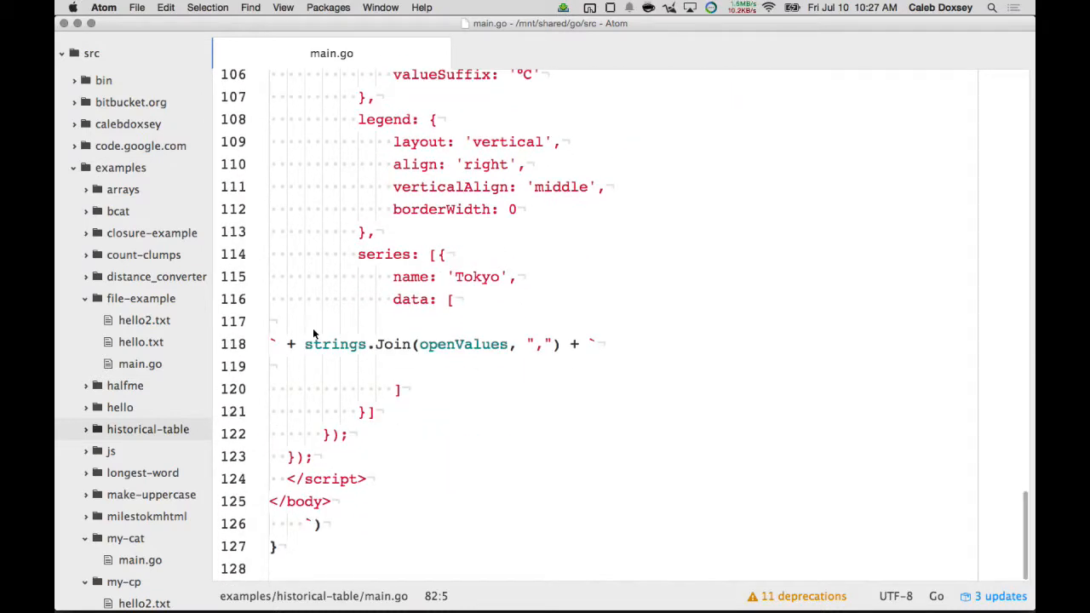
{"action": "left_click", "coordinate": [308, 344]}
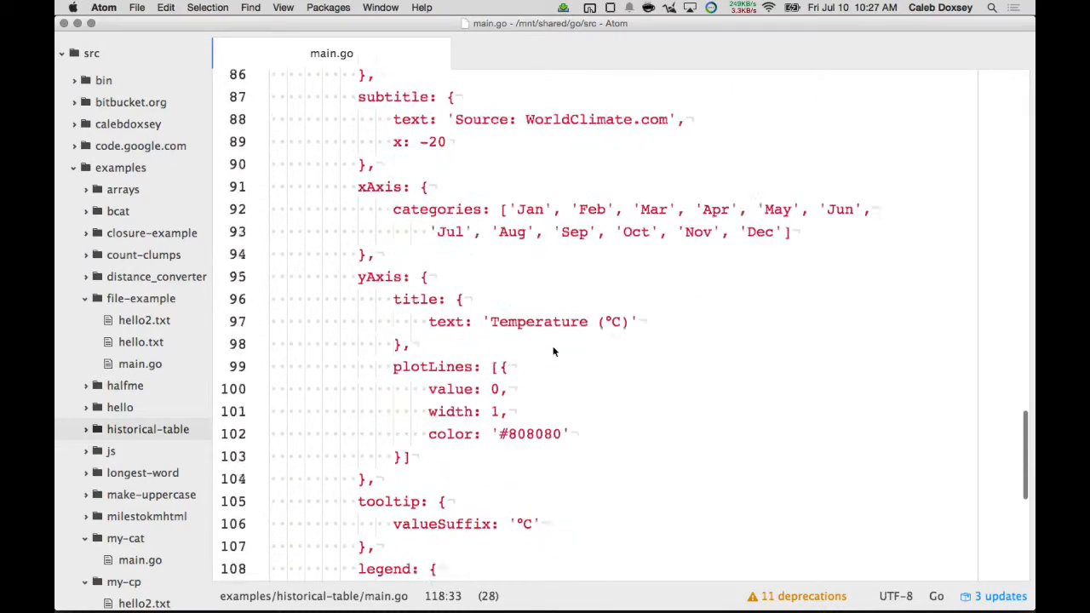
{"action": "scroll", "scroll_direction": "down", "scroll_amount": 3}
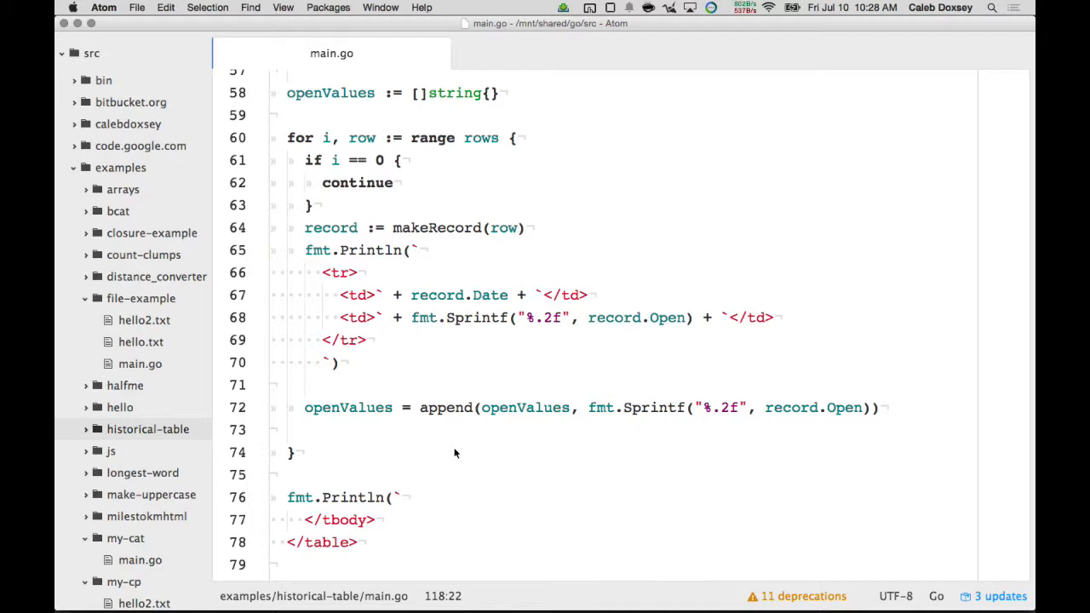
{"action": "mouse_move", "coordinate": [423, 100]}
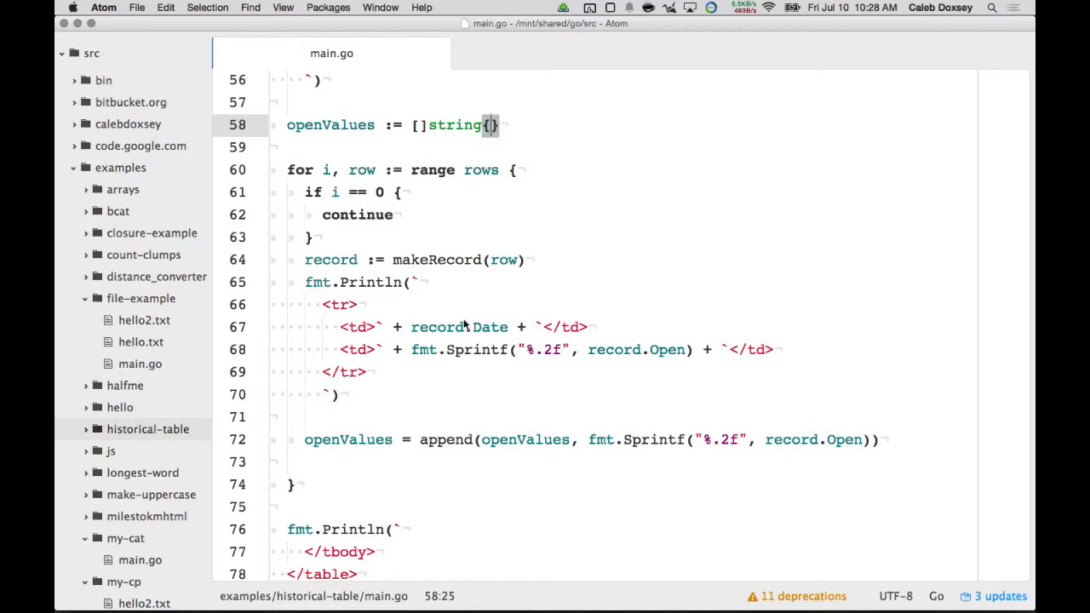
{"action": "mouse_move", "coordinate": [434, 377]}
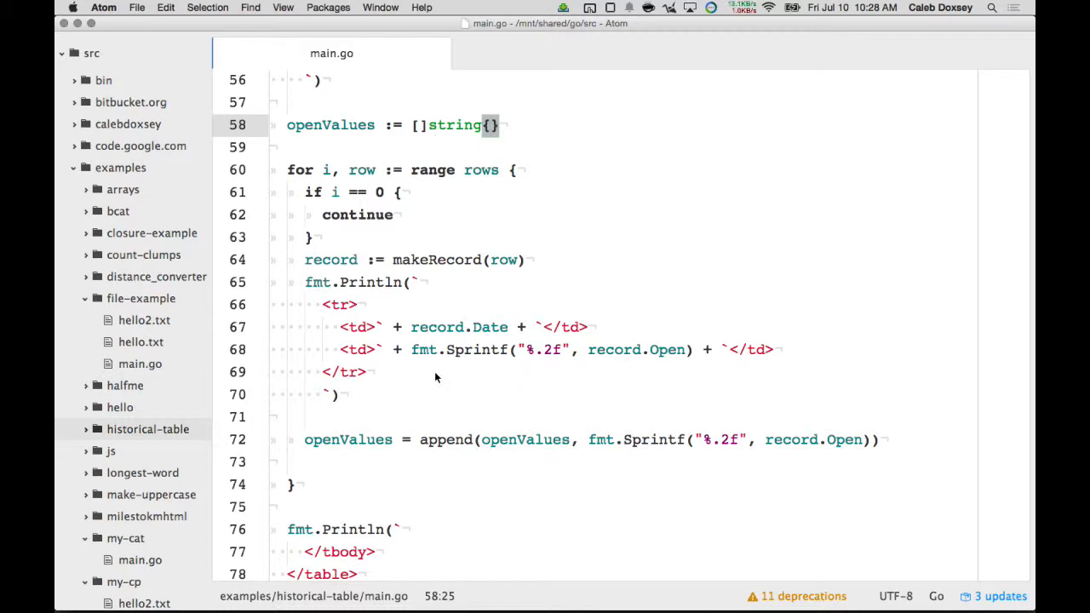
{"action": "left_click_drag", "start_coordinate": [411, 349], "coordinate": [697, 349]}
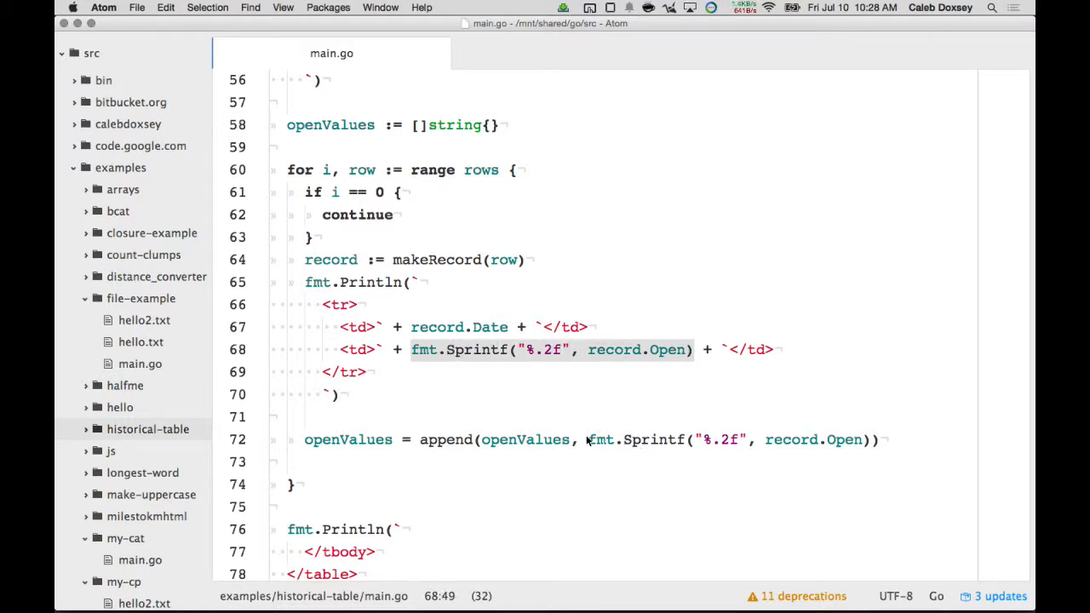
{"action": "scroll", "scroll_direction": "down", "scroll_amount": 3}
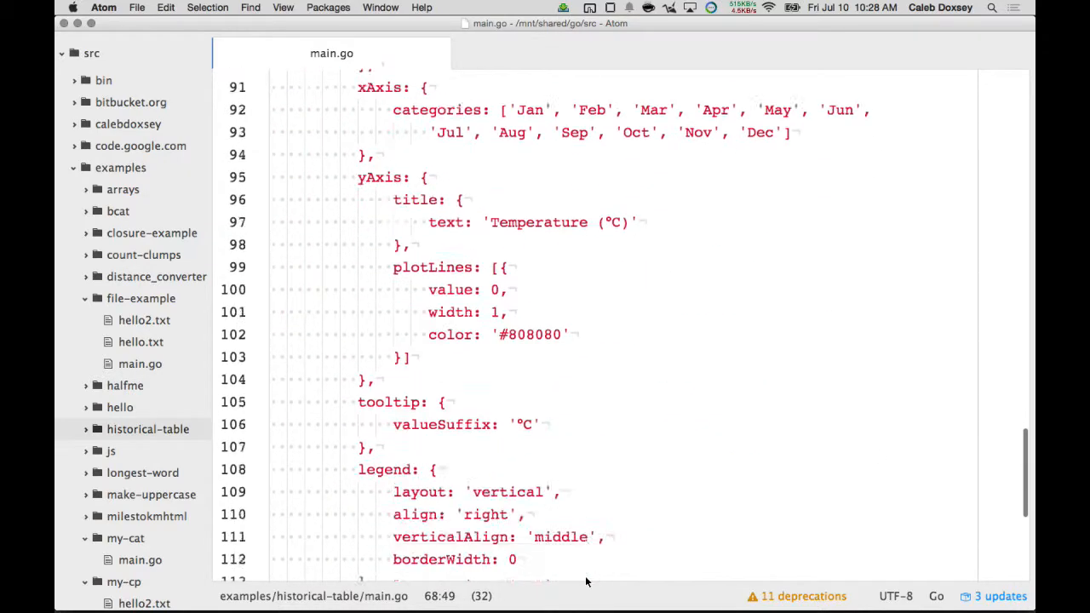
{"action": "scroll", "scroll_direction": "down", "scroll_amount": 3}
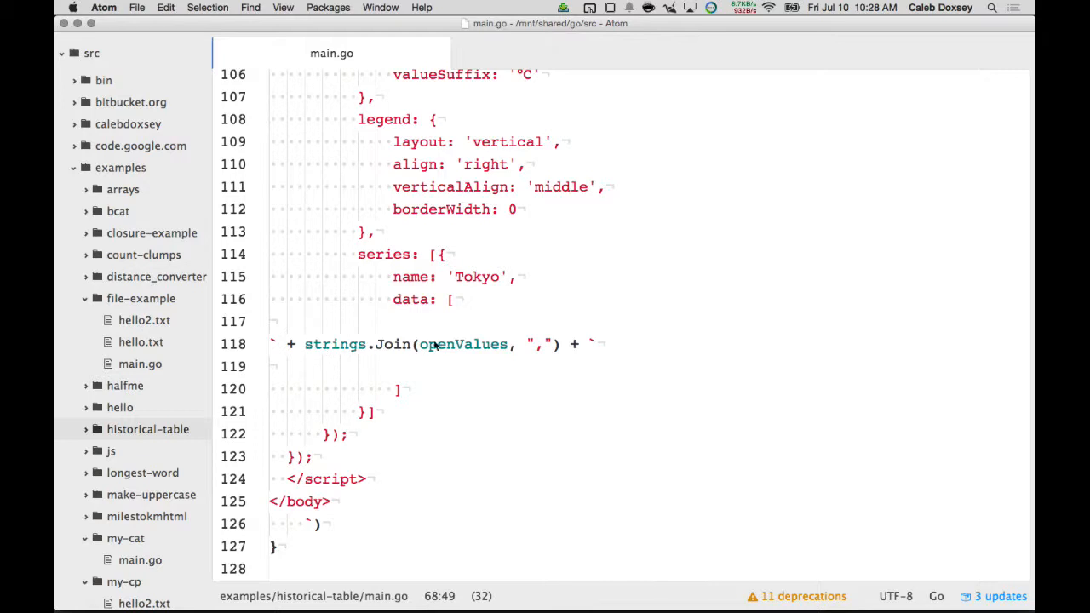
{"action": "mouse_move", "coordinate": [441, 348]}
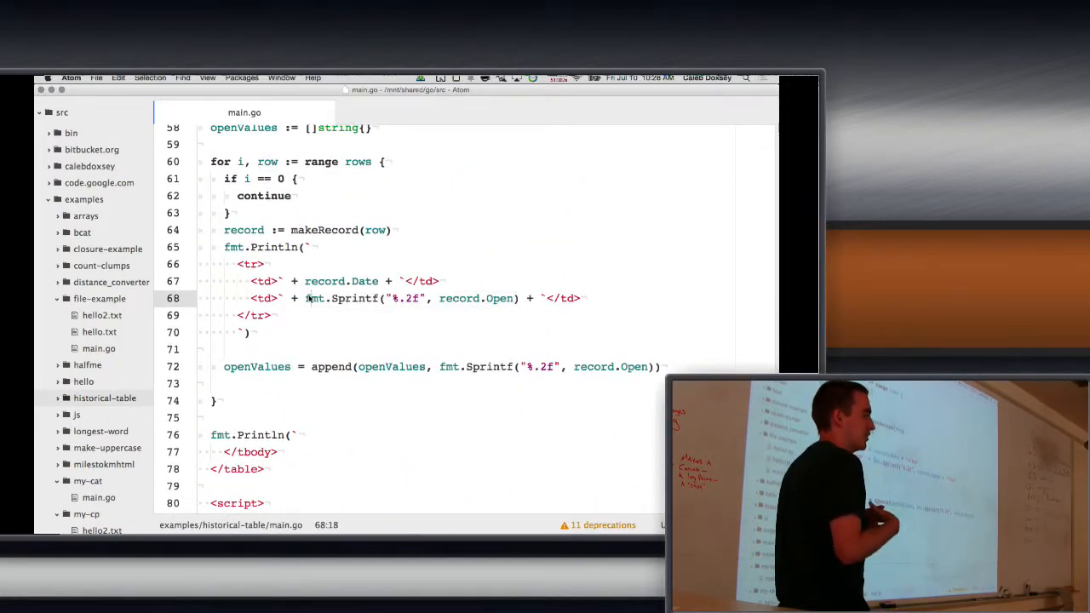
{"action": "scroll", "scroll_direction": "down", "scroll_amount": 3}
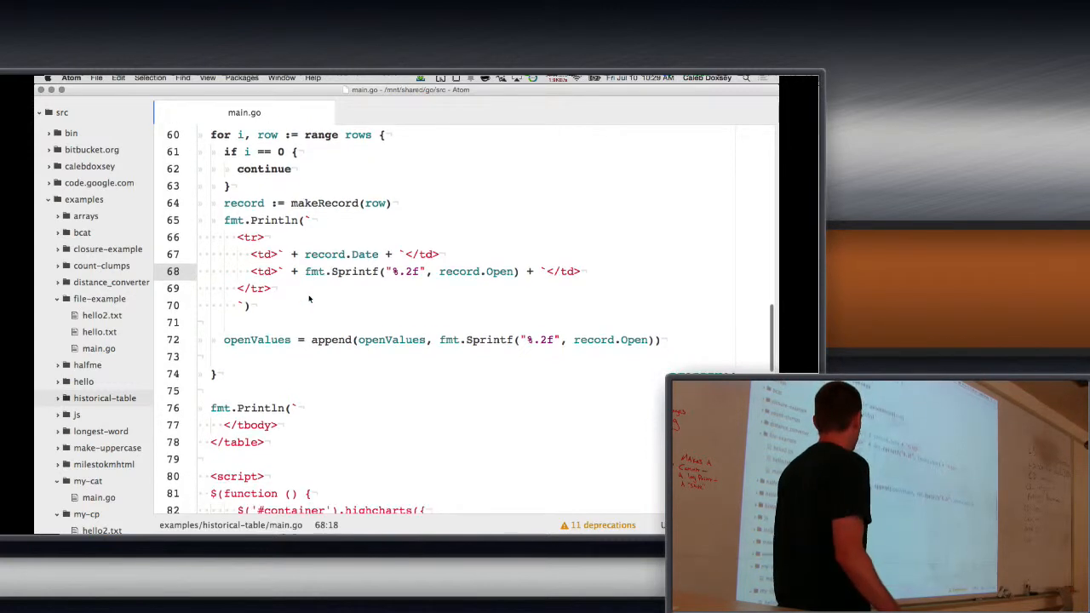
{"action": "scroll", "scroll_direction": "down", "scroll_amount": 3}
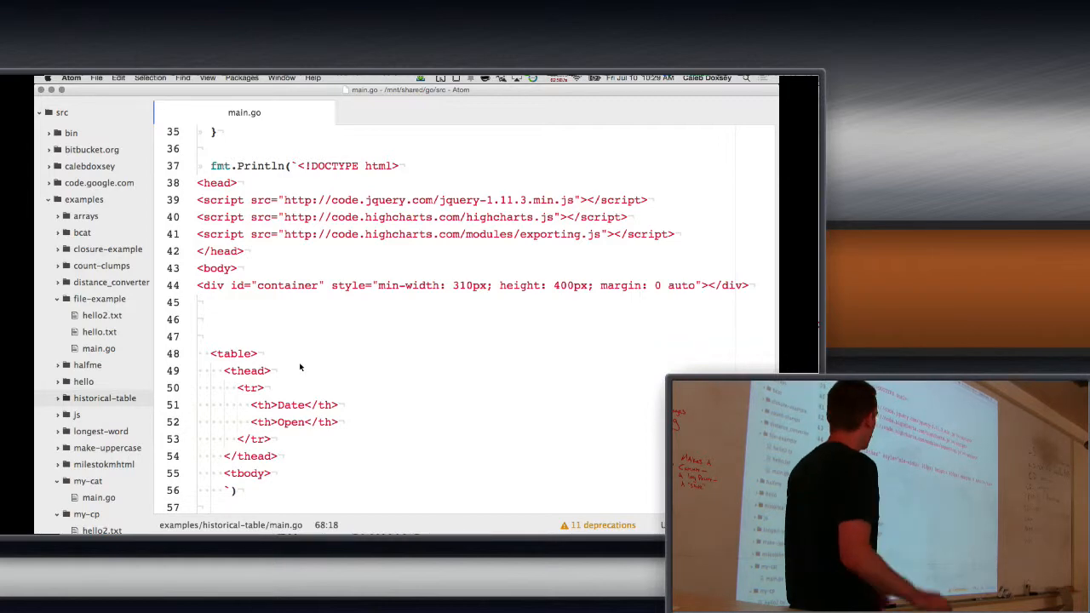
{"action": "scroll", "scroll_direction": "up", "scroll_amount": 3}
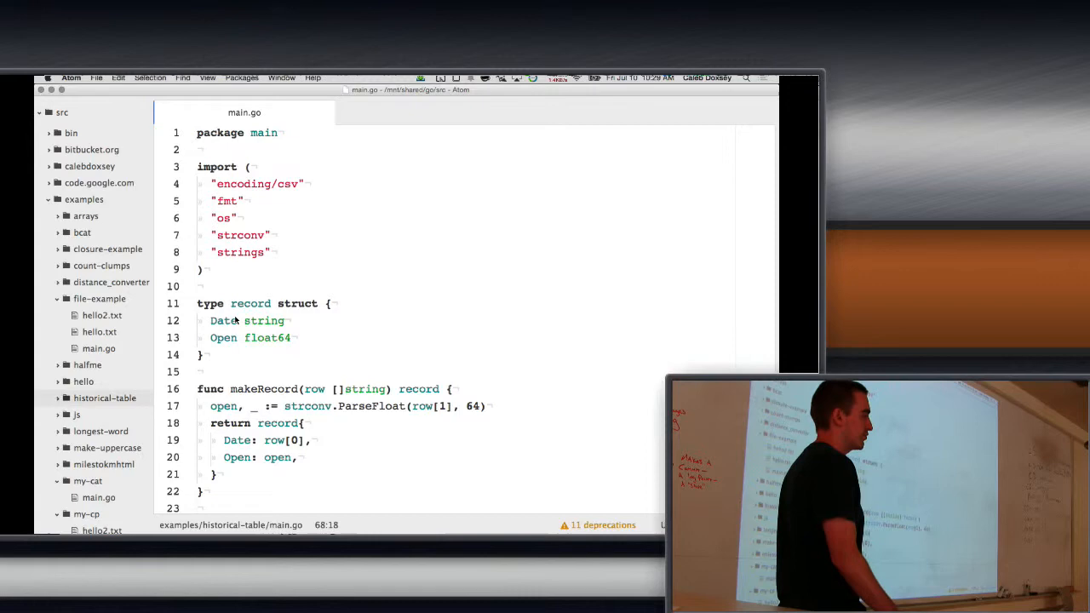
{"action": "scroll", "scroll_direction": "down", "scroll_amount": 3}
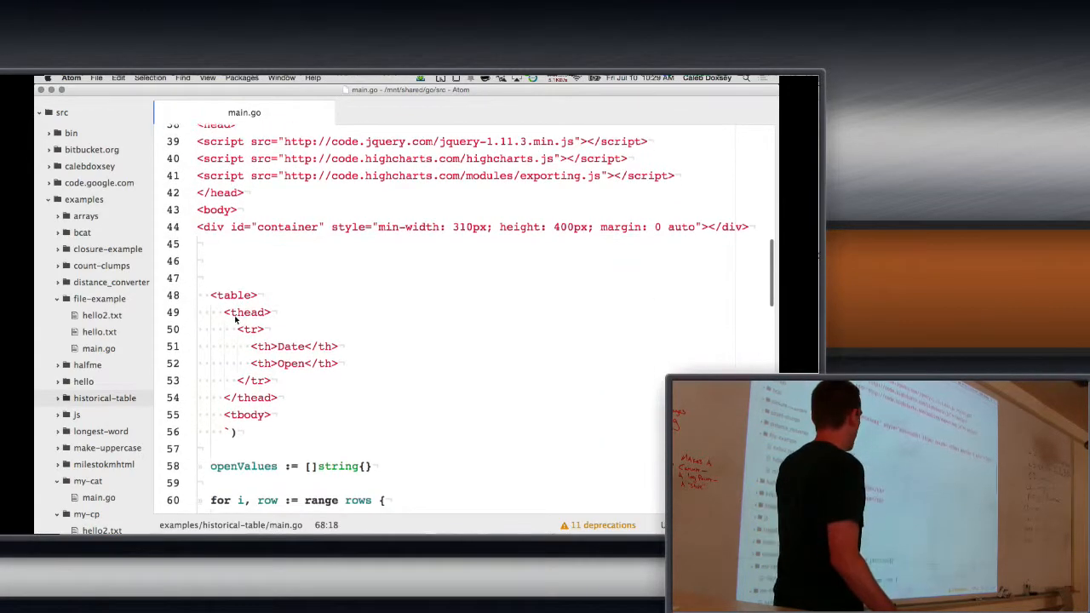
{"action": "scroll", "scroll_direction": "down", "scroll_amount": 3}
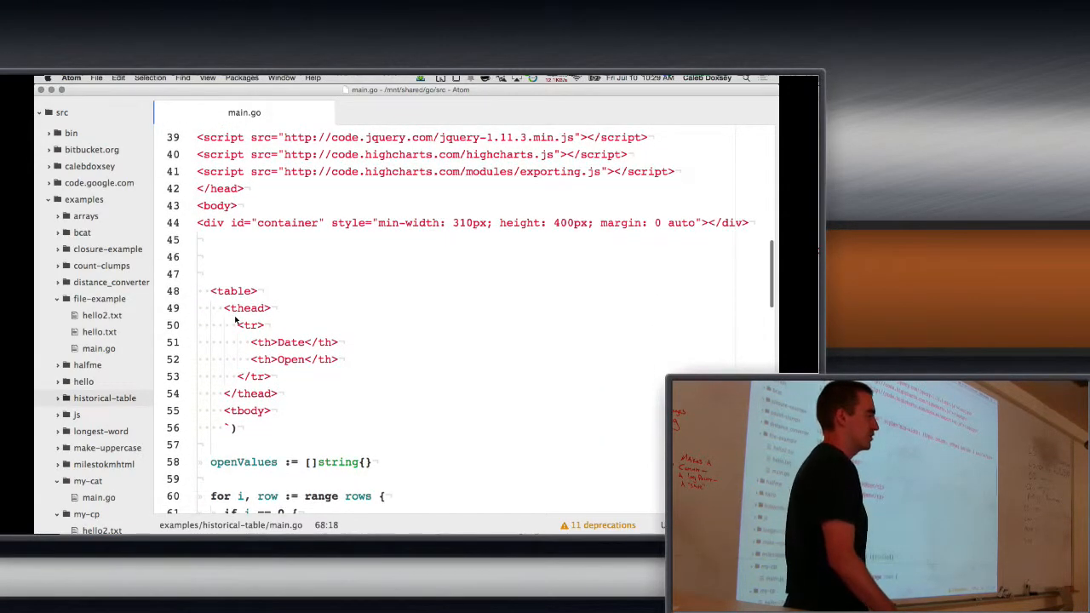
{"action": "scroll", "scroll_direction": "down", "scroll_amount": 3}
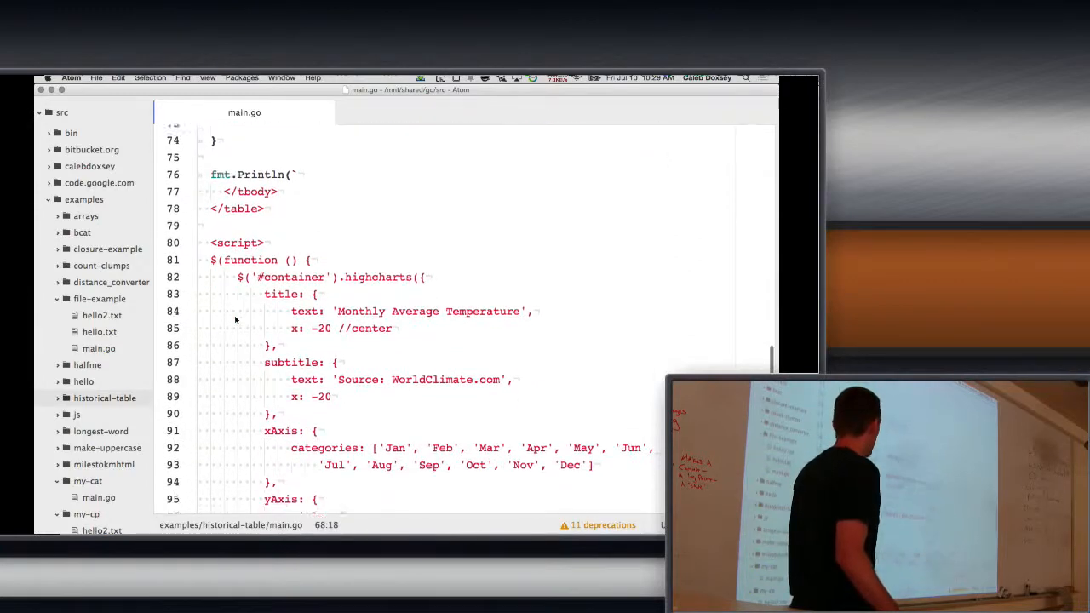
{"action": "scroll", "scroll_direction": "down", "scroll_amount": 3}
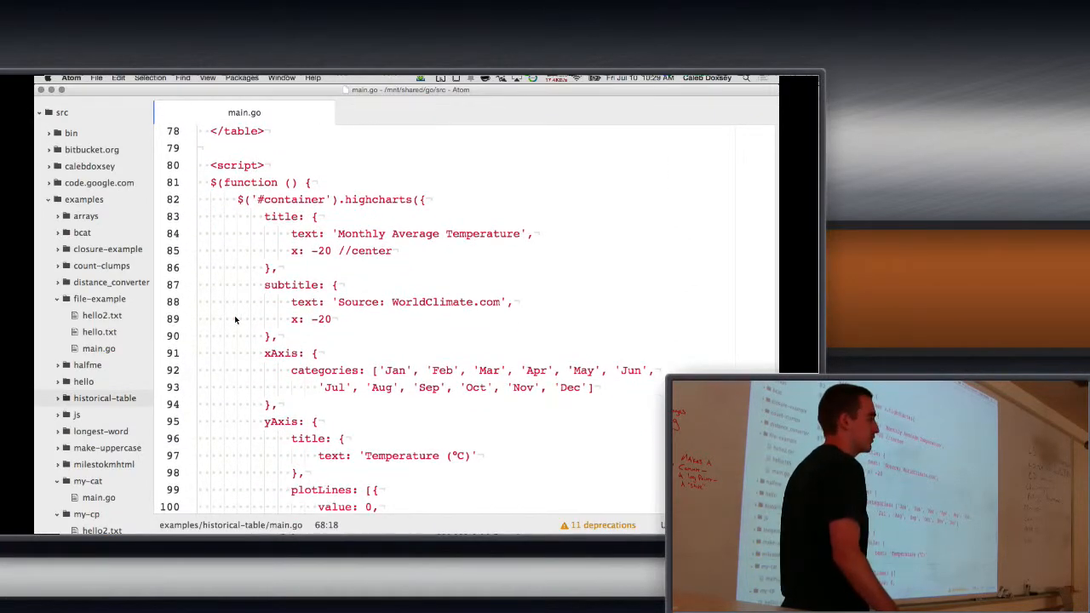
{"action": "scroll", "scroll_direction": "down", "scroll_amount": 3}
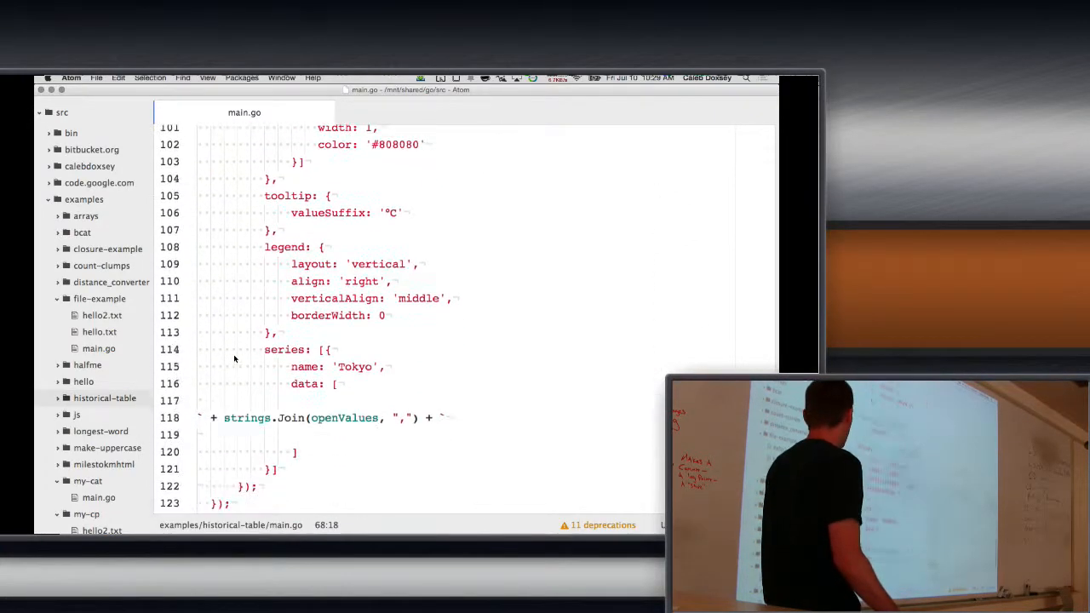
{"action": "scroll", "scroll_direction": "down", "scroll_amount": 3}
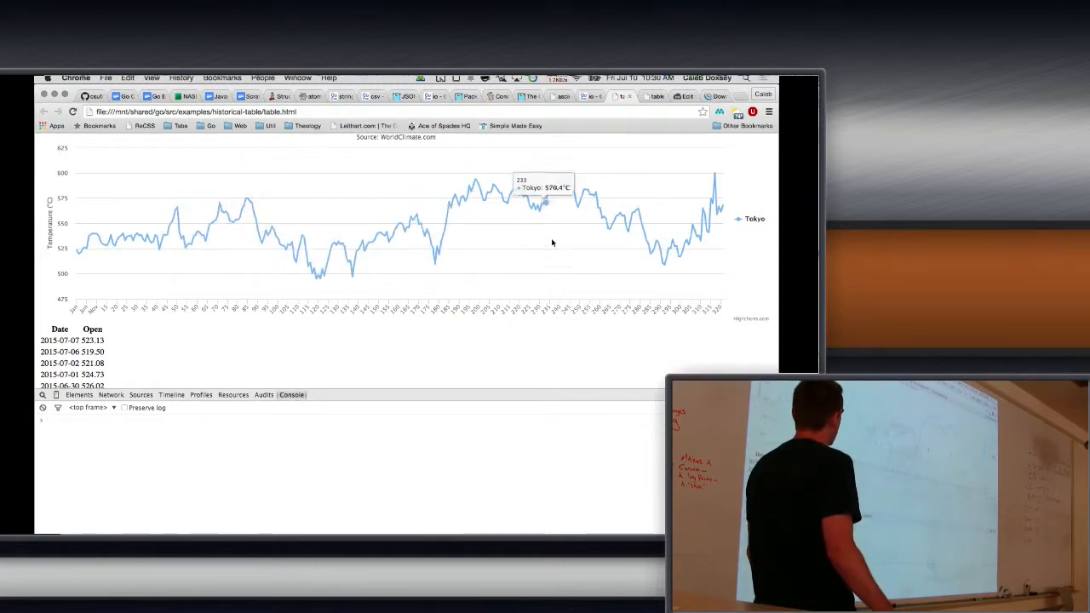
{"action": "mouse_move", "coordinate": [663, 252]}
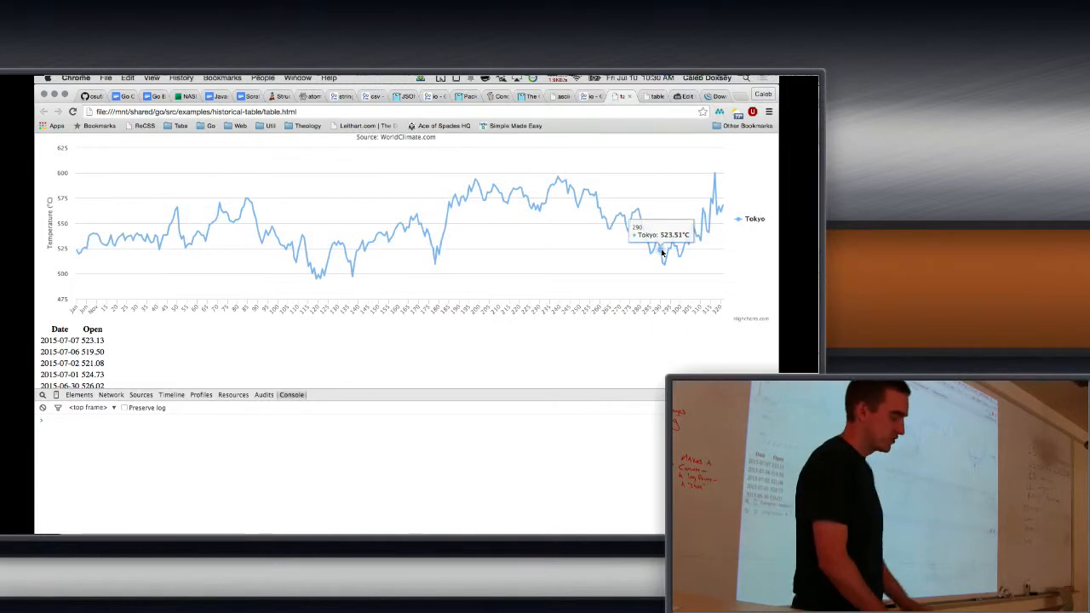